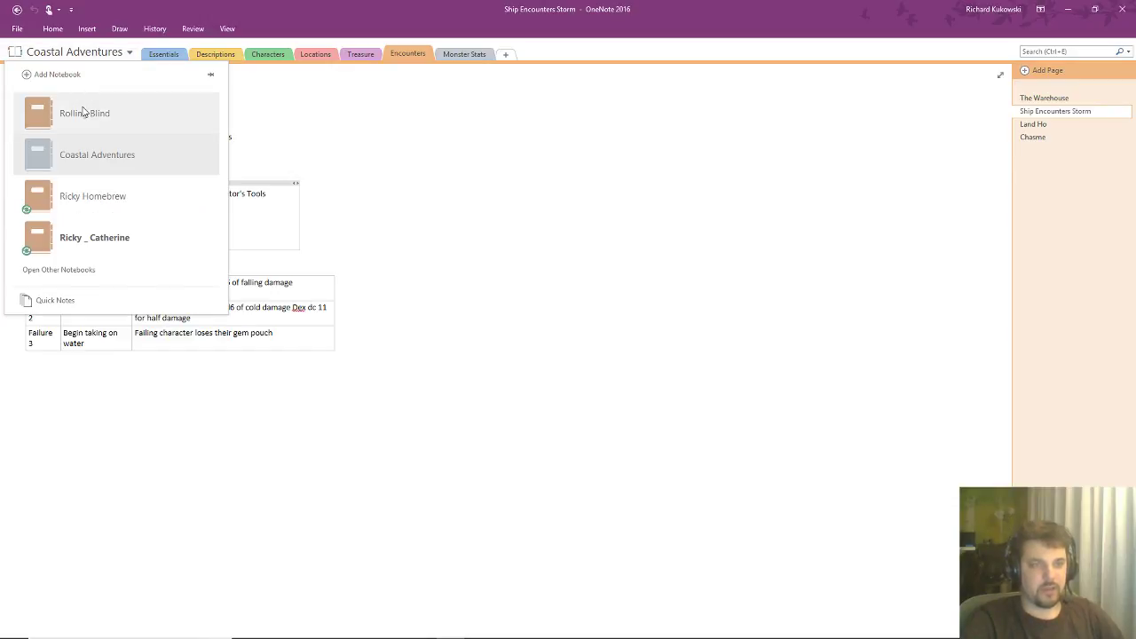
# - Open the Rolling Blind notebook and scroll through the Material page's random NPC table
pyautogui.click(84, 113)
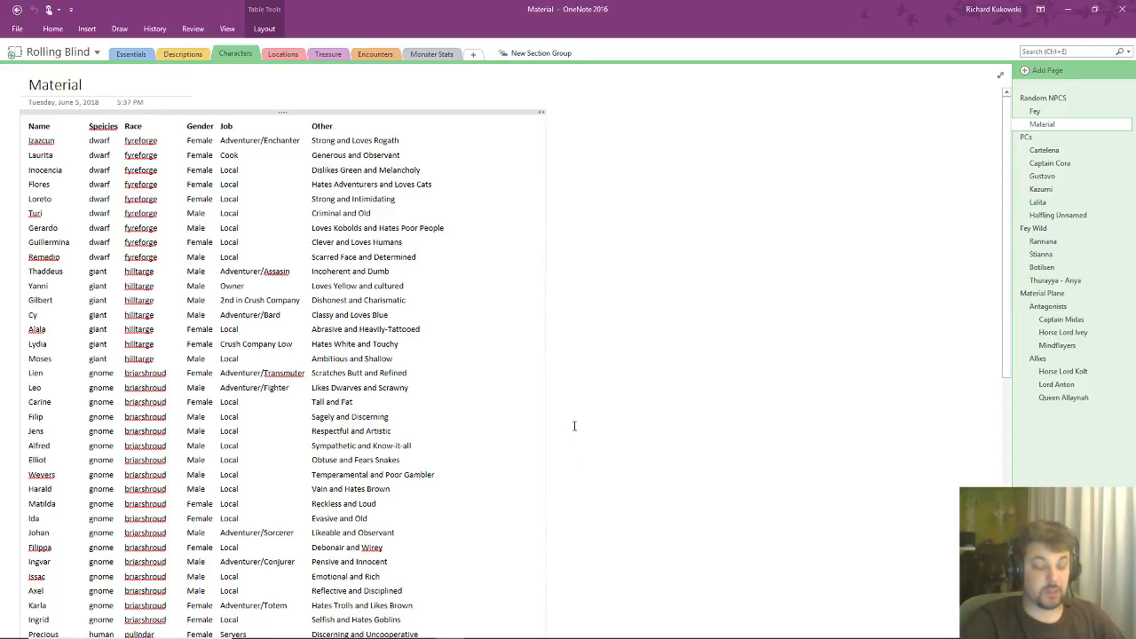
pyautogui.moveTo(533, 389)
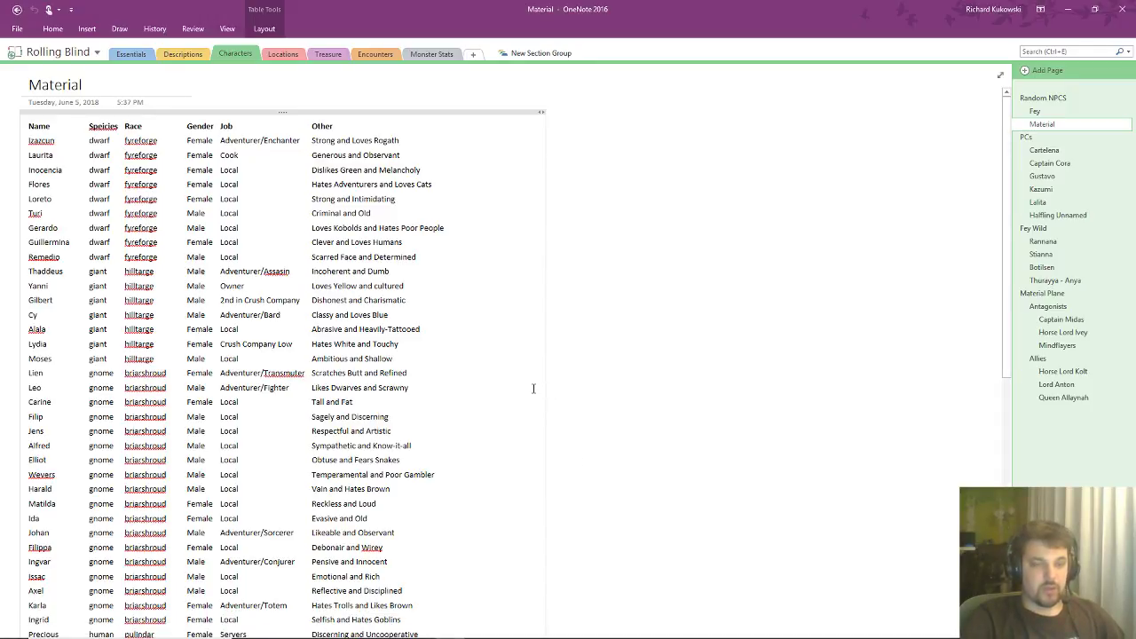
pyautogui.scroll(-3)
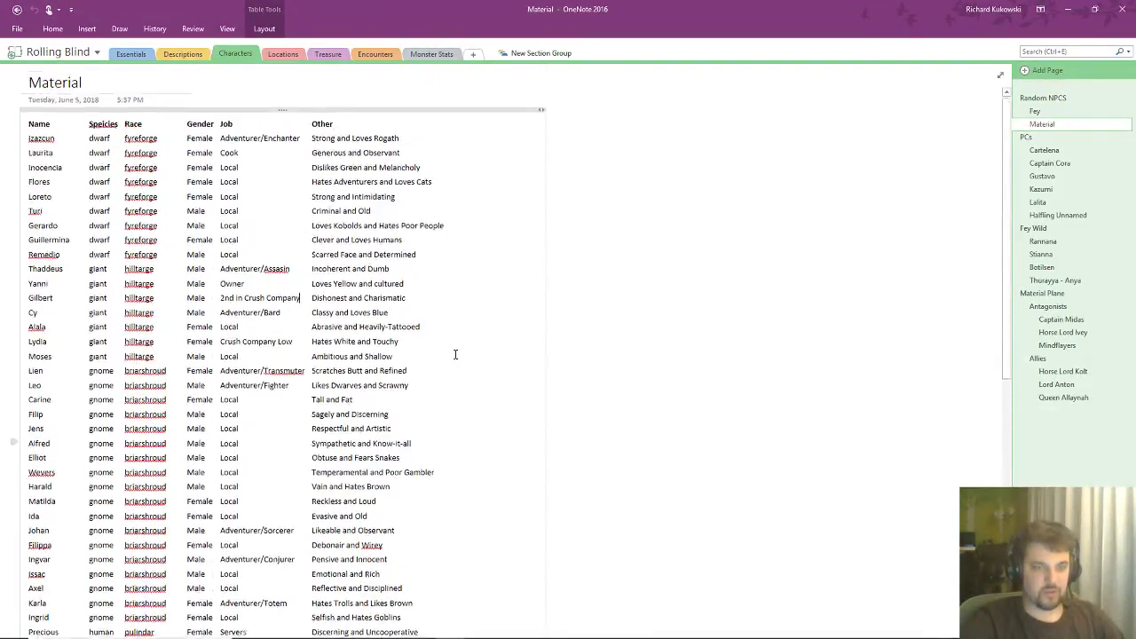
pyautogui.scroll(-3)
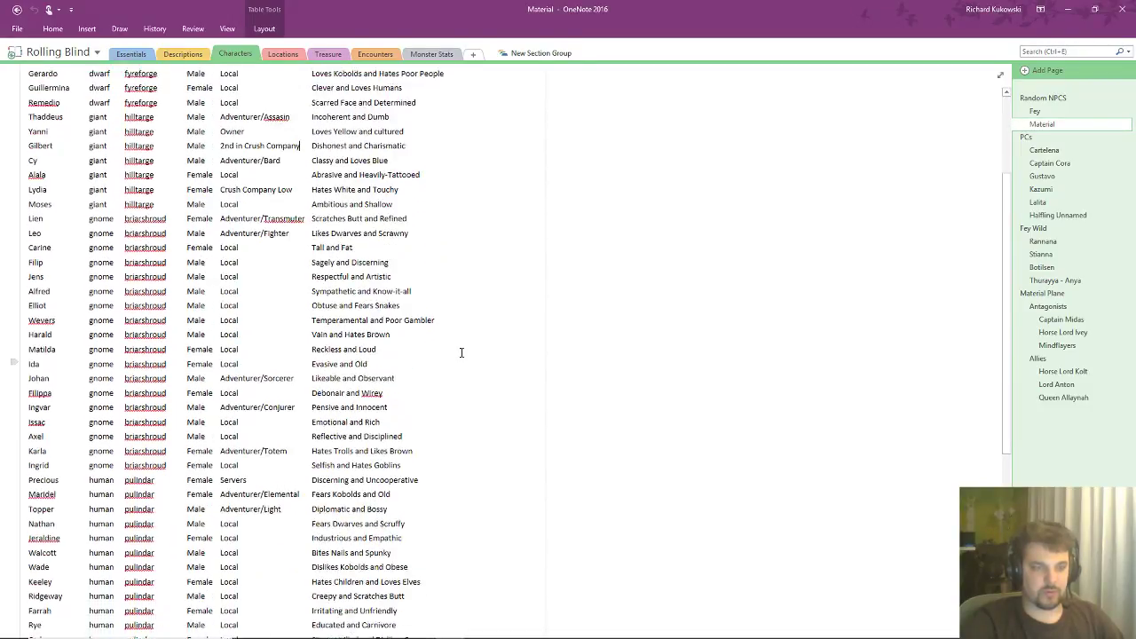
pyautogui.scroll(-3)
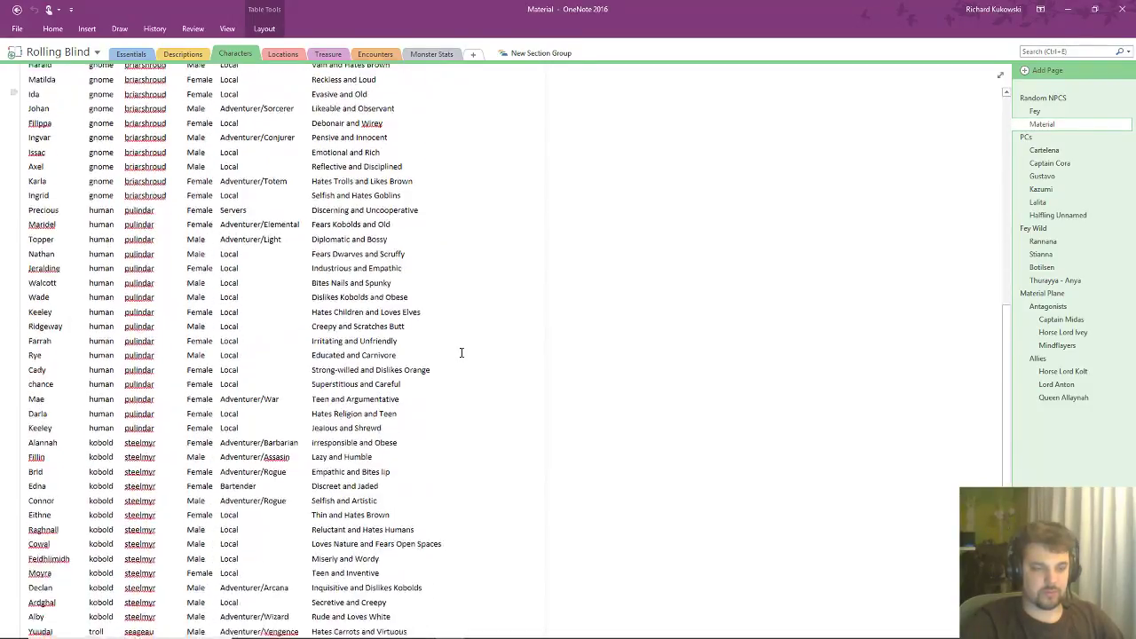
pyautogui.scroll(-3)
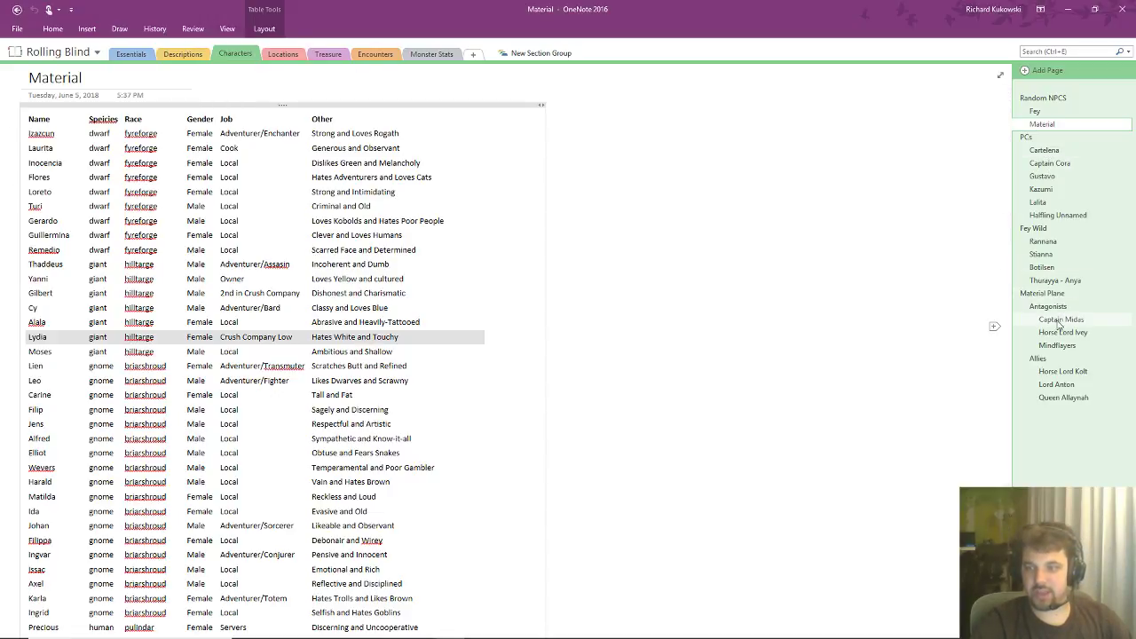
# - Add 'Leads the Terror company' to Captain Midas's page, then go back to Material
pyautogui.click(1062, 319)
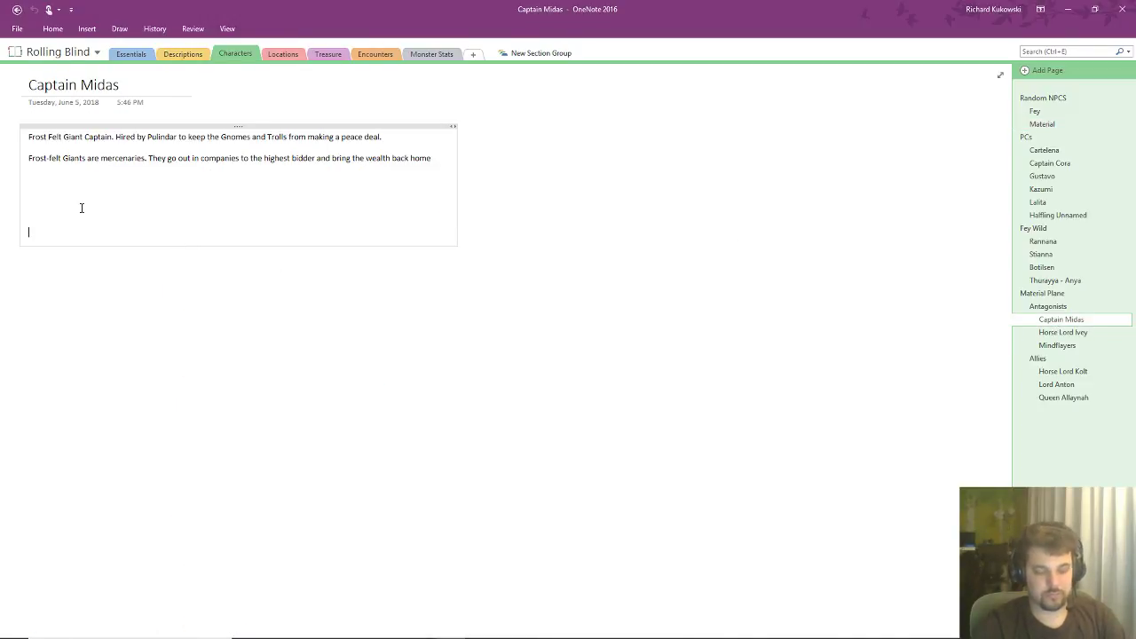
pyautogui.write('Leads the T')
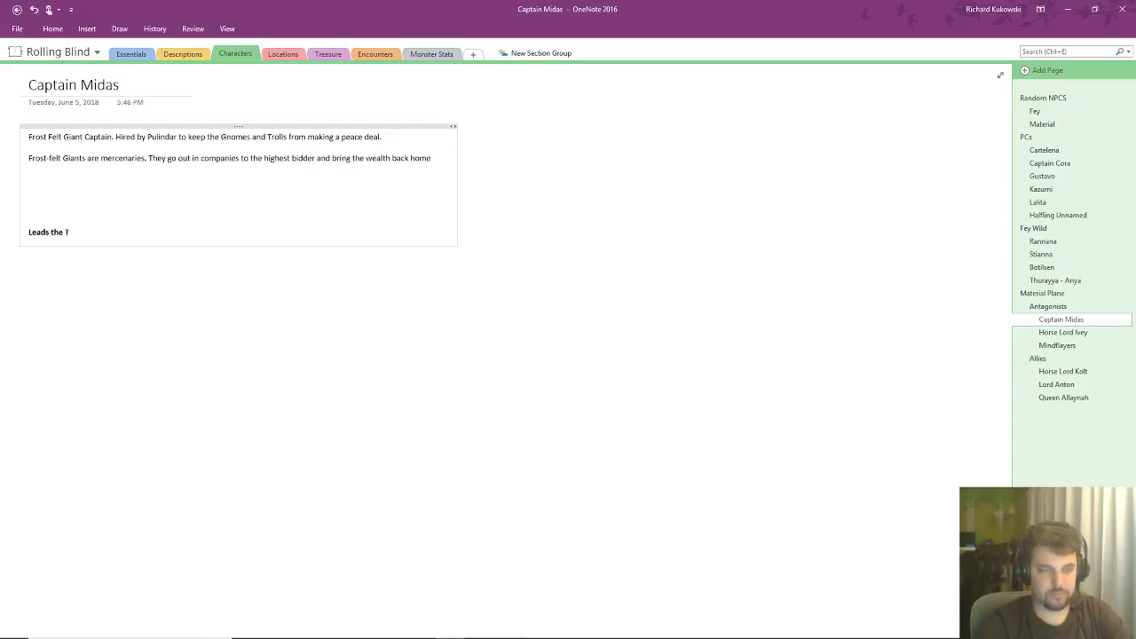
pyautogui.write('error company')
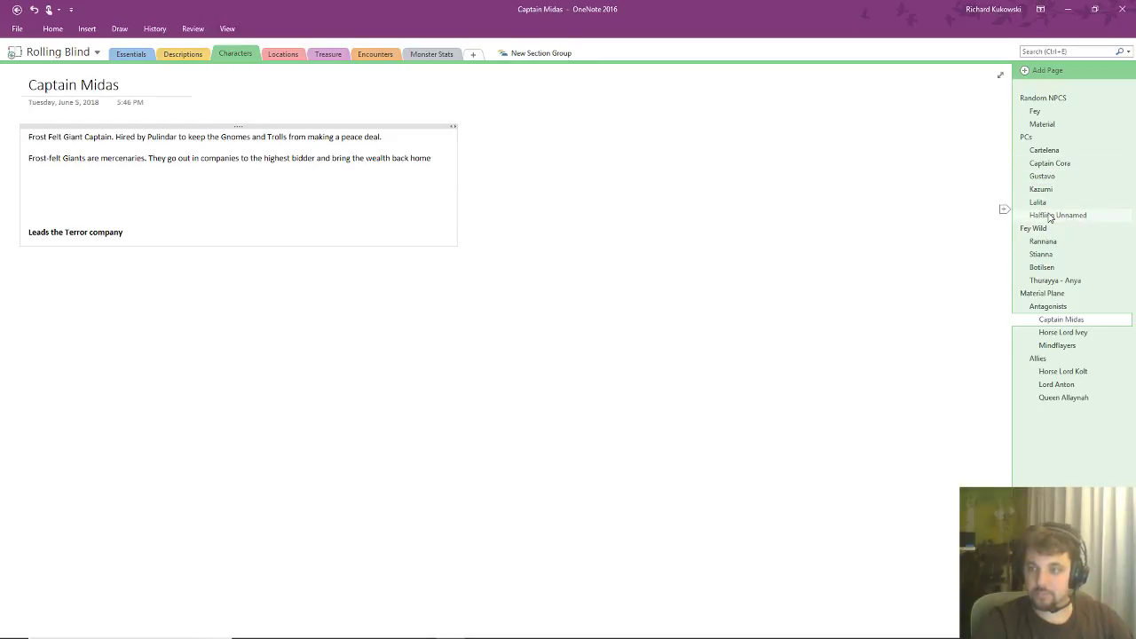
pyautogui.moveTo(1052, 123)
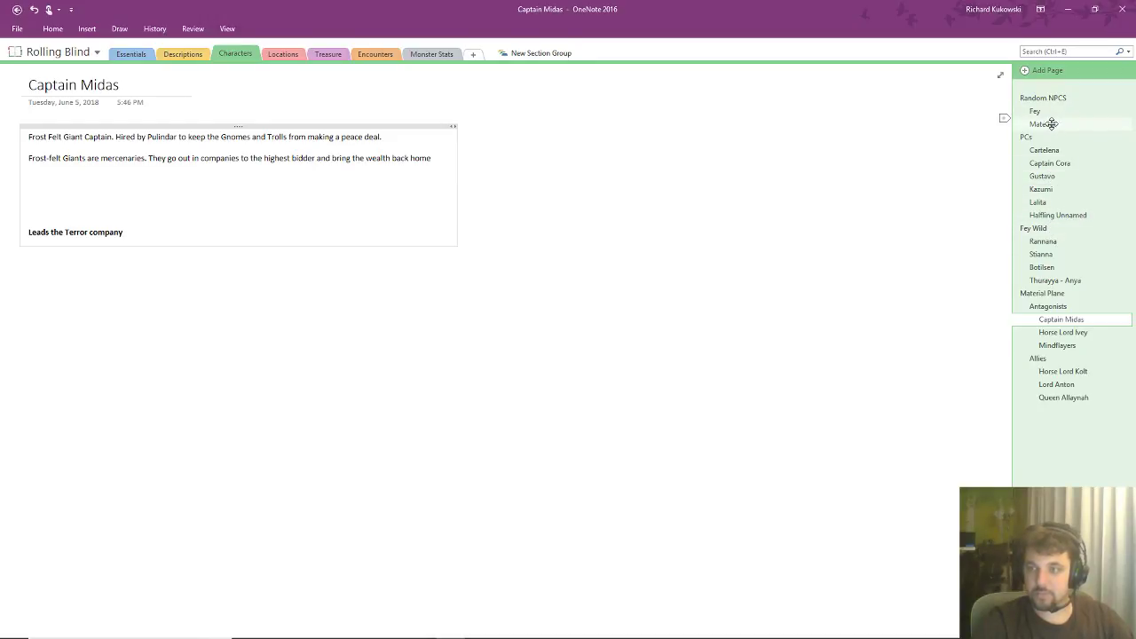
pyautogui.click(1042, 123)
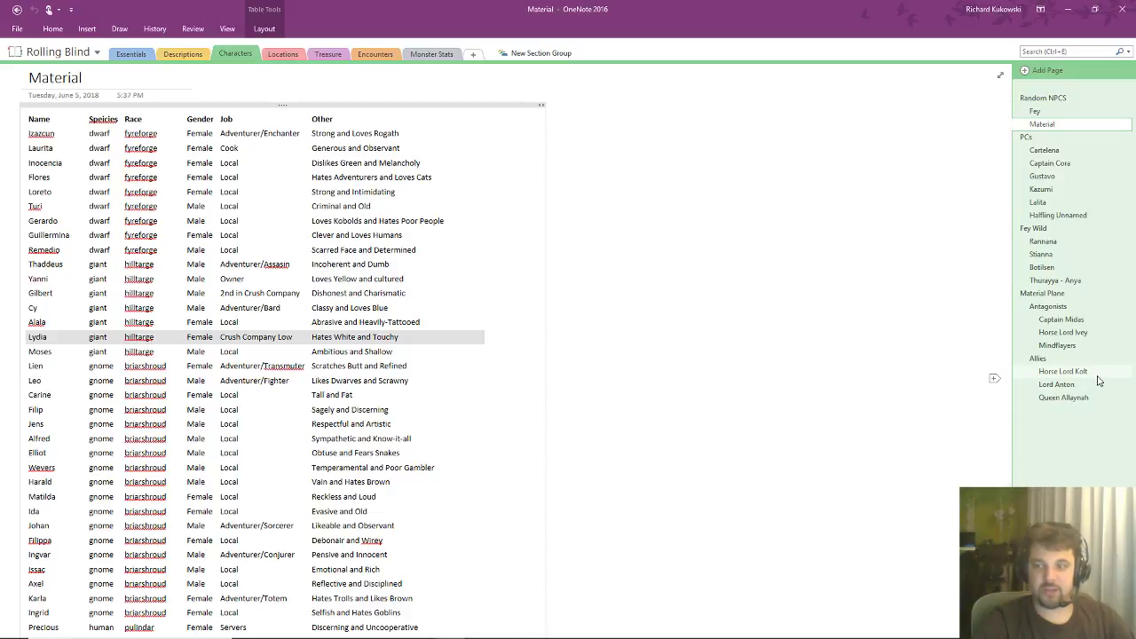
# - On Horse Lord Kolt's page, write 'Told them about Horse Lord Ivey' under Land Guide & Quests
pyautogui.click(1063, 371)
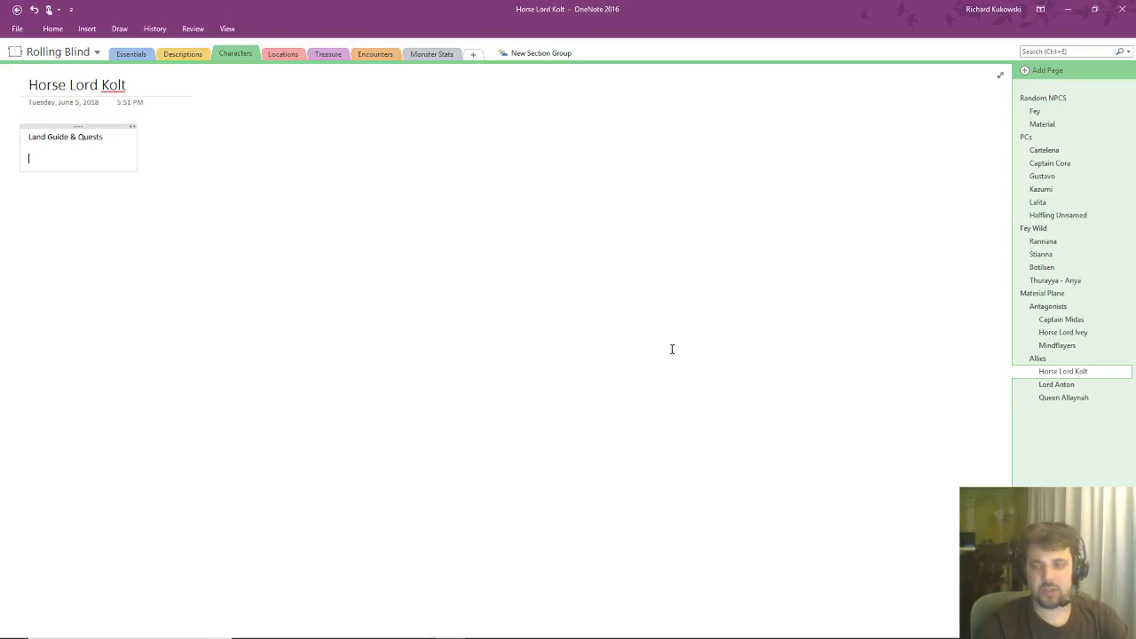
pyautogui.write('T')
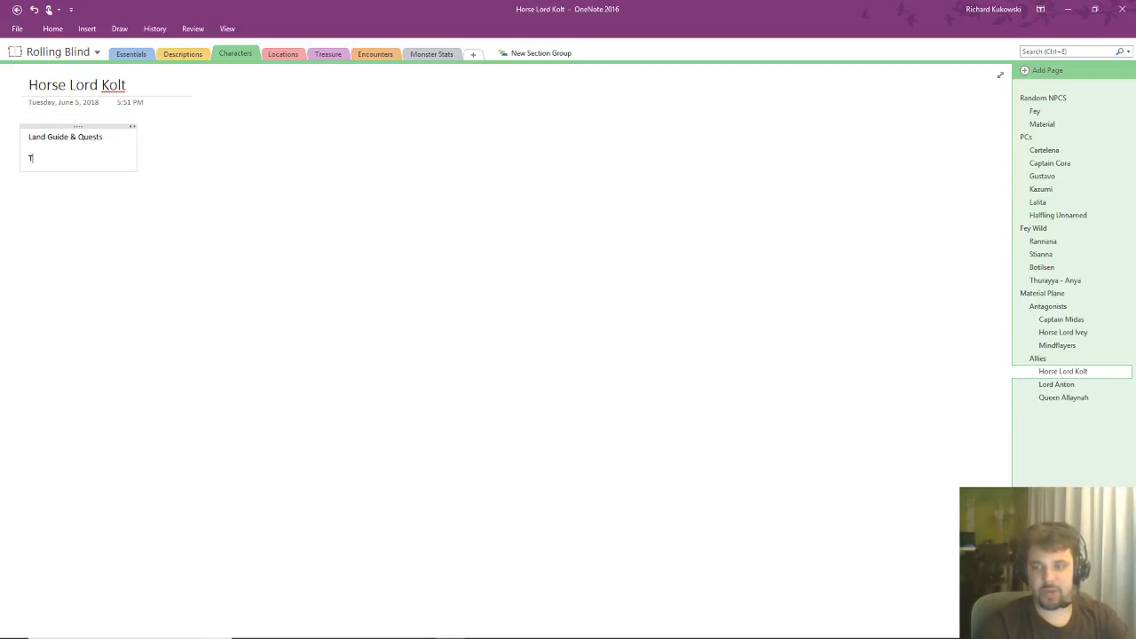
pyautogui.write('old them a')
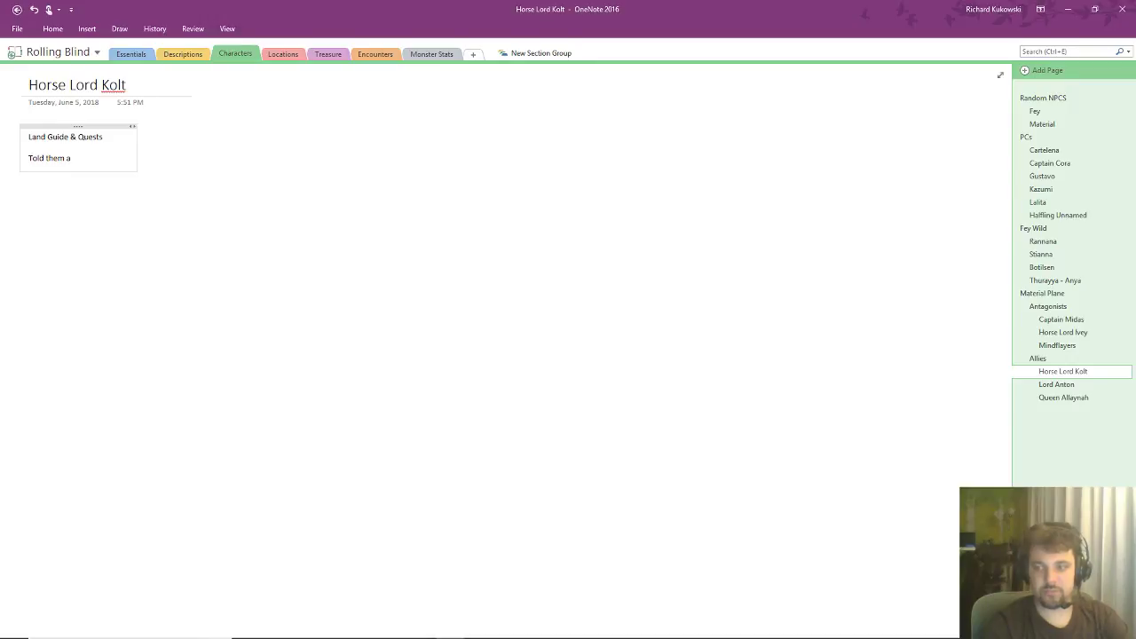
pyautogui.write('bout Horse Lord')
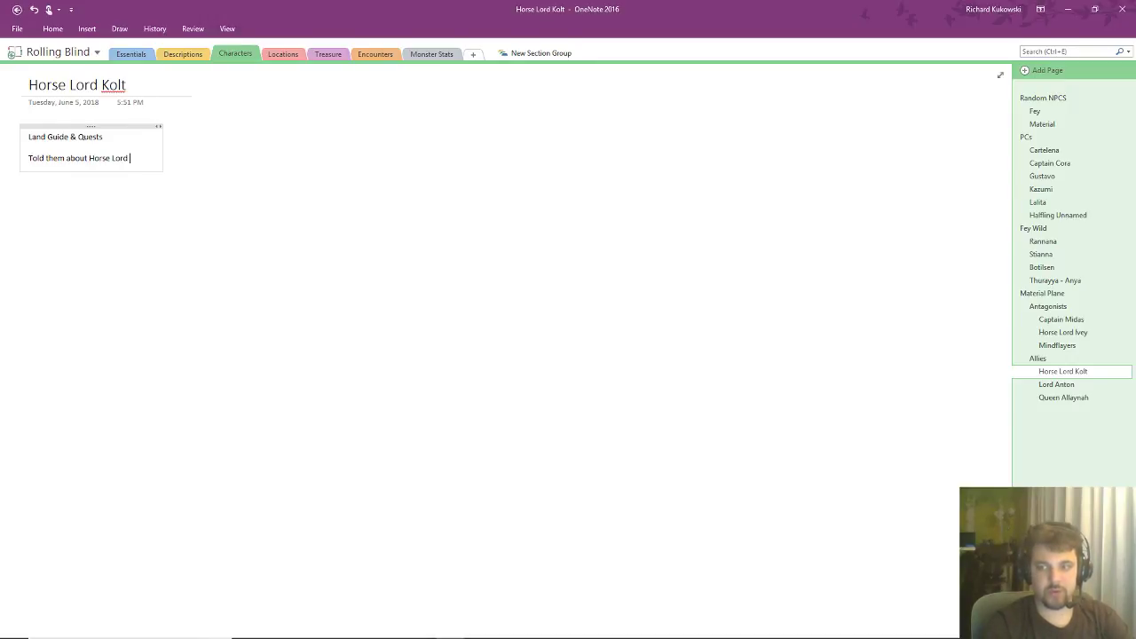
pyautogui.write('Ivey')
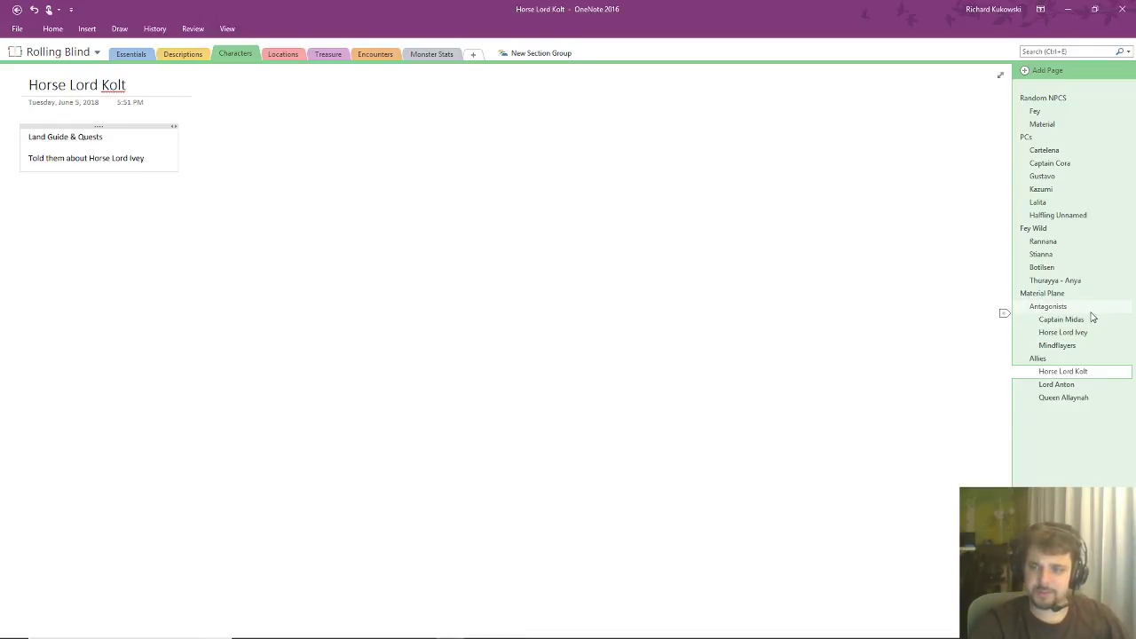
# - Reopen Captain Midas's page and edit his leadership line about 350 Giants
pyautogui.click(1061, 319)
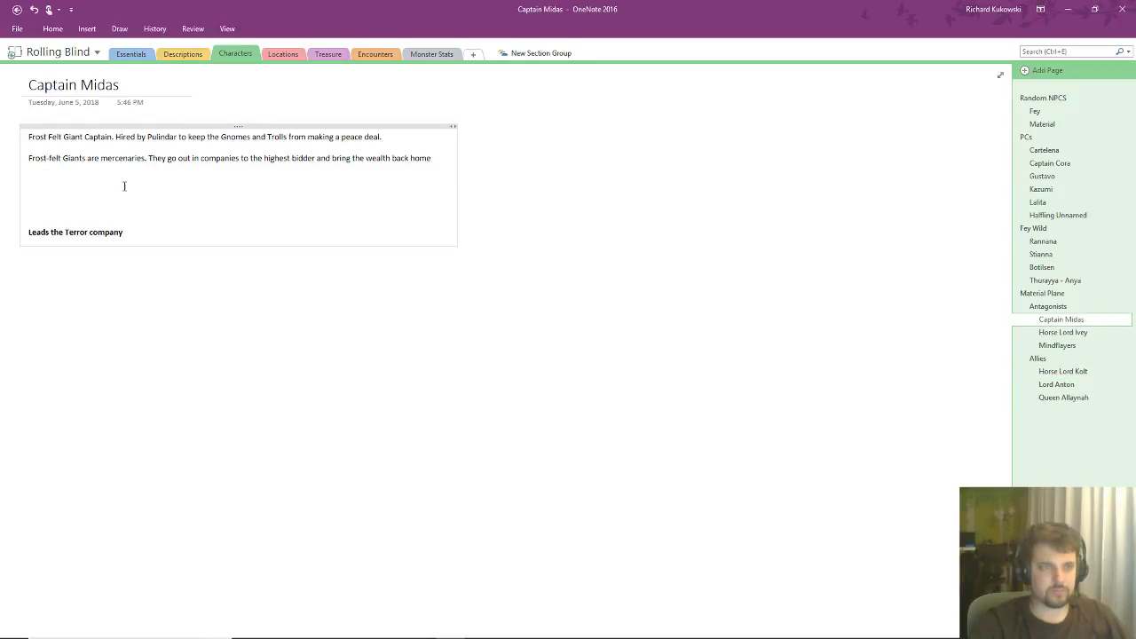
pyautogui.moveTo(146, 221)
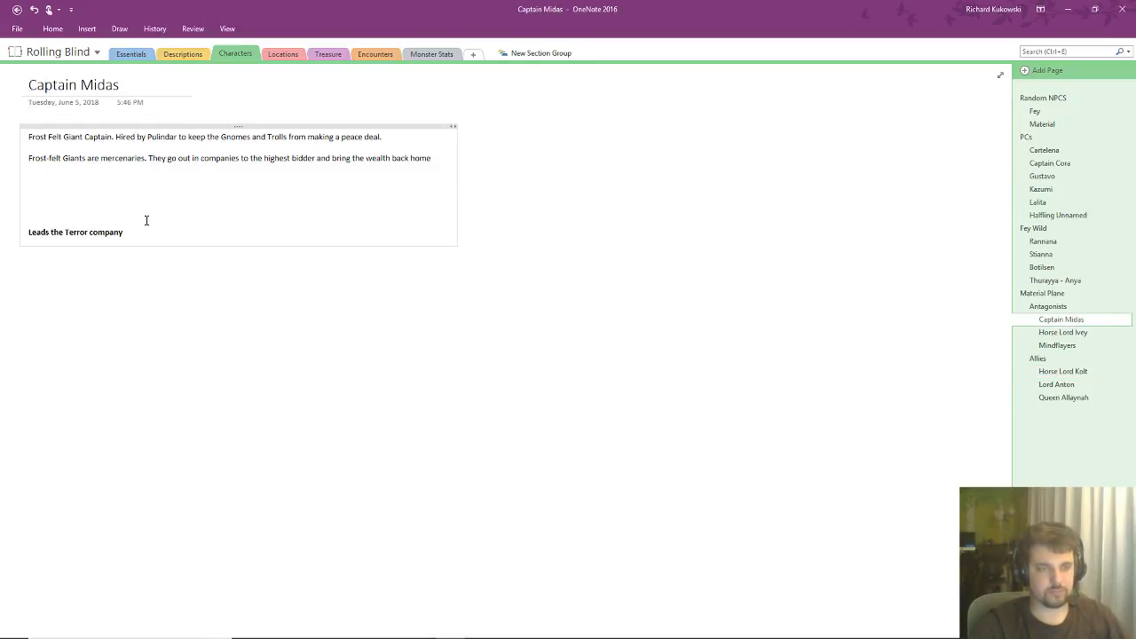
pyautogui.write('35')
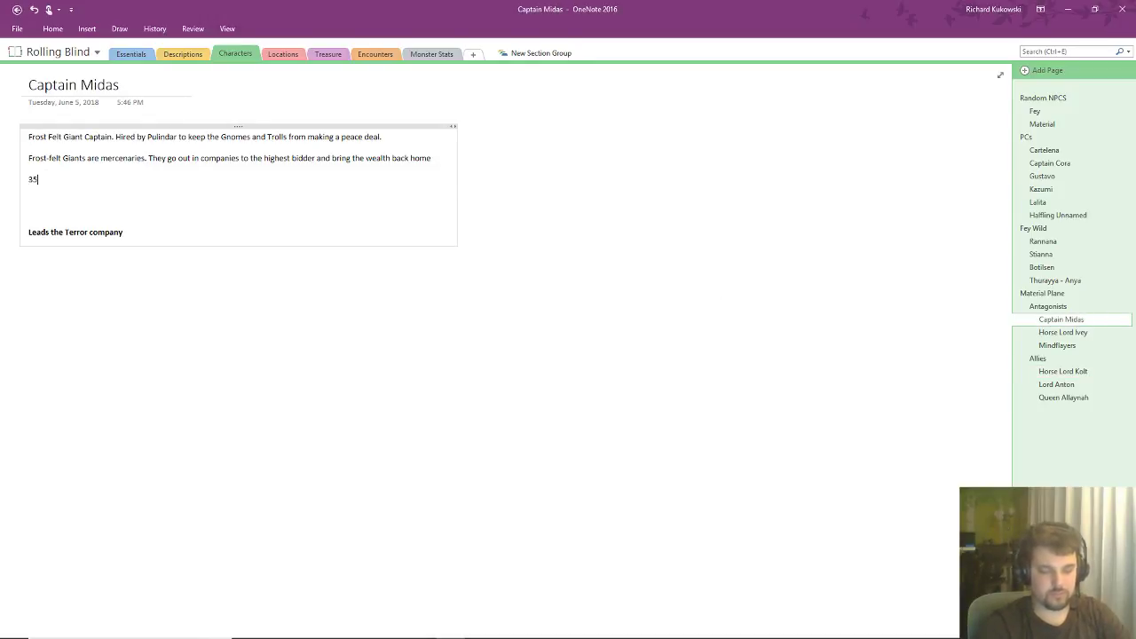
pyautogui.press('backspace')
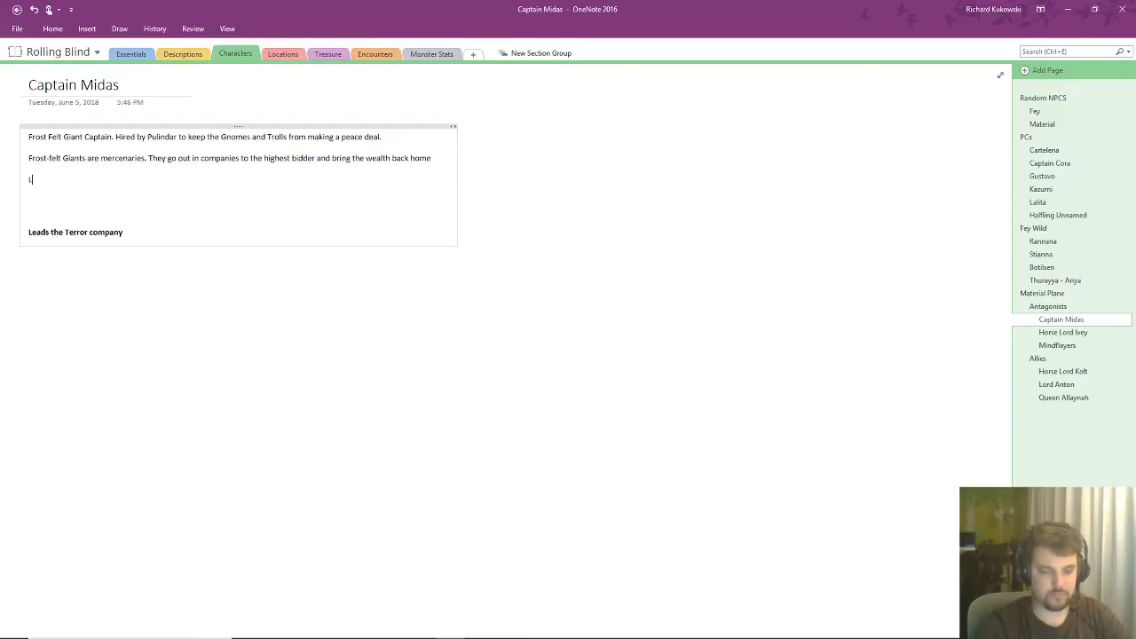
pyautogui.write('Leads')
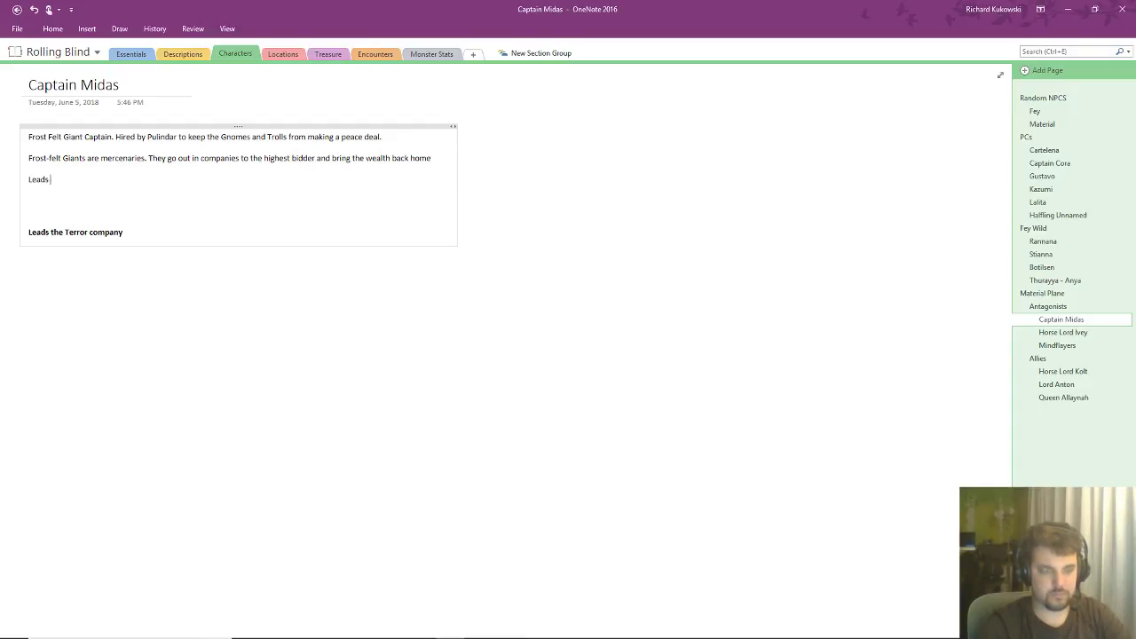
pyautogui.write('350')
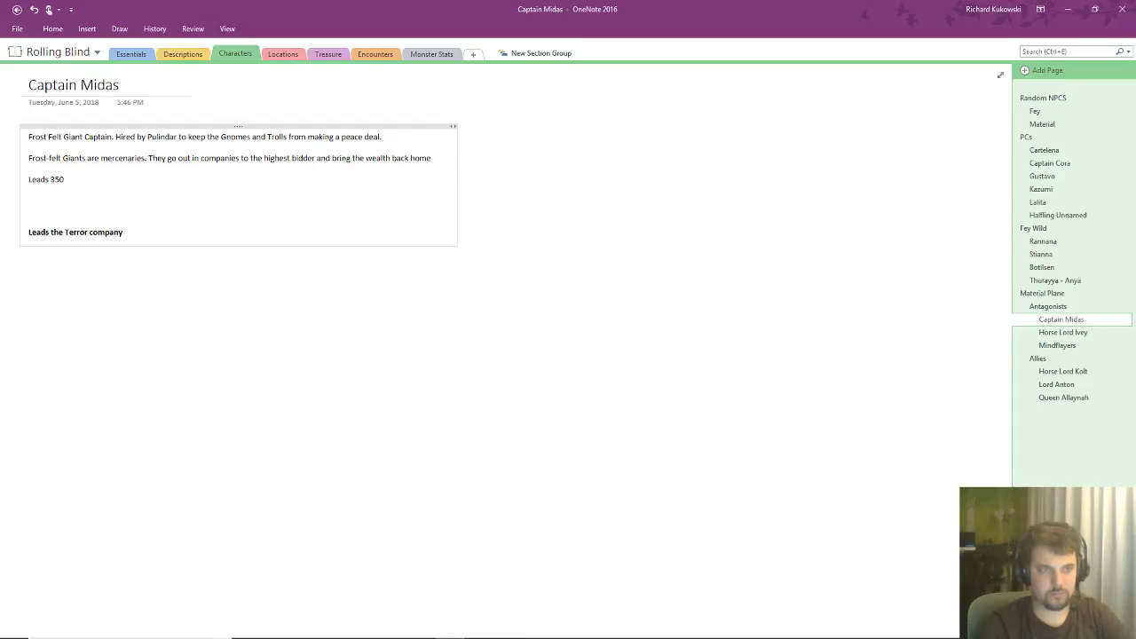
pyautogui.write('Giants')
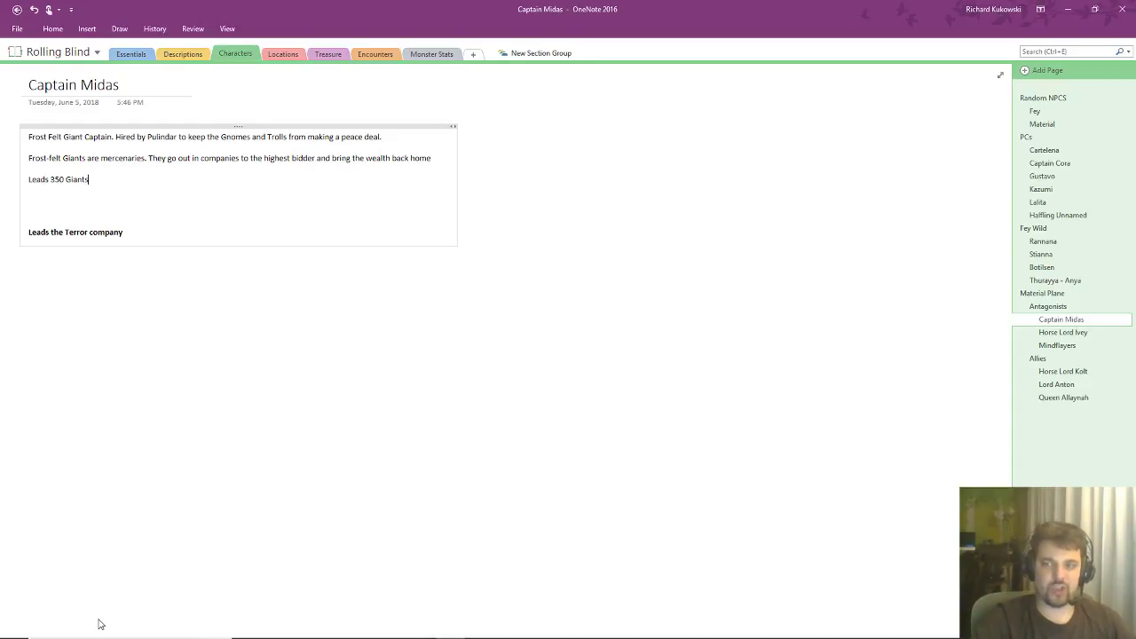
pyautogui.moveTo(3, 371)
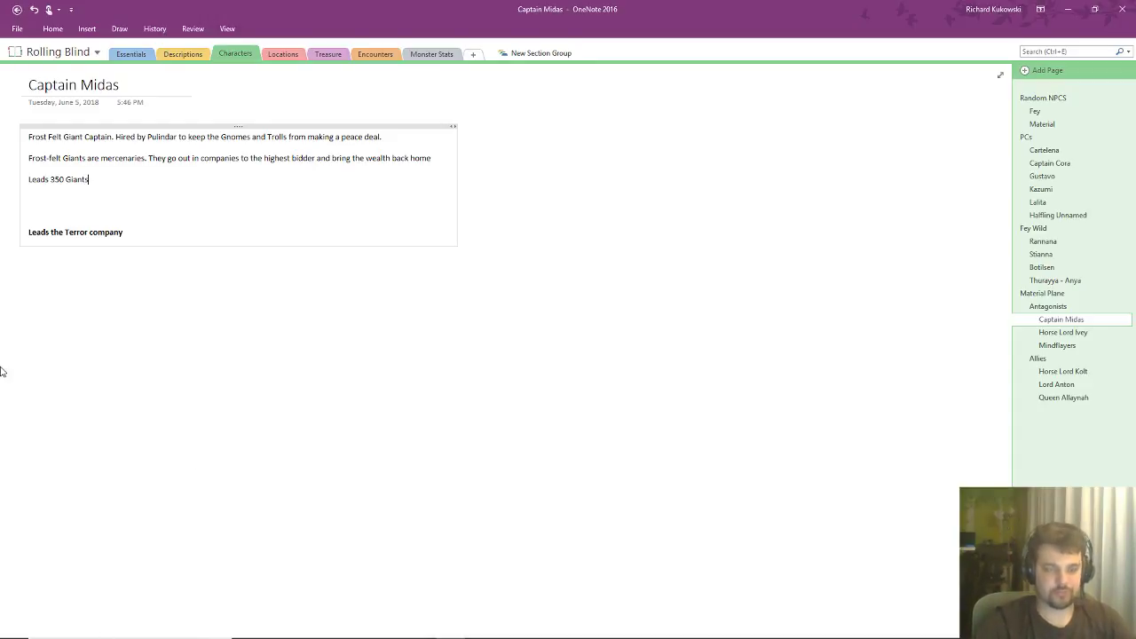
# - Write the plan: two companies attack gnomes and trolls, 150 under 2nd in command, 200 under Midas
pyautogui.write('Going to split')
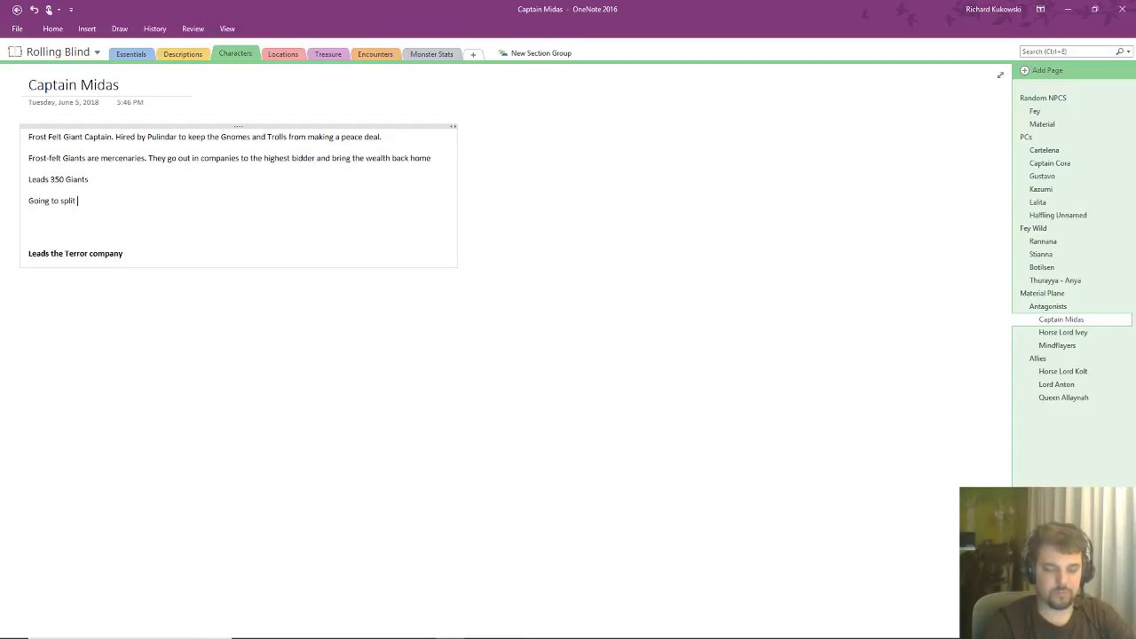
pyautogui.write('into to')
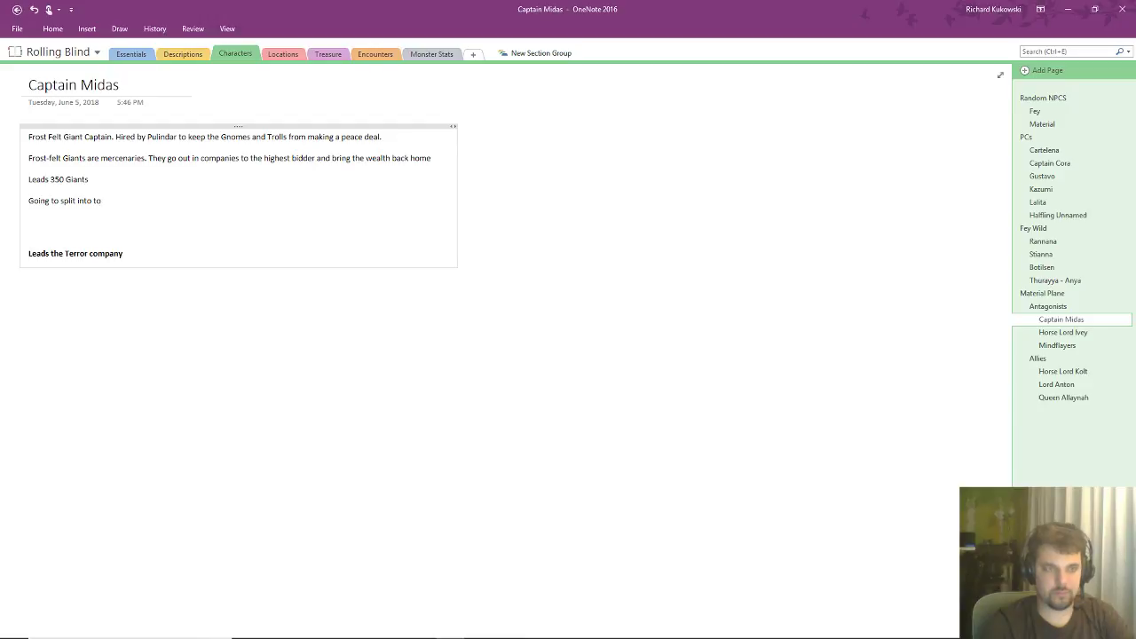
pyautogui.write('wo companies one')
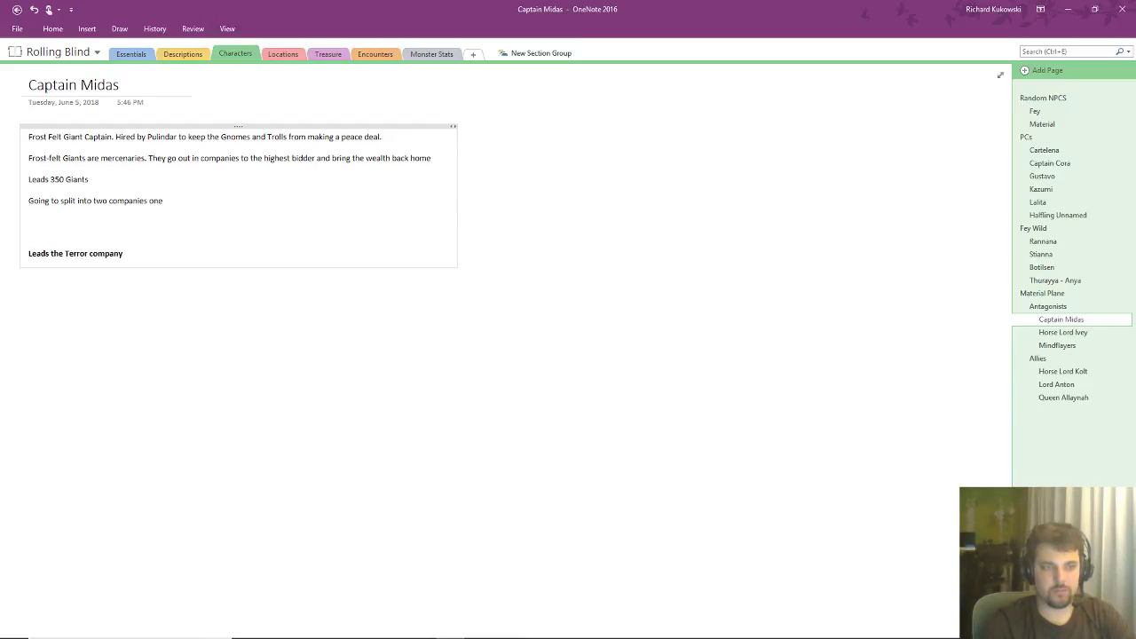
pyautogui.write('to attack the')
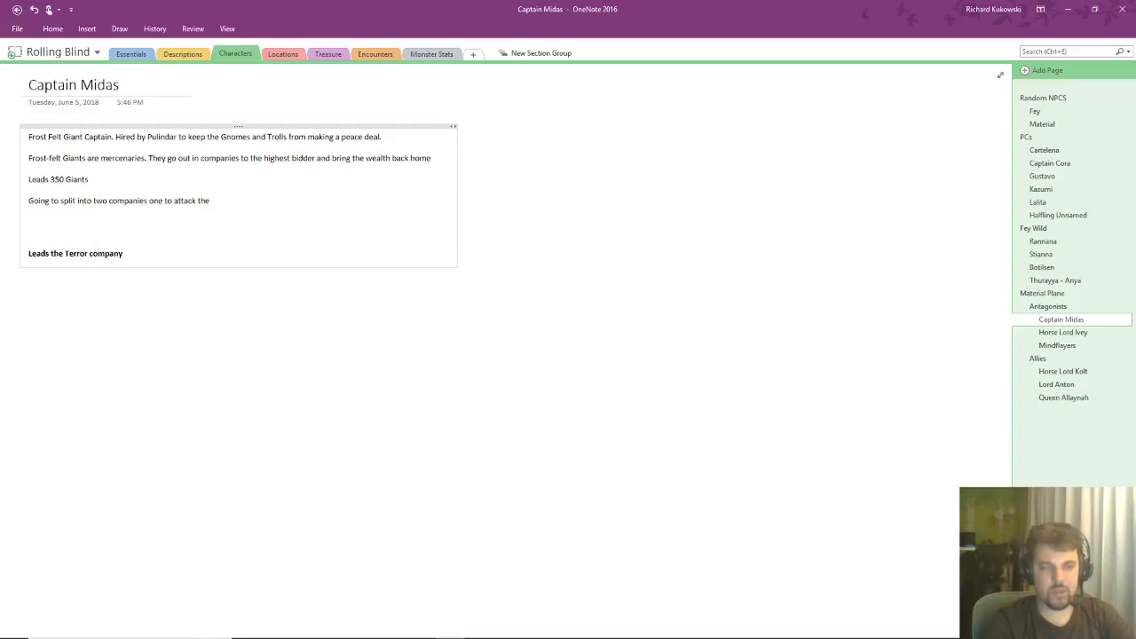
pyautogui.write('gnomes')
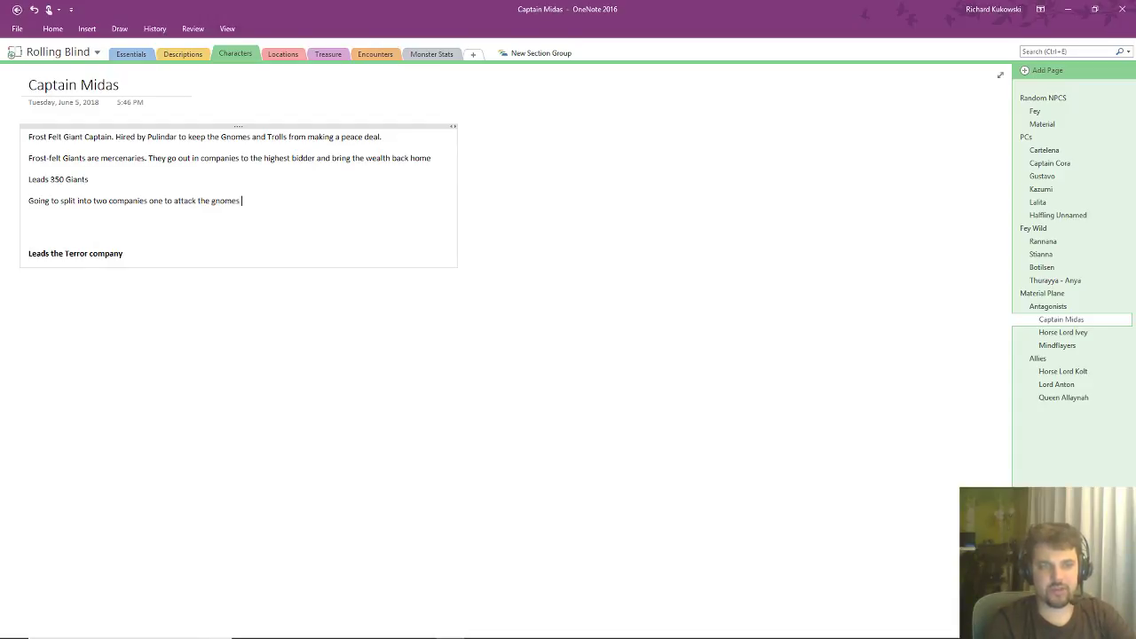
pyautogui.write('and c')
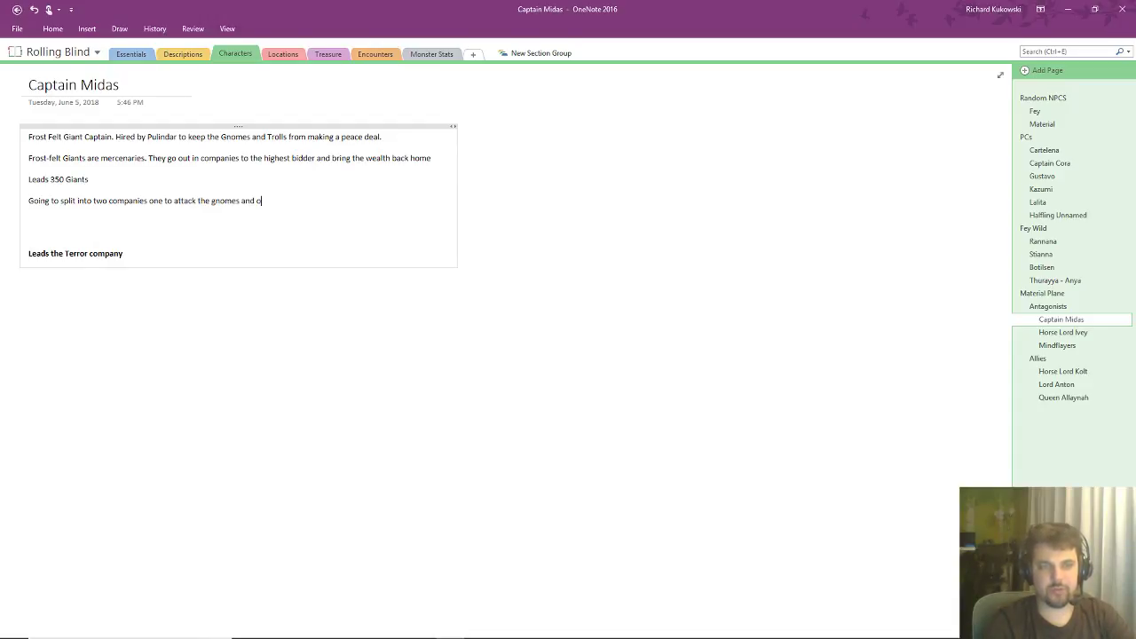
pyautogui.write('ne')
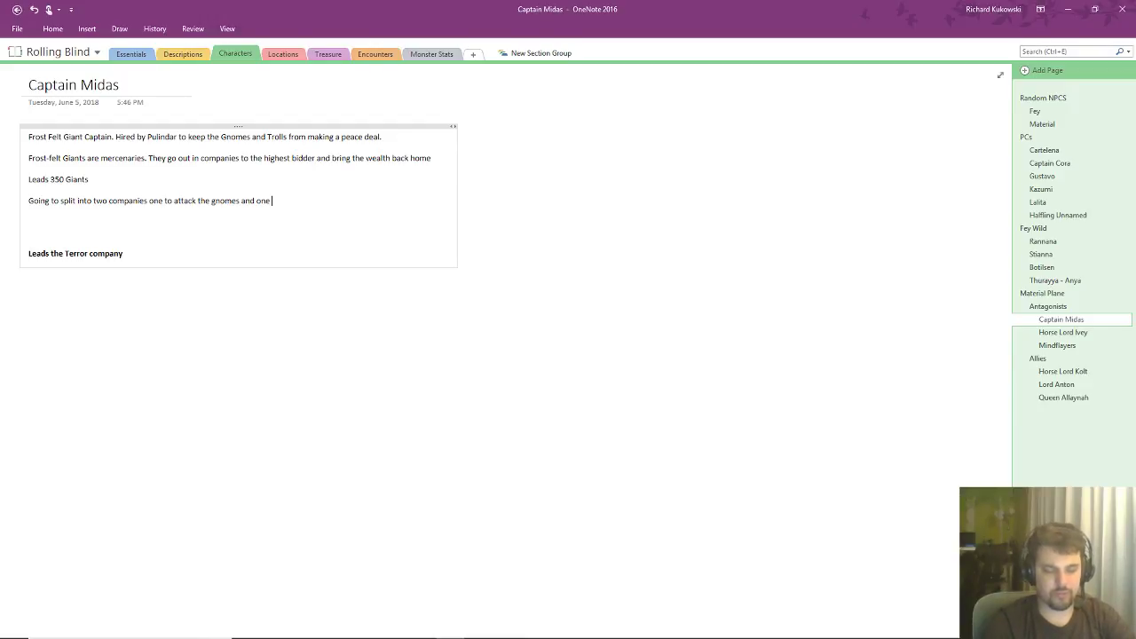
pyautogui.write('attack the trolls.')
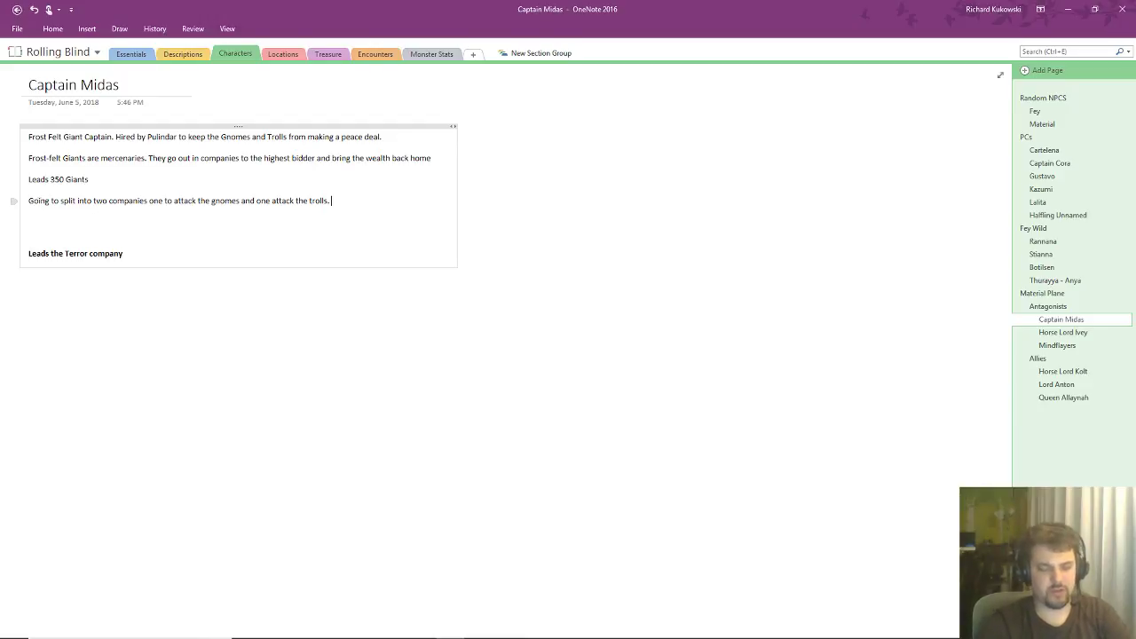
pyautogui.write('150 under 2nd in command')
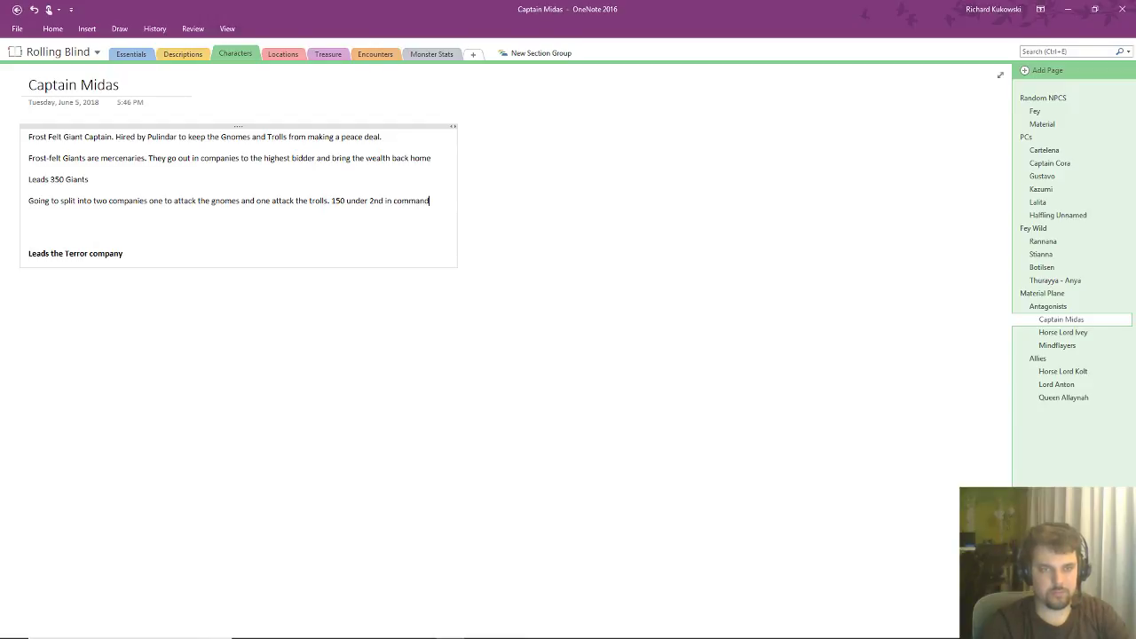
pyautogui.write('200 under M')
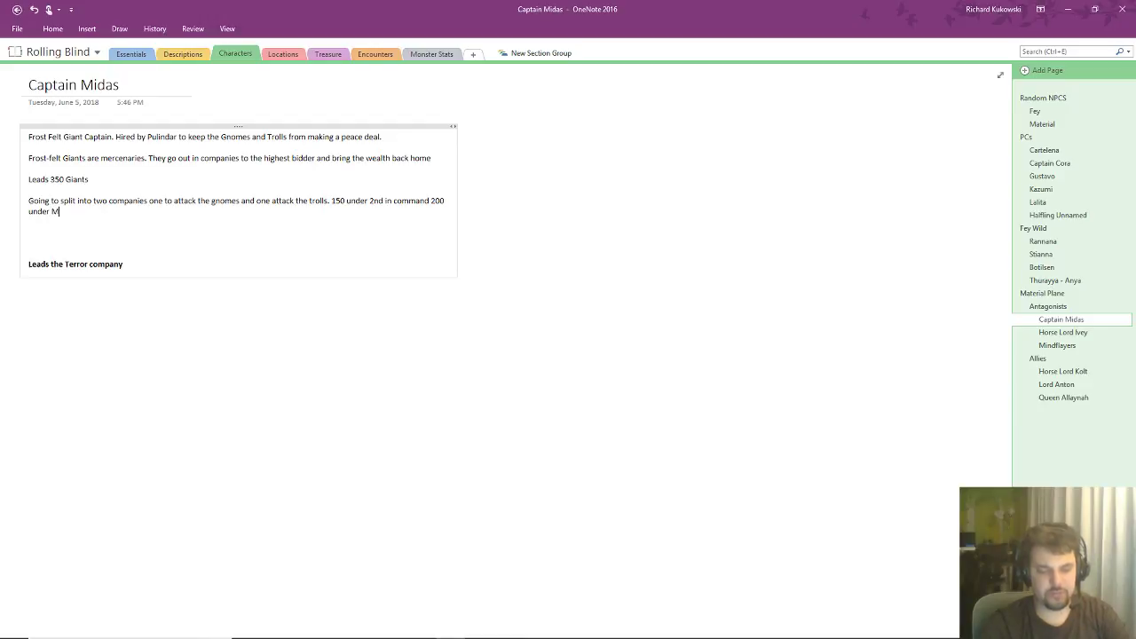
pyautogui.write('idas')
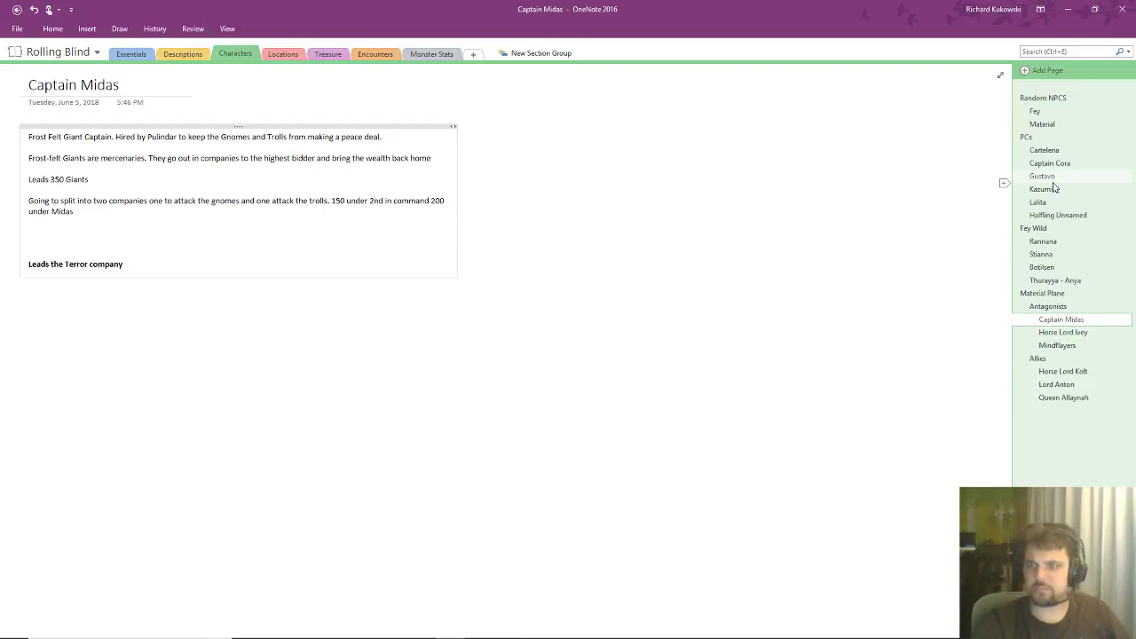
# - Stop briefly on Captain Cora's page, then return to the Material NPC table
pyautogui.click(1050, 163)
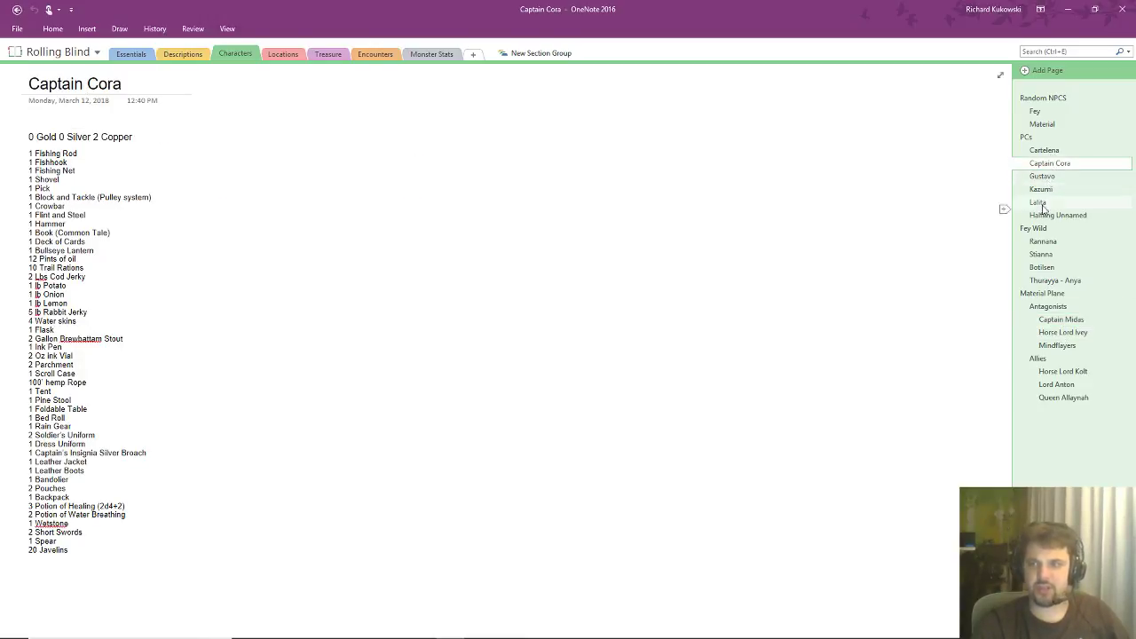
pyautogui.click(1042, 124)
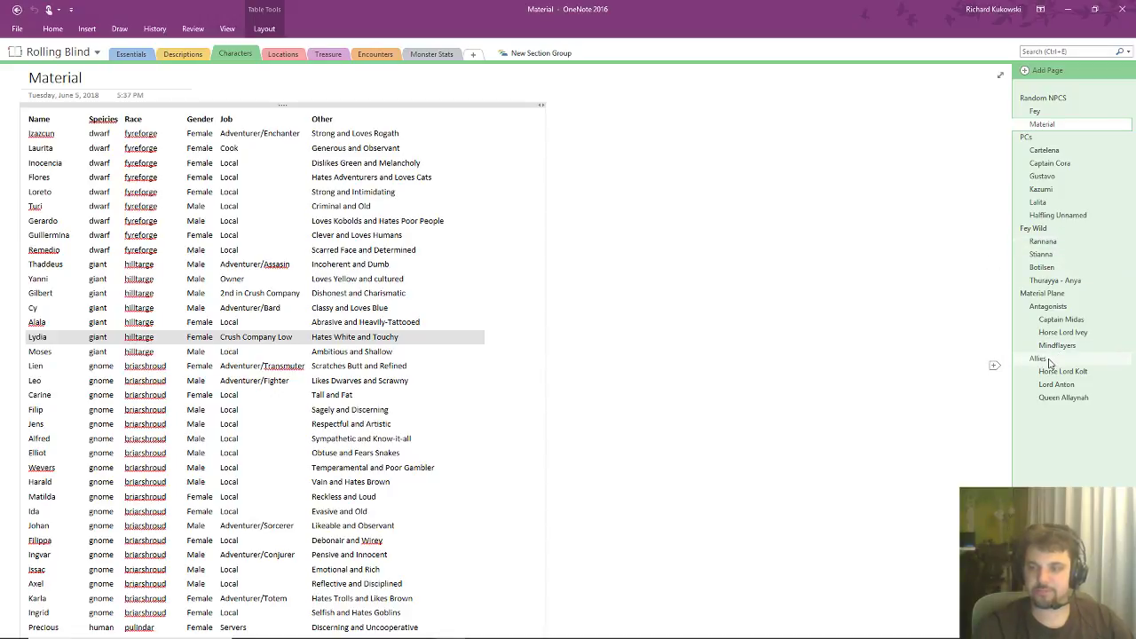
# - Create a new page and indent it as a subpage under Allies
pyautogui.click(1047, 70)
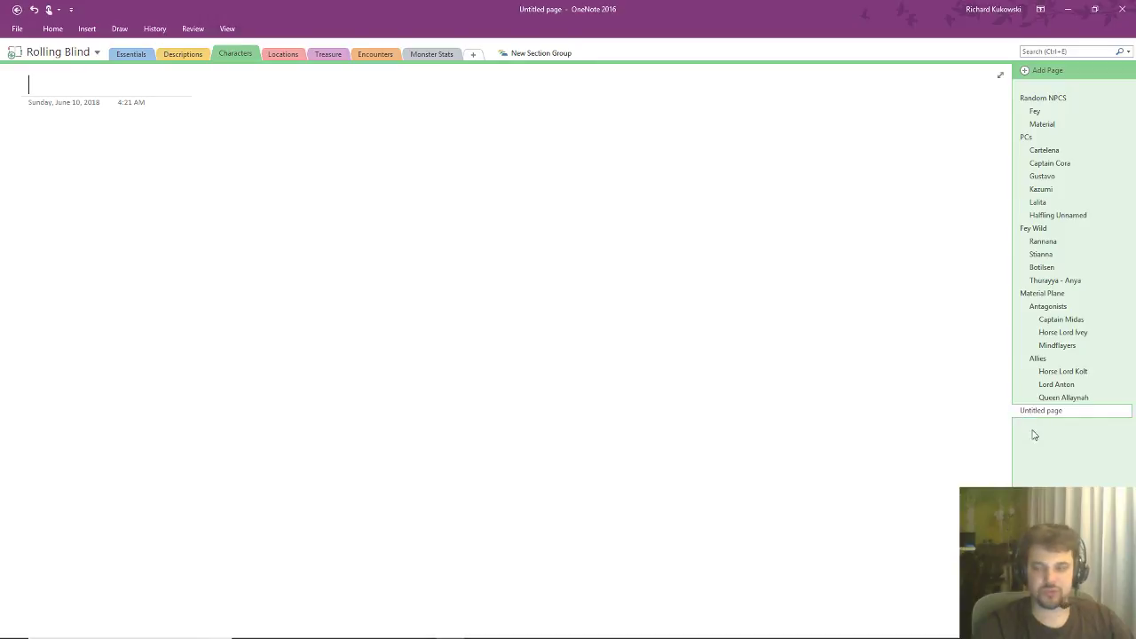
pyautogui.rightClick(1040, 410)
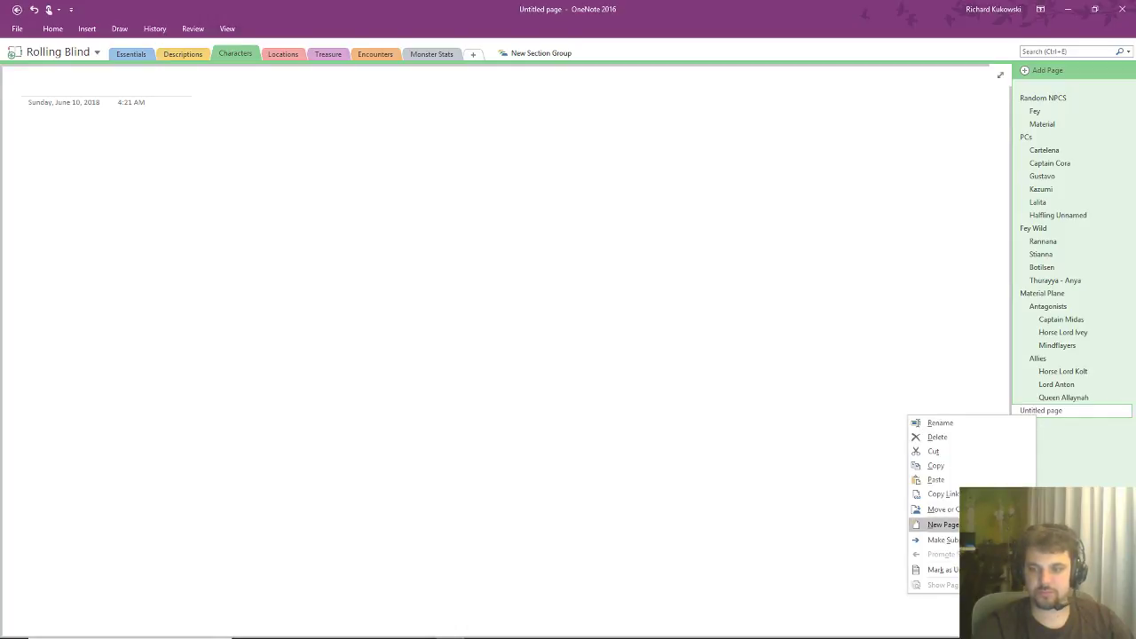
pyautogui.click(943, 524)
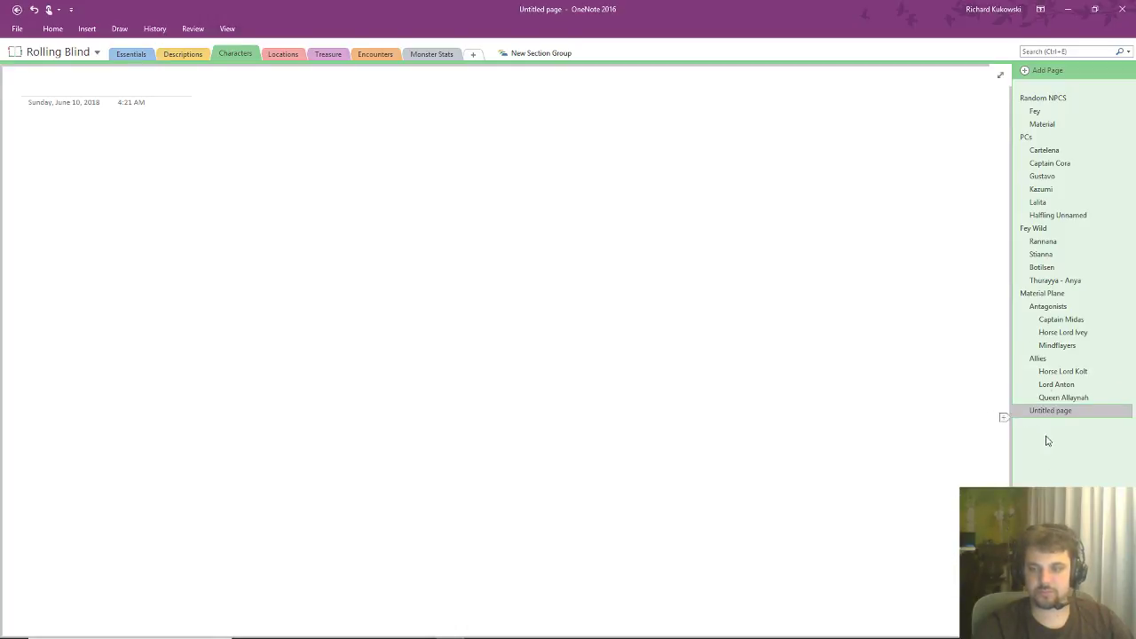
pyautogui.rightClick(1050, 410)
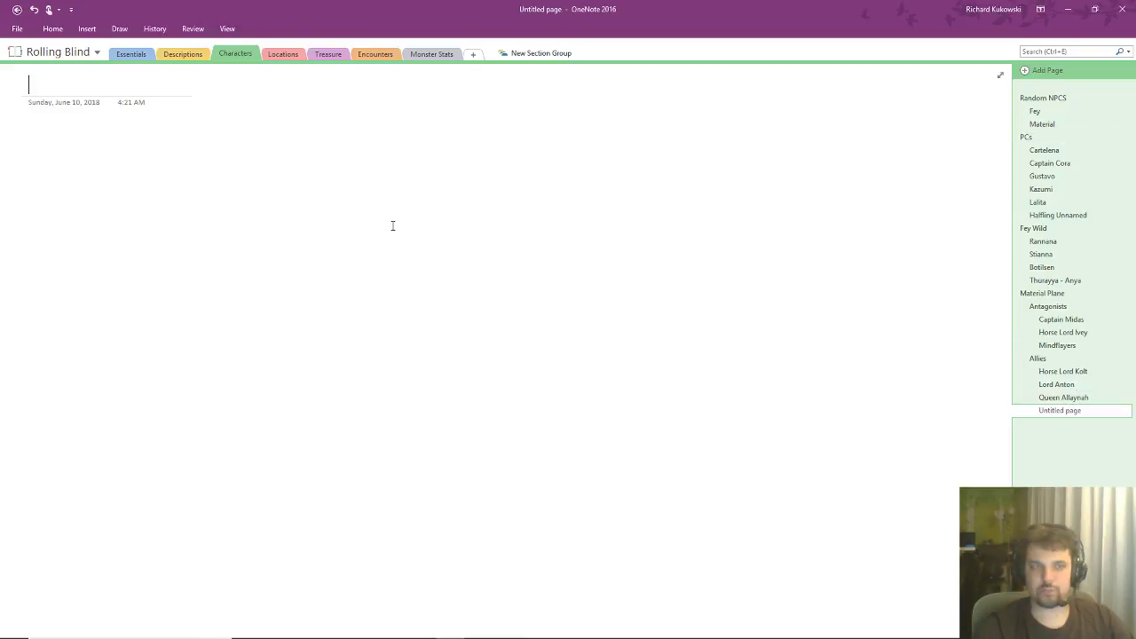
# - Title the page 'Crush Company' and note Lydia leads 50 near the seeds, Gilbert second in command
pyautogui.write('Crush Company')
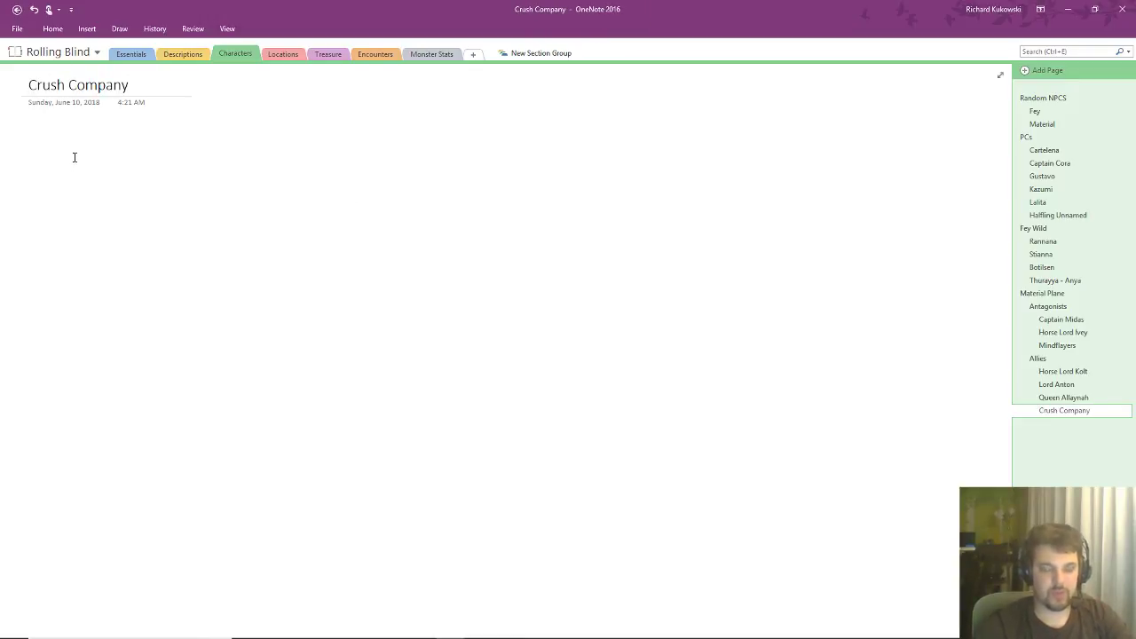
pyautogui.write('Lydia')
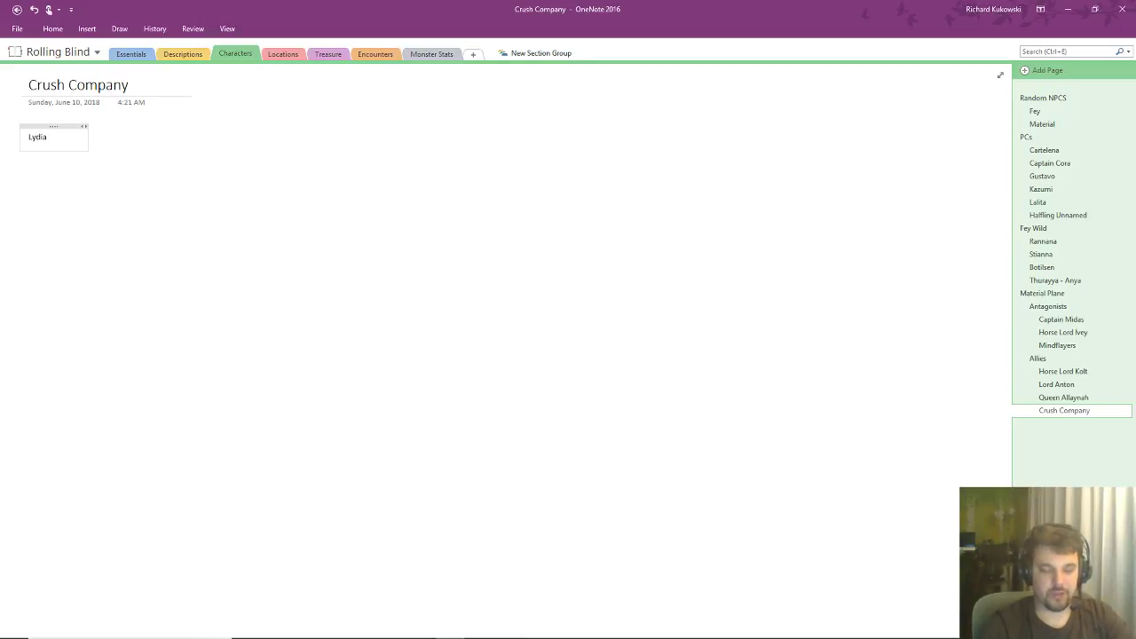
pyautogui.write('Leads 50 near t')
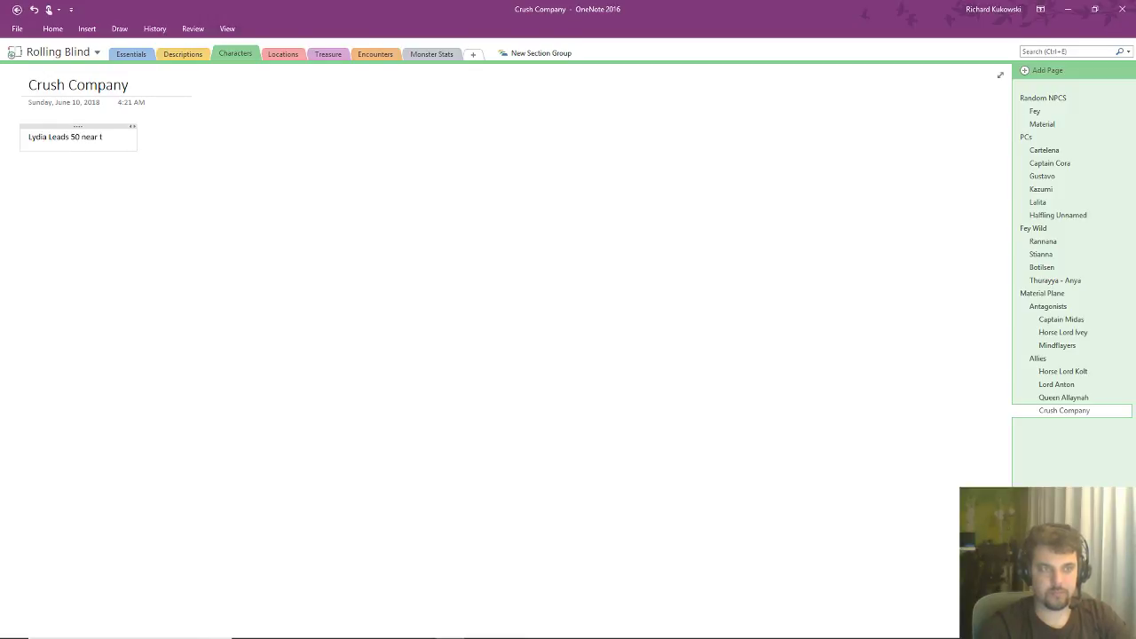
pyautogui.write('he seeds')
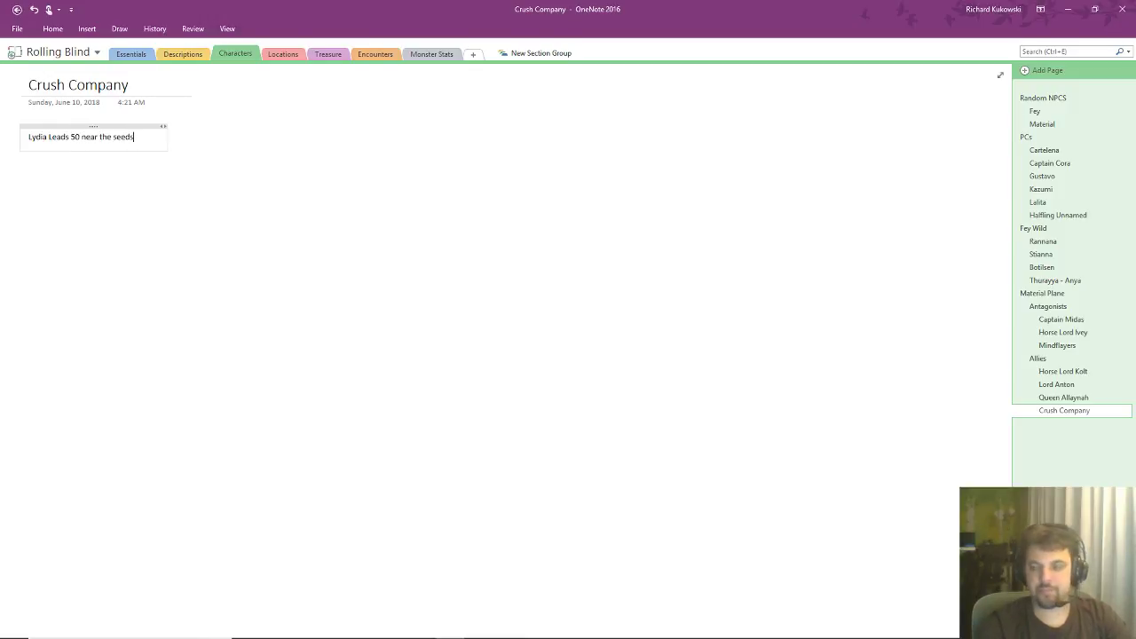
pyautogui.write('G')
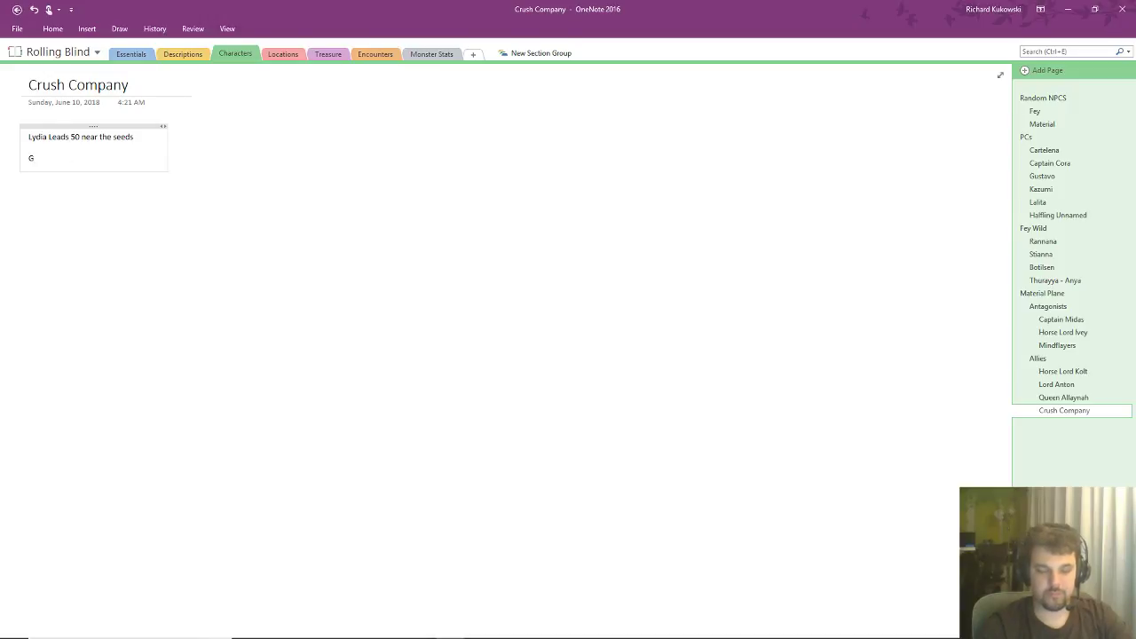
pyautogui.write('ilbert')
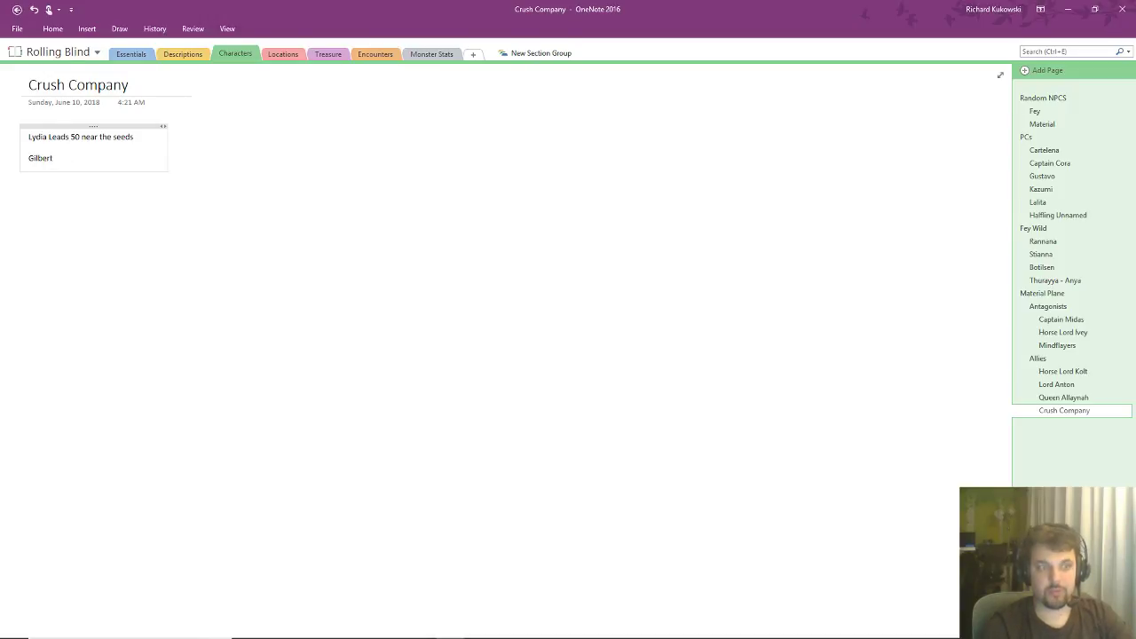
pyautogui.write('is the s')
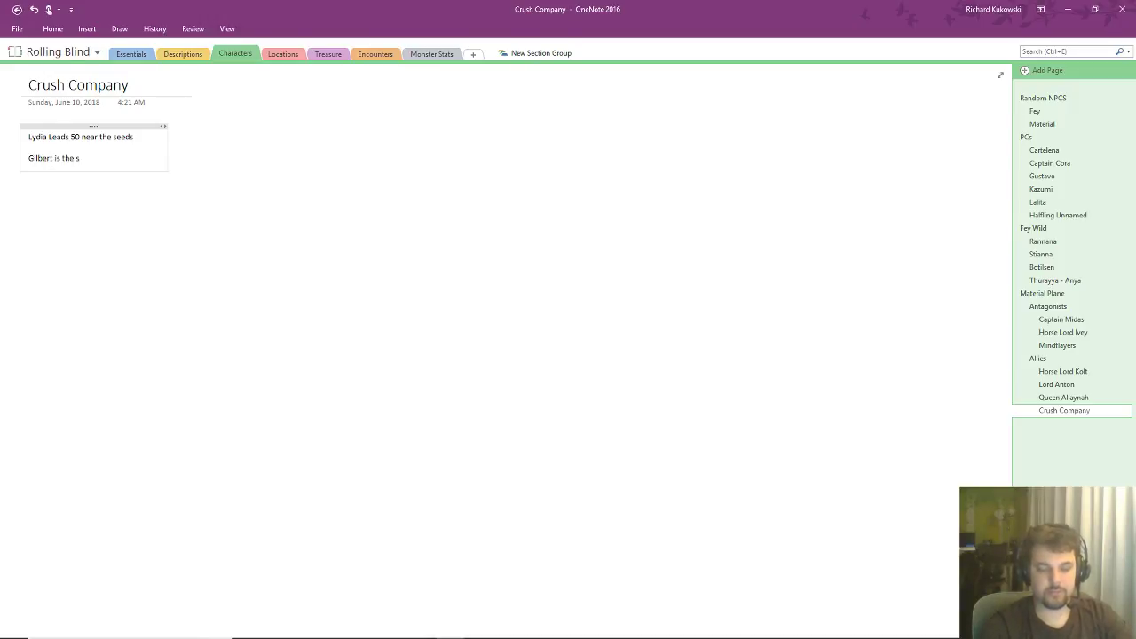
pyautogui.write('econd in')
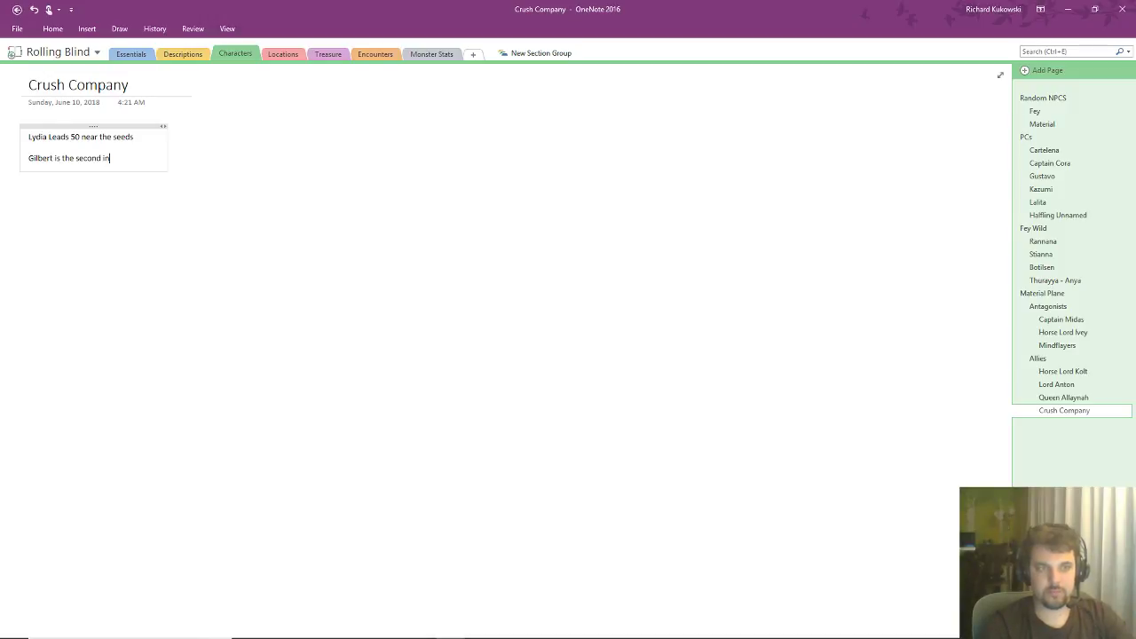
pyautogui.write('command')
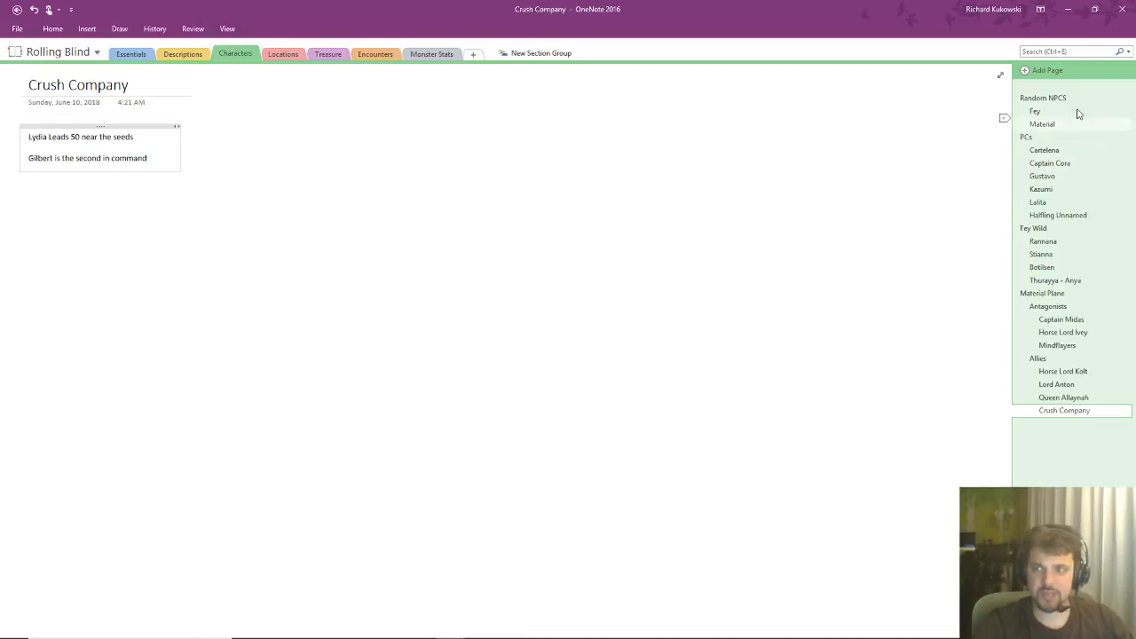
# - Copy Lydia's row from the Material table onto the Crush Company page
pyautogui.click(1042, 124)
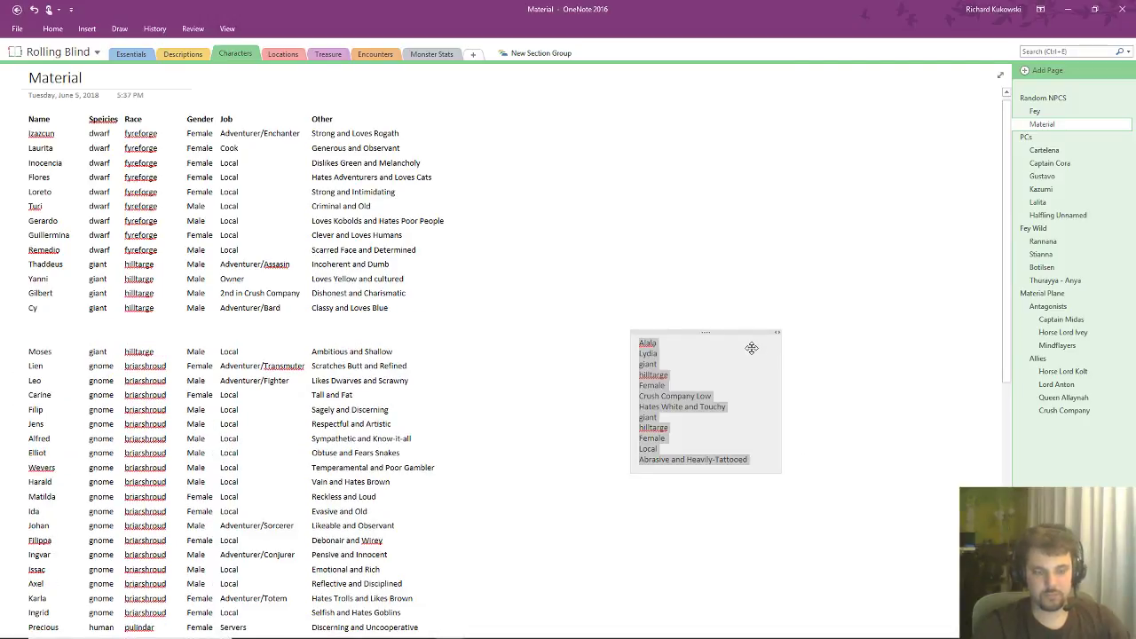
pyautogui.moveTo(750, 352)
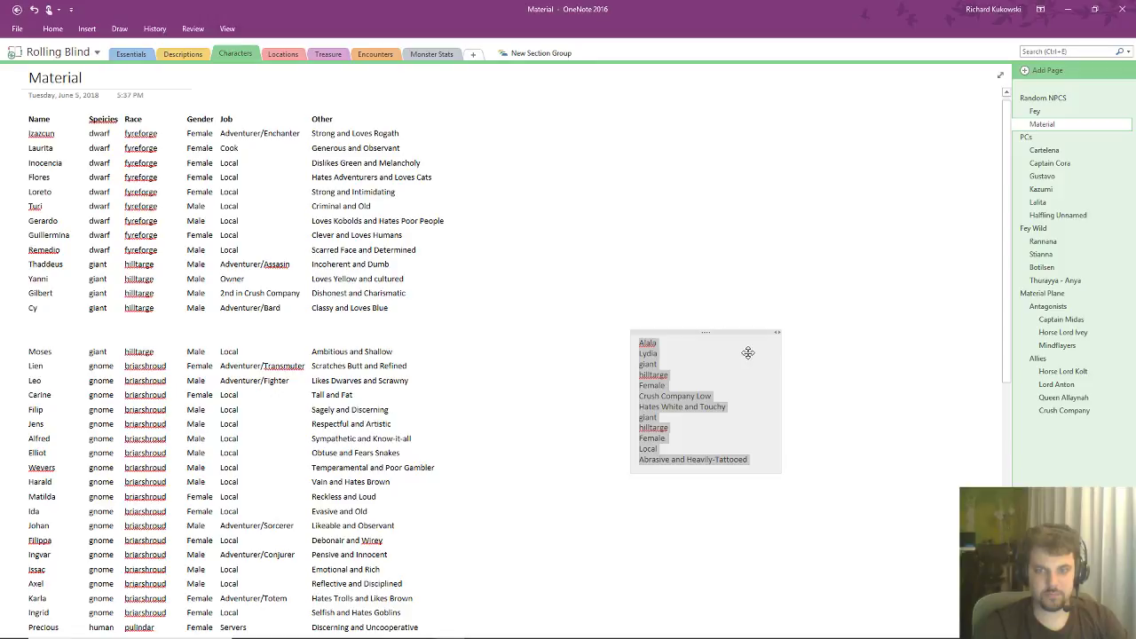
pyautogui.moveTo(746, 354)
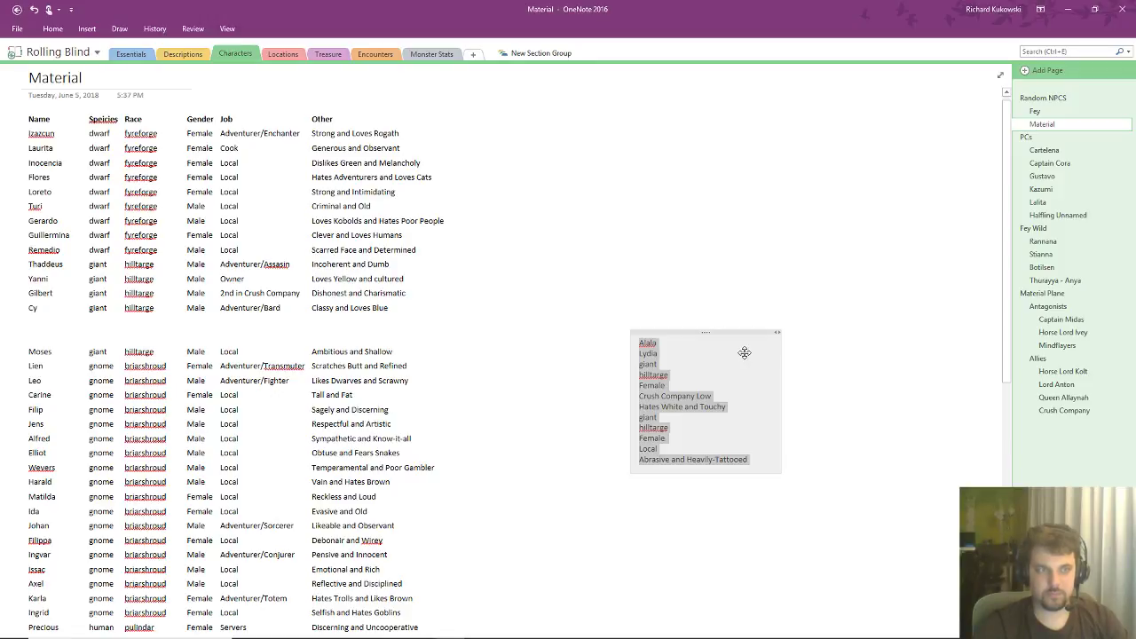
pyautogui.click(1063, 410)
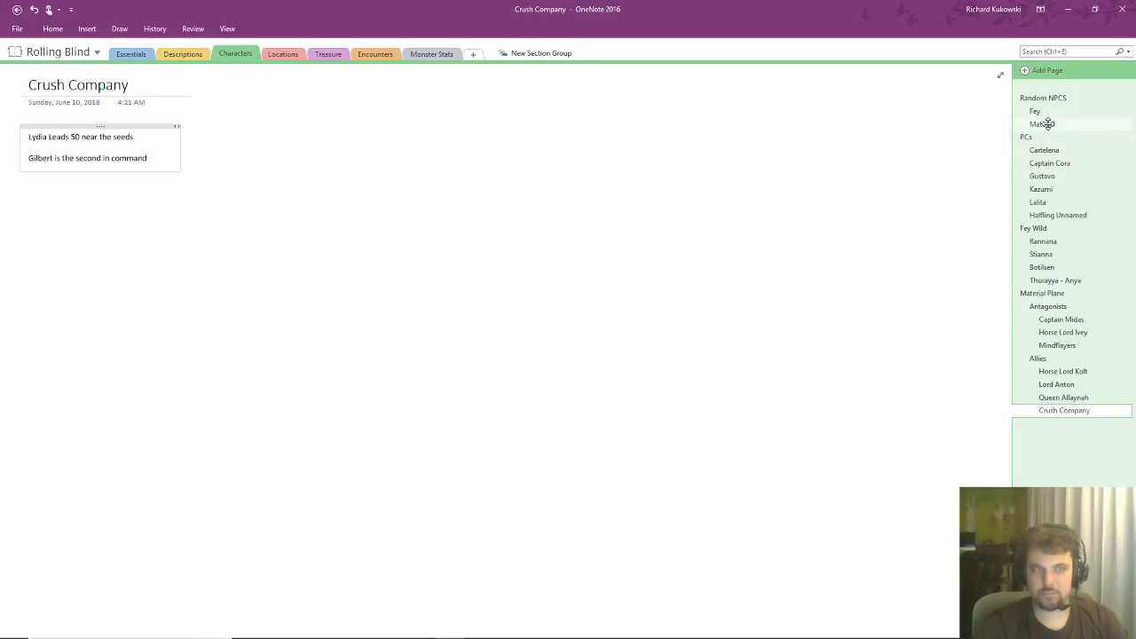
pyautogui.click(1041, 123)
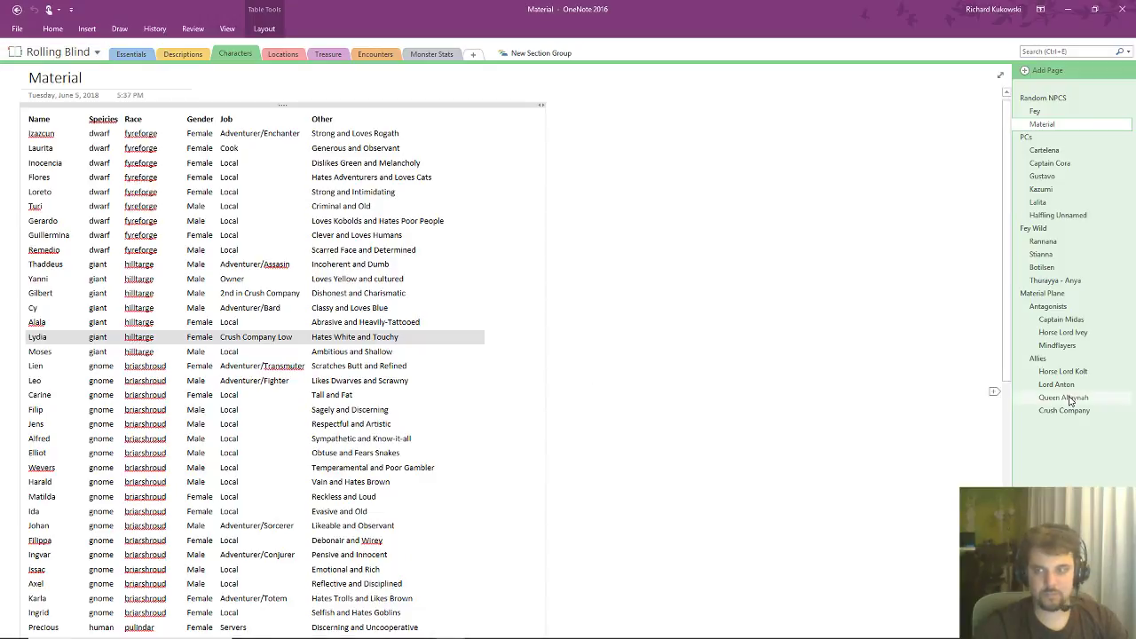
pyautogui.click(1064, 410)
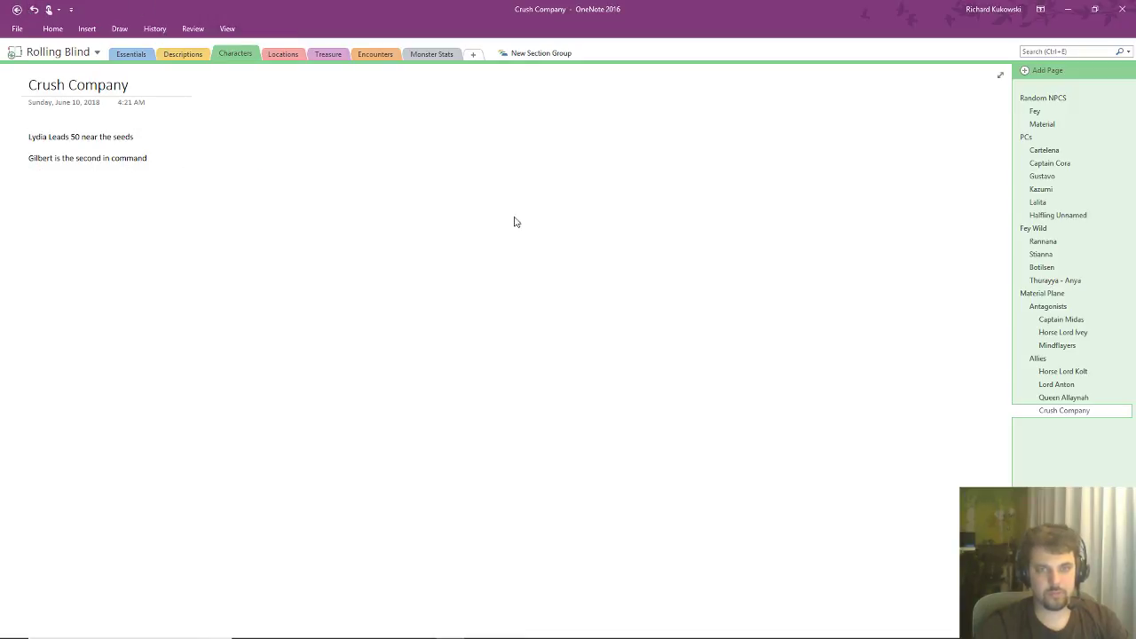
pyautogui.moveTo(535, 198)
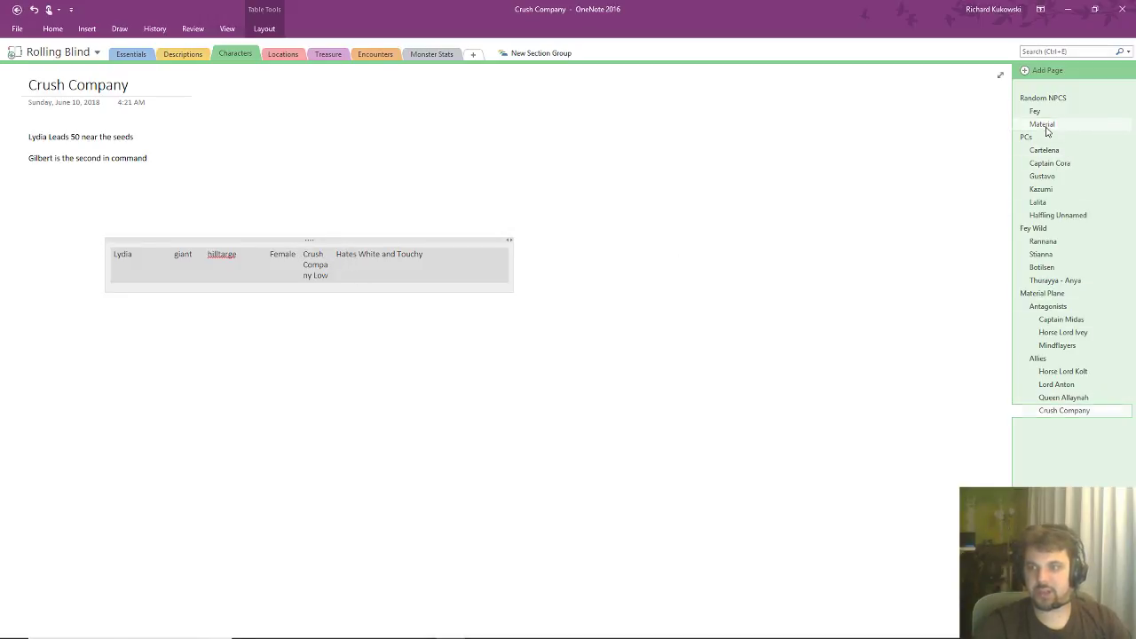
# - Copy Gilbert's NPC row from Material and paste it below Lydia's row on Crush Company
pyautogui.click(1042, 124)
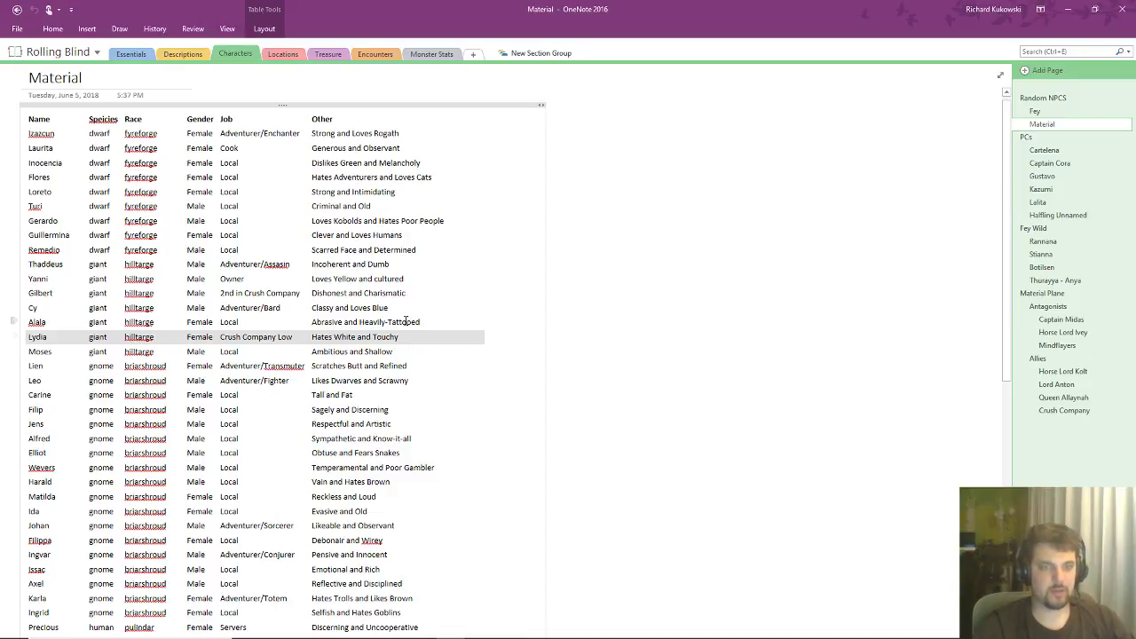
pyautogui.click(260, 292)
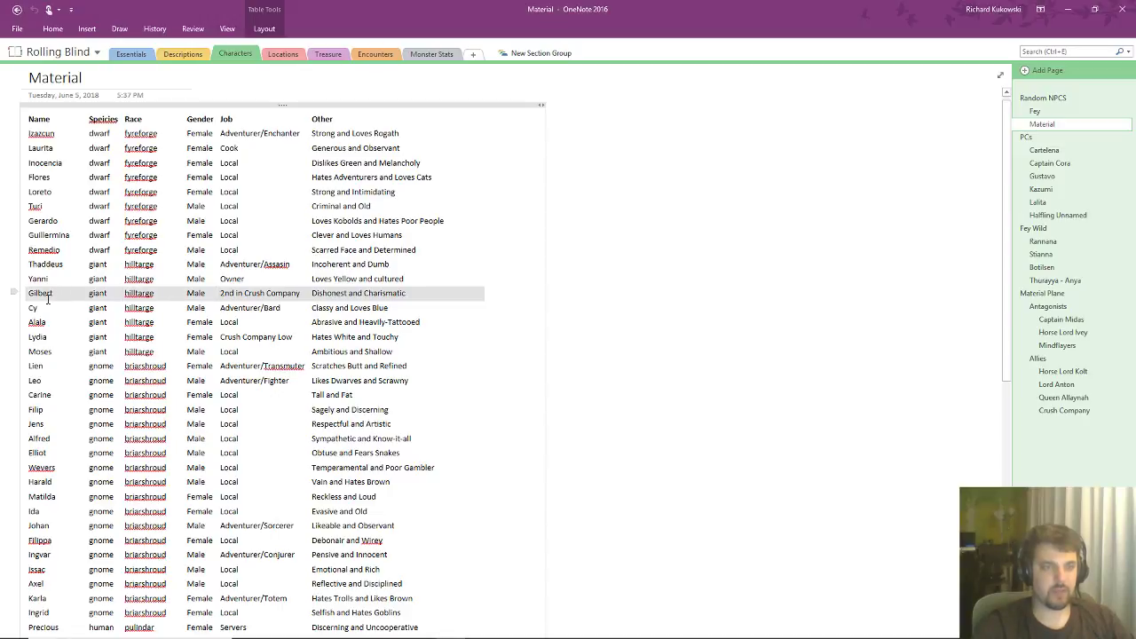
pyautogui.moveTo(174, 316)
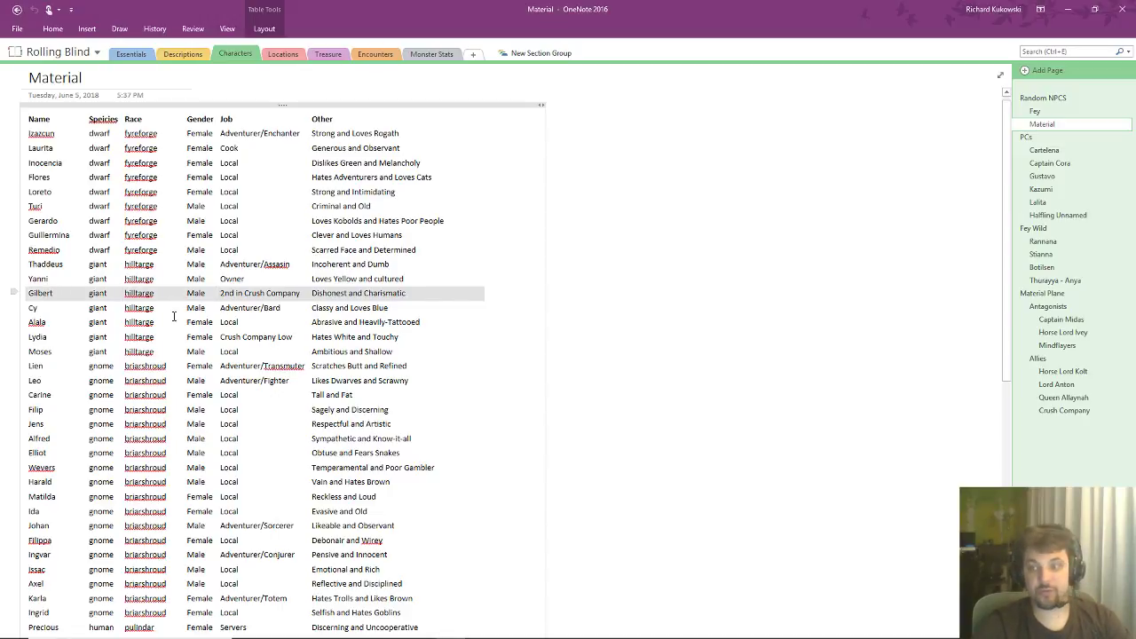
pyautogui.click(1063, 409)
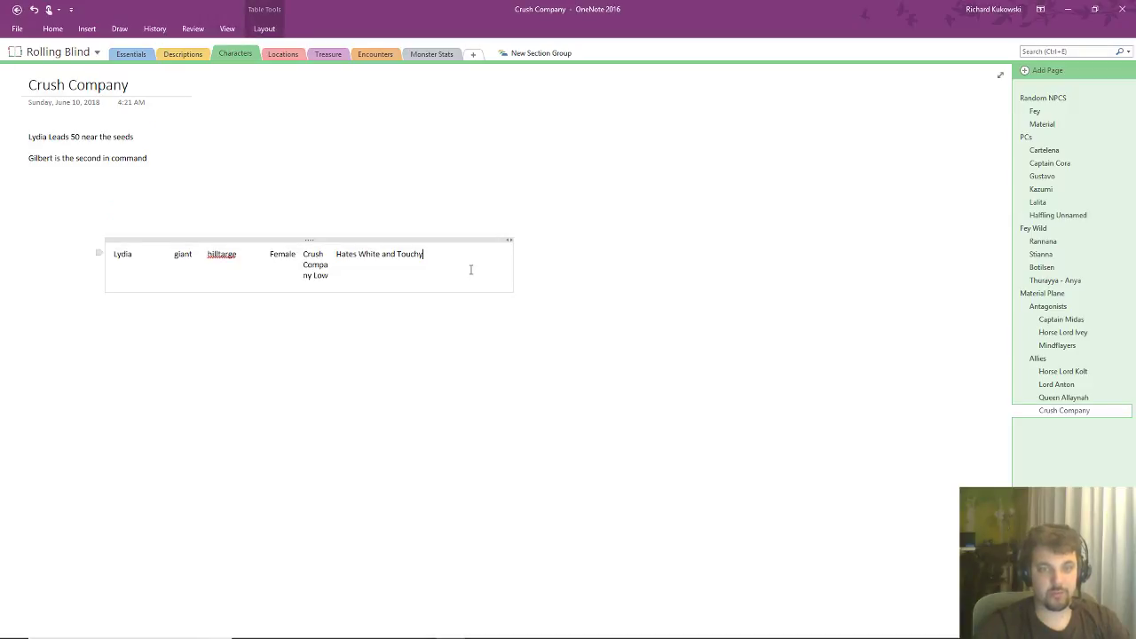
pyautogui.press('Enter')
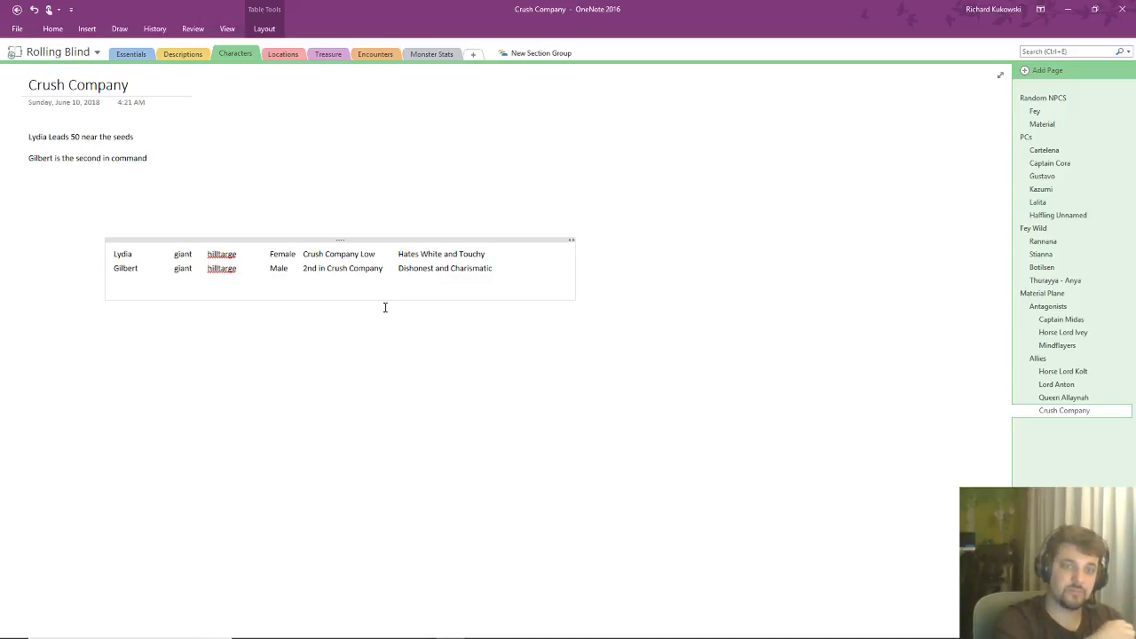
pyautogui.click(115, 282)
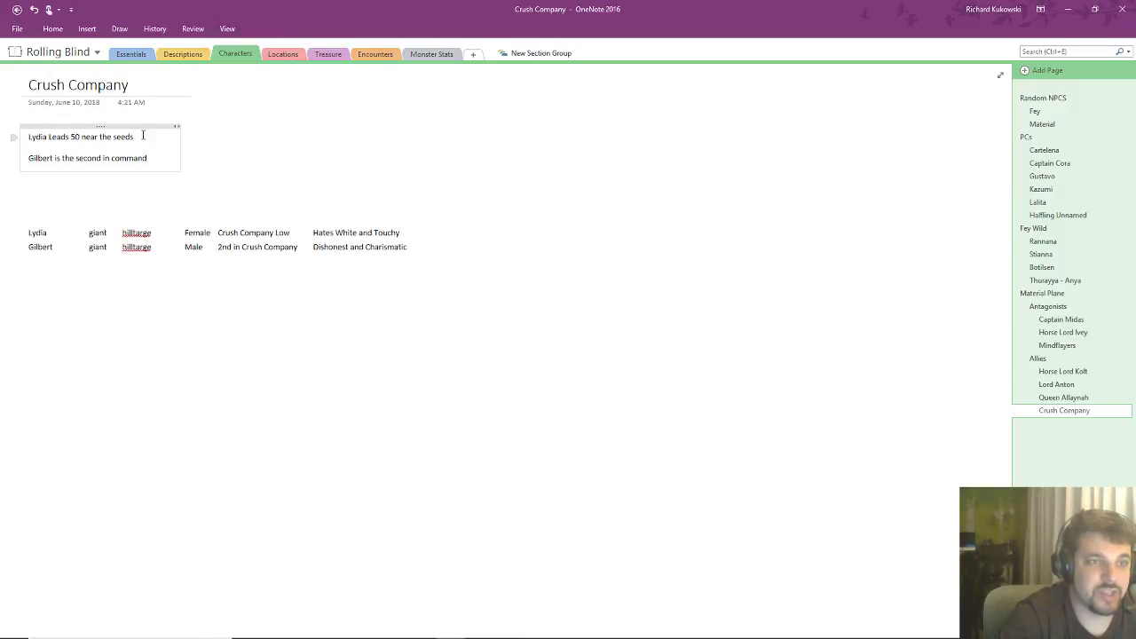
# - Append ', Weak' to Gilbert's 'Dishonest and Charismatic' traits cell
pyautogui.tripleClick(80, 136)
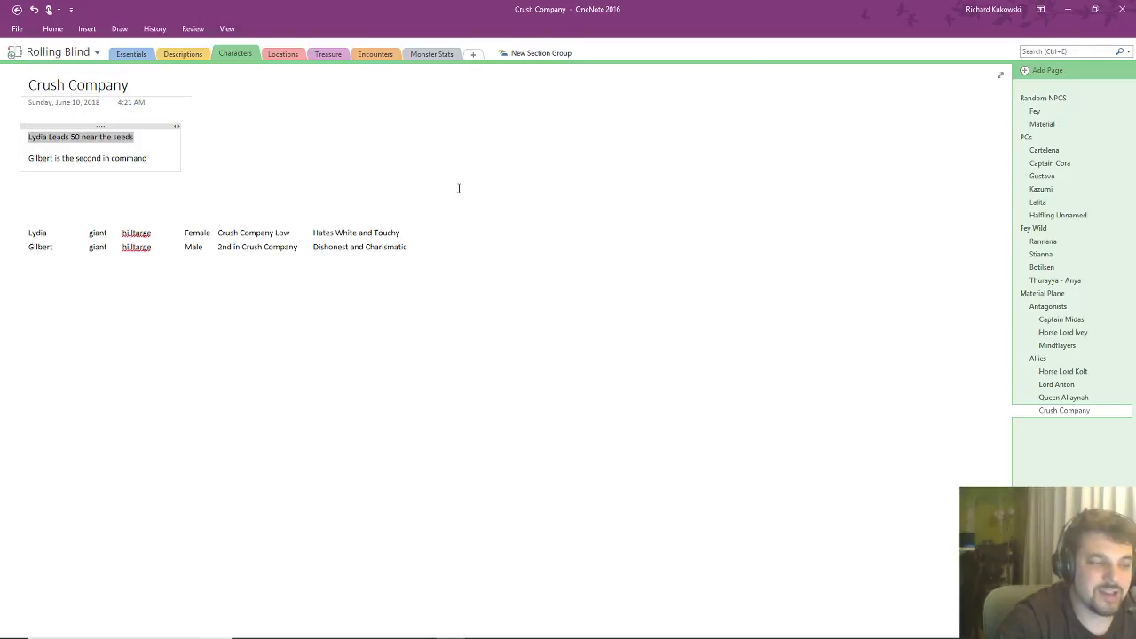
pyautogui.moveTo(597, 228)
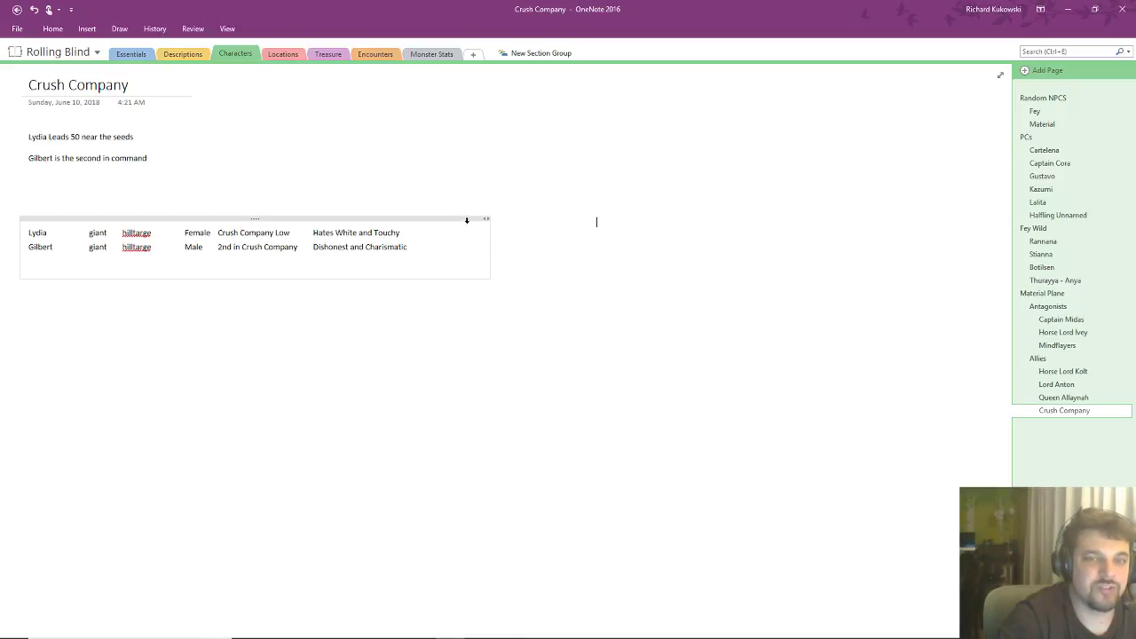
pyautogui.moveTo(467, 220)
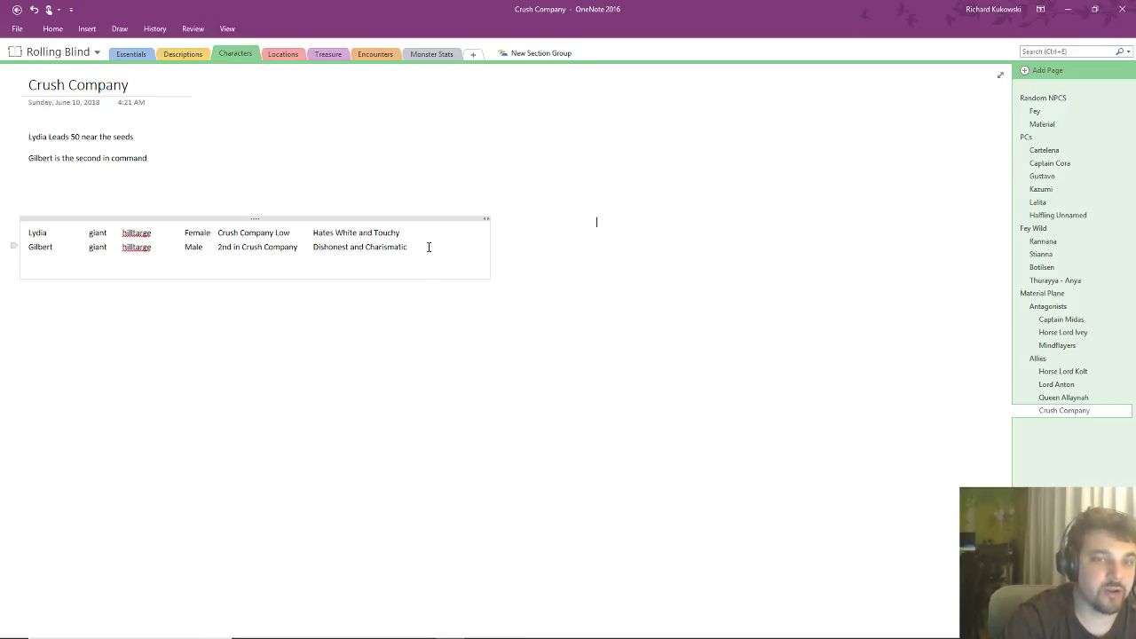
pyautogui.write(',')
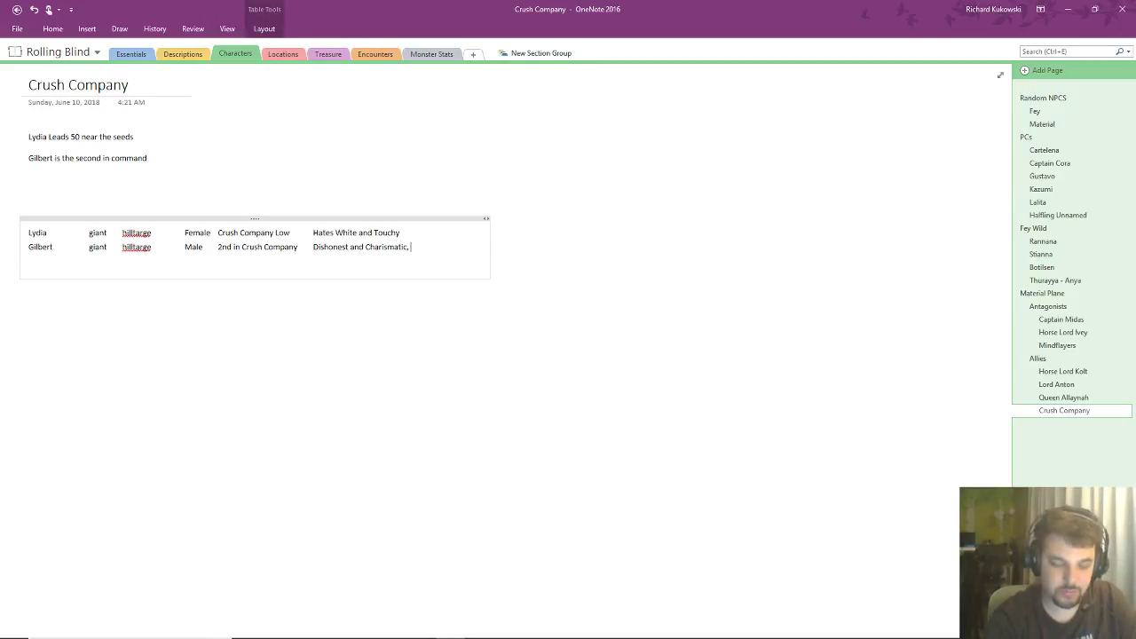
pyautogui.write('Weak')
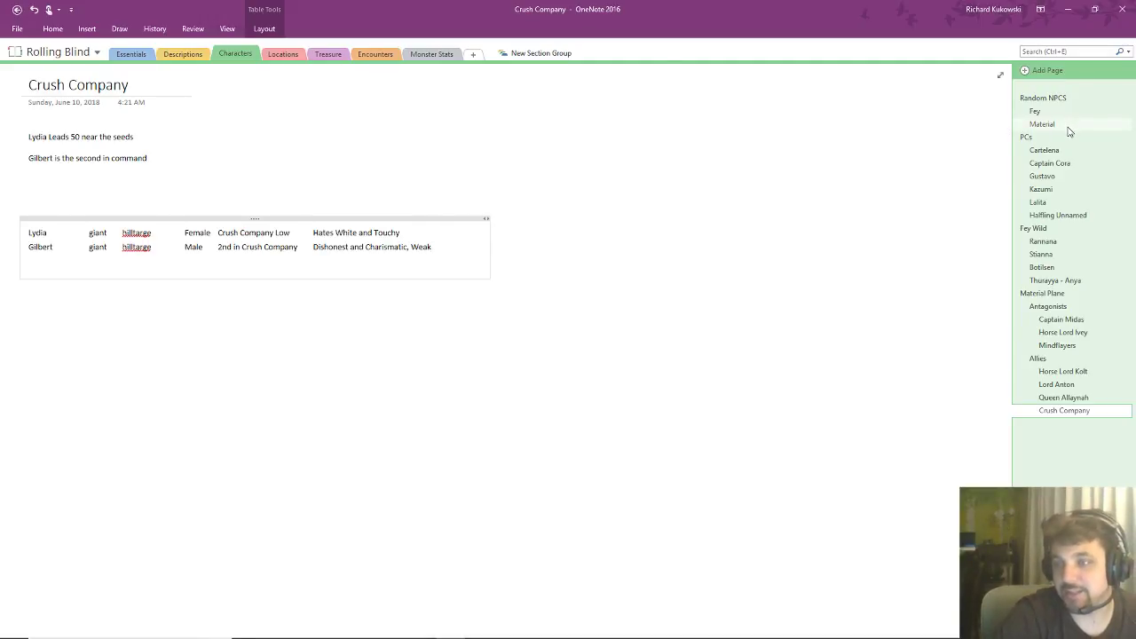
# - Reopen the Material page and scroll down to the human, kobold and troll NPC rows
pyautogui.click(1042, 123)
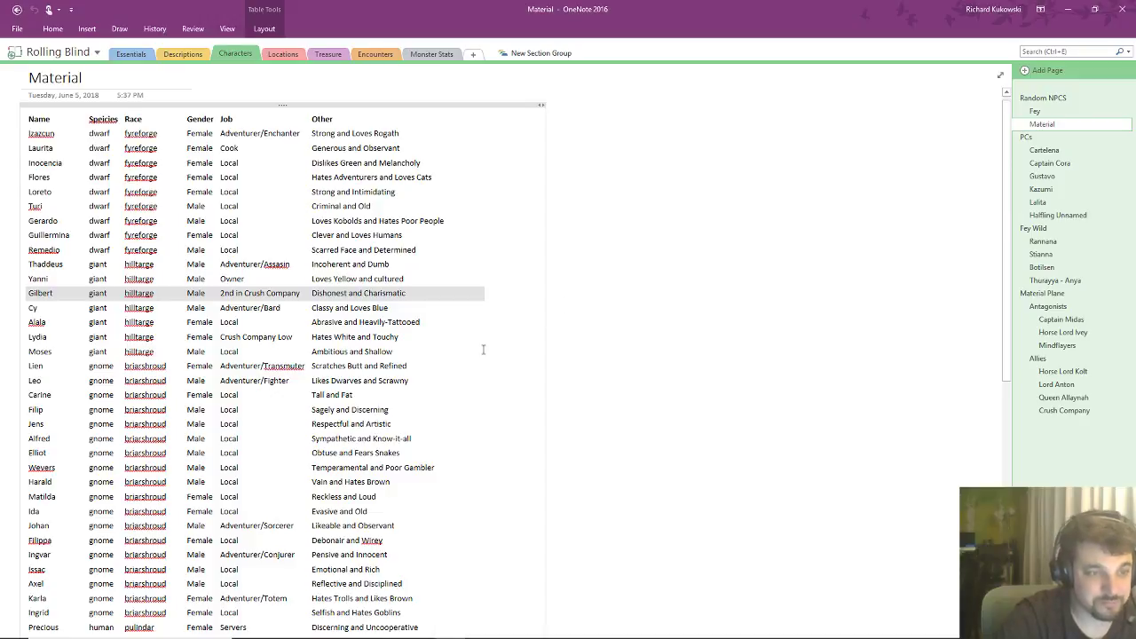
pyautogui.scroll(-3)
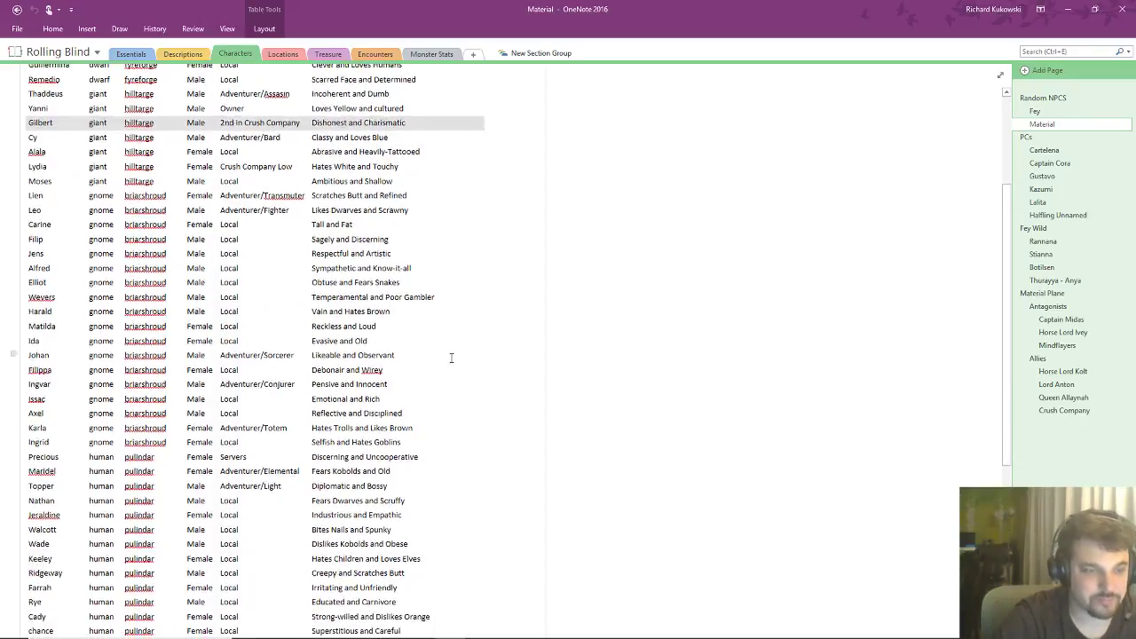
pyautogui.scroll(-3)
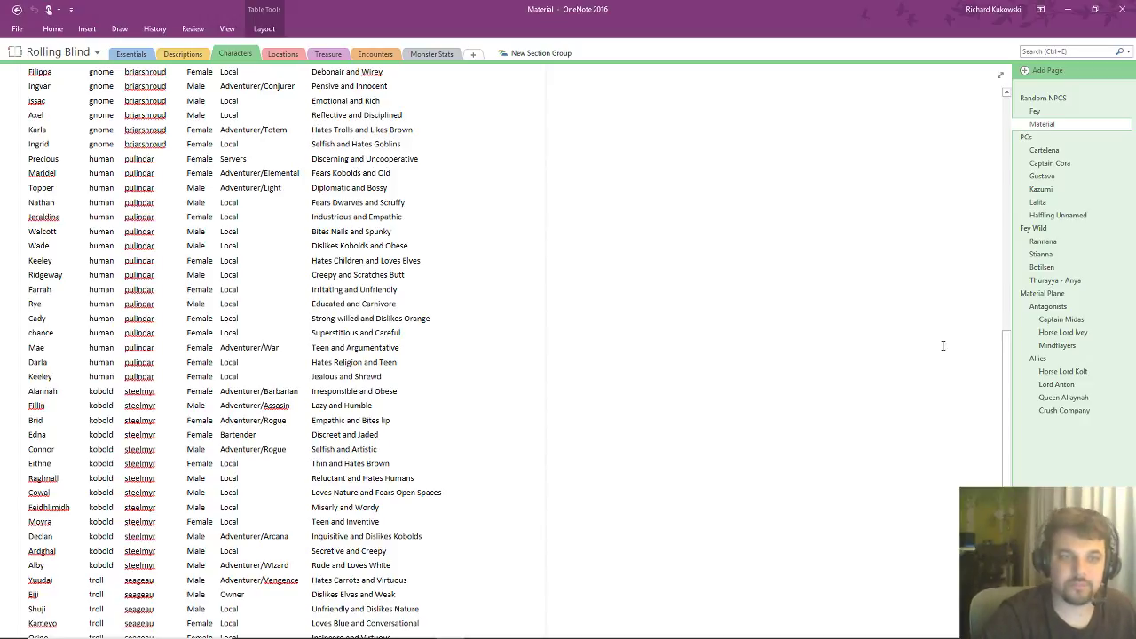
pyautogui.moveTo(915, 332)
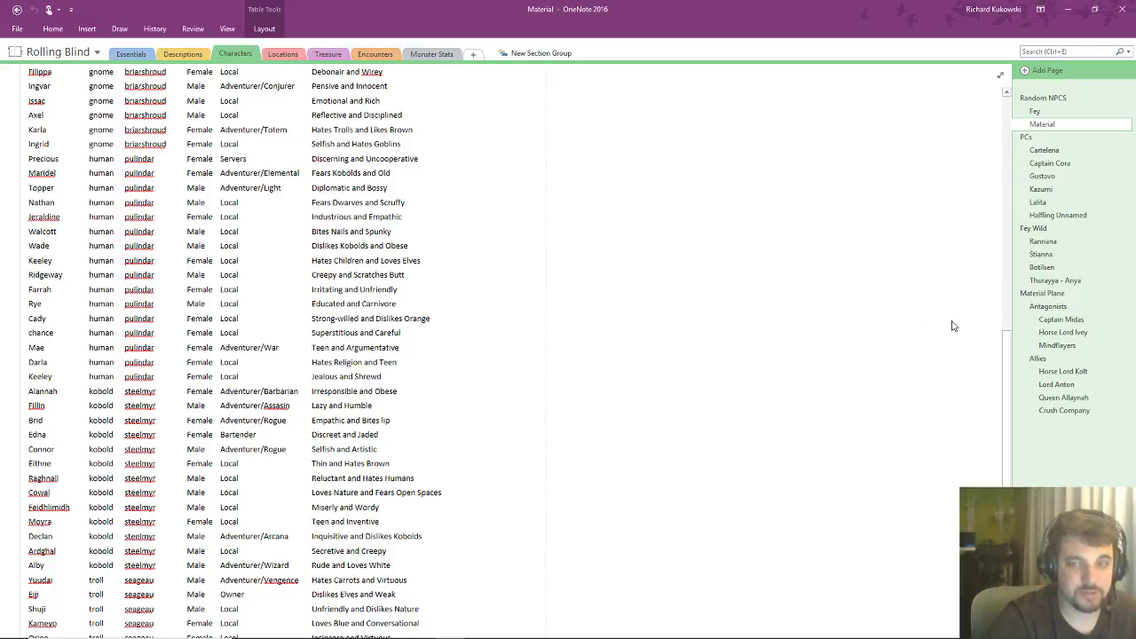
# - Go to Horse Lord Ivey's page under Mindflayers and write the note 'Hired Midas'
pyautogui.click(1061, 319)
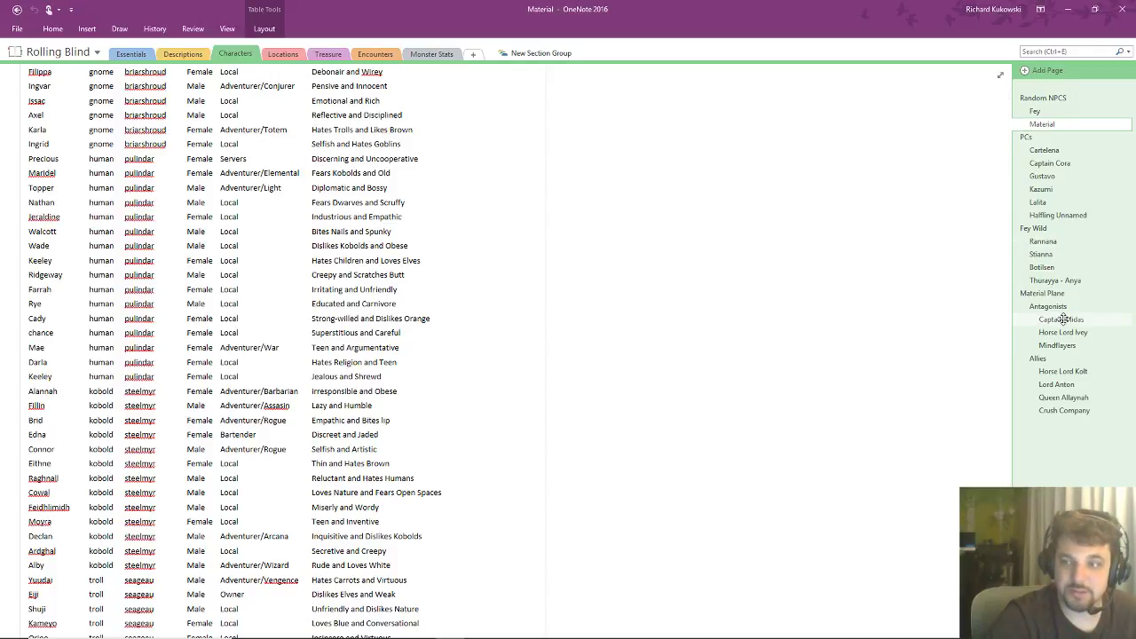
pyautogui.click(1057, 344)
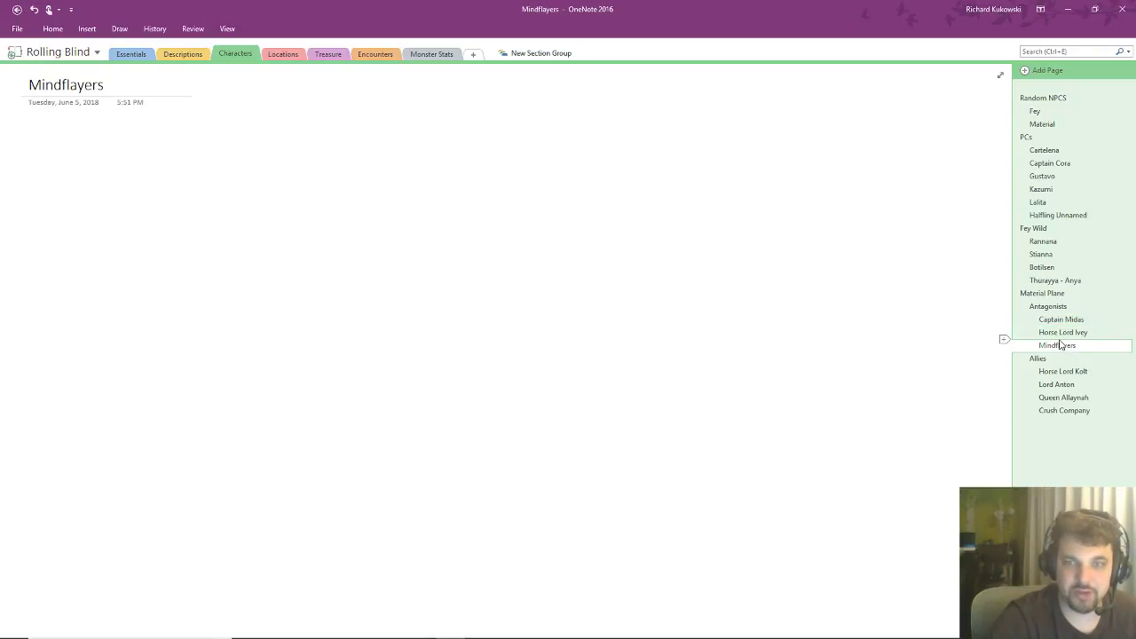
pyautogui.click(1063, 332)
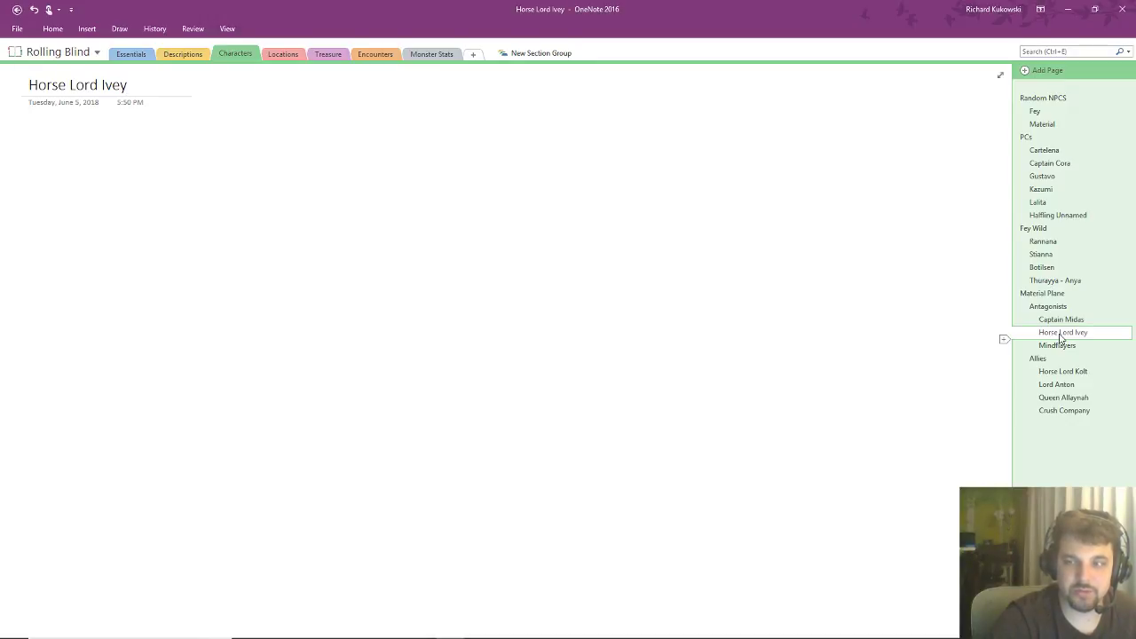
pyautogui.click(31, 135)
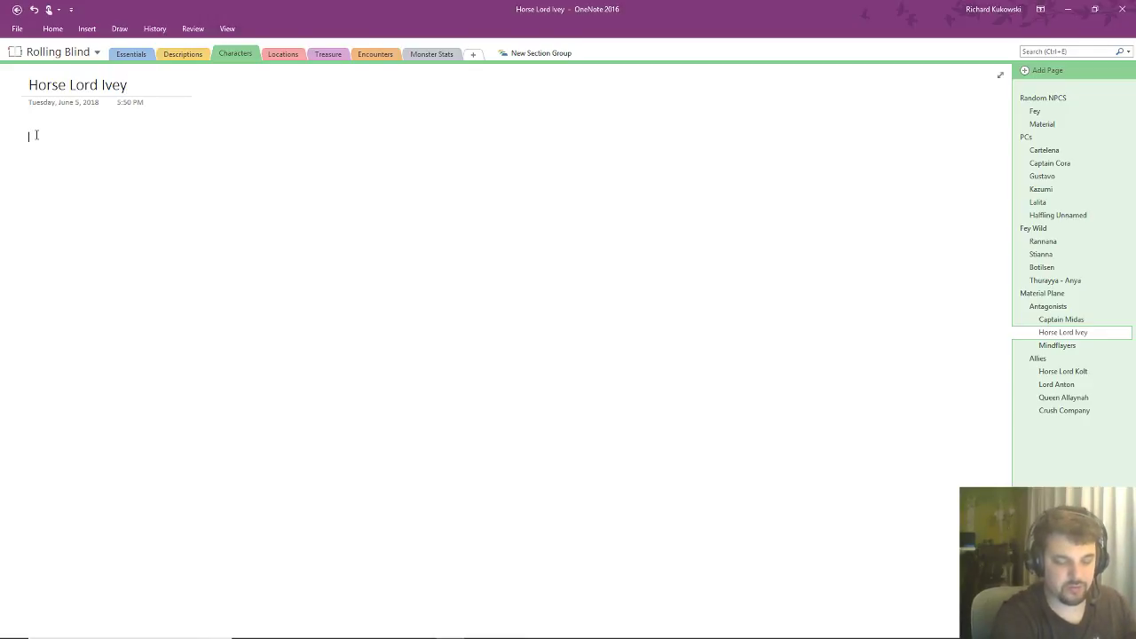
pyautogui.write('Hired Midas')
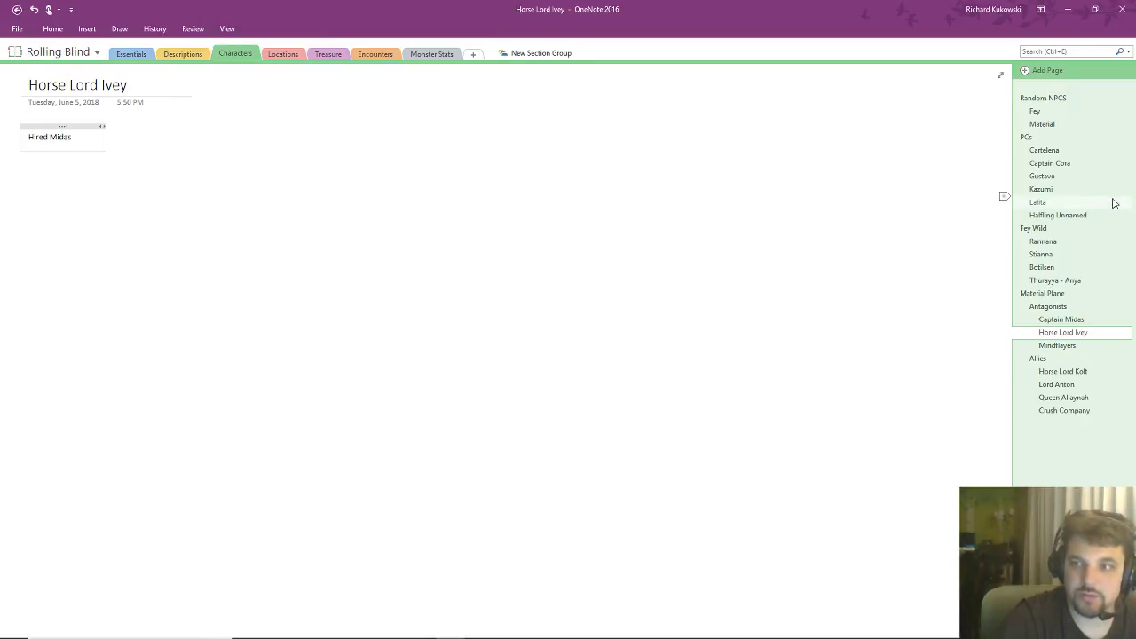
pyautogui.moveTo(1058, 215)
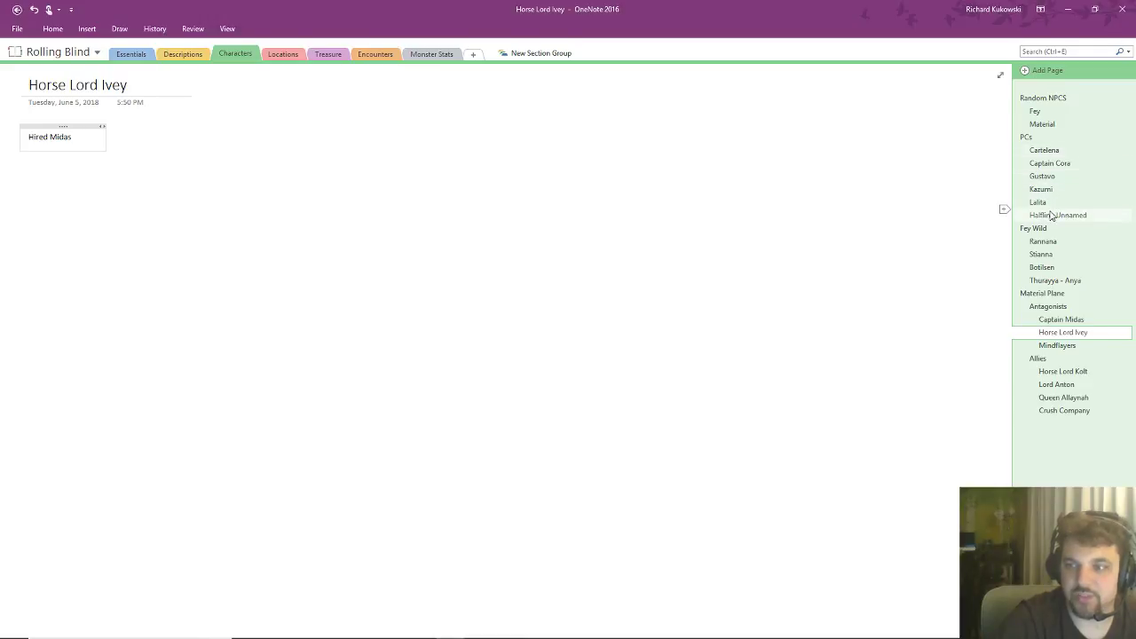
pyautogui.moveTo(342, 67)
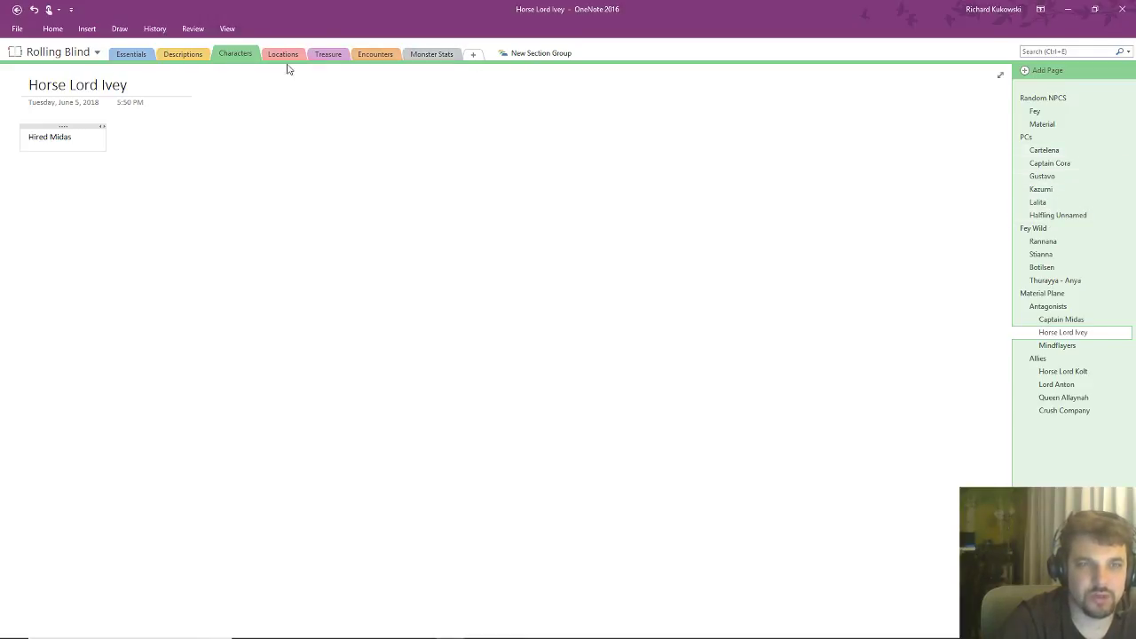
# - Visit the Descriptions and Essentials sections, then return to Characters
pyautogui.click(182, 53)
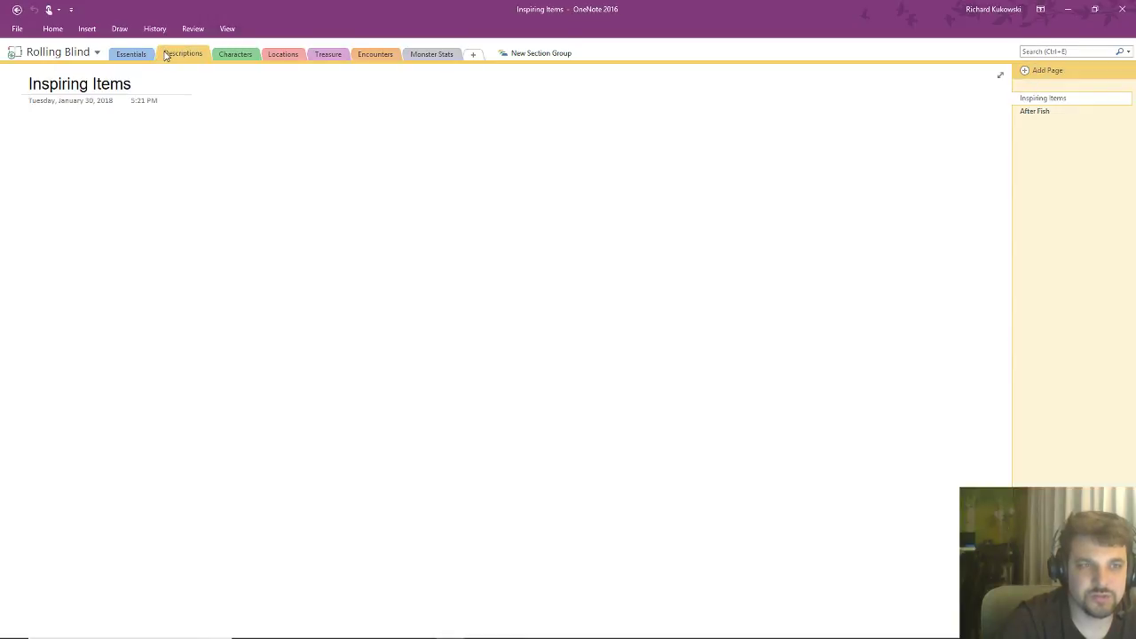
pyautogui.click(131, 53)
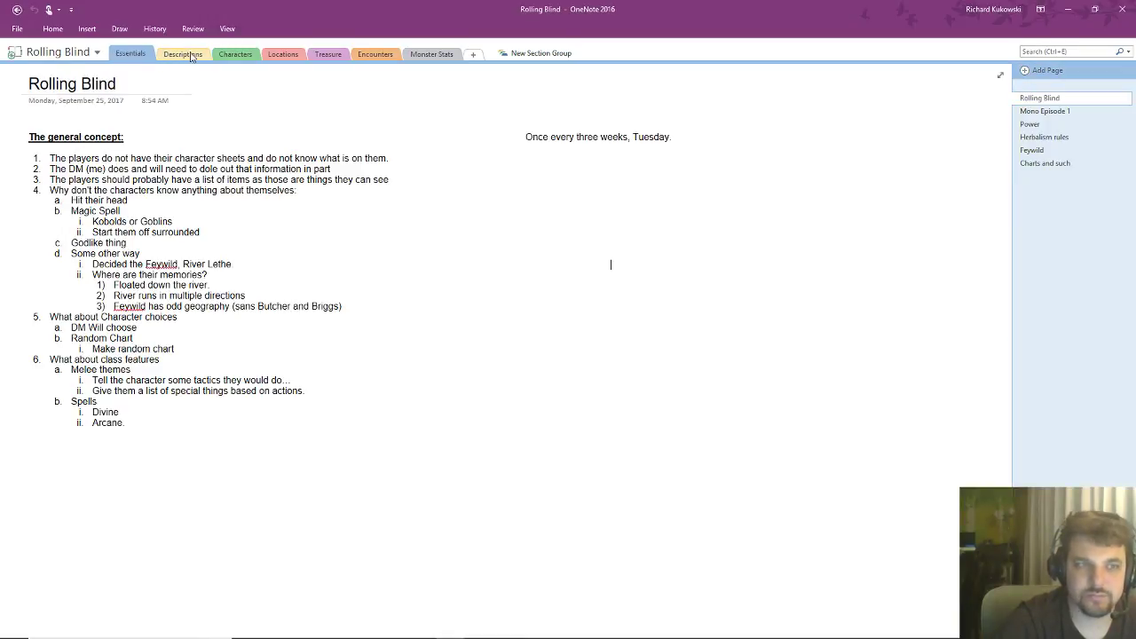
pyautogui.moveTo(236, 54)
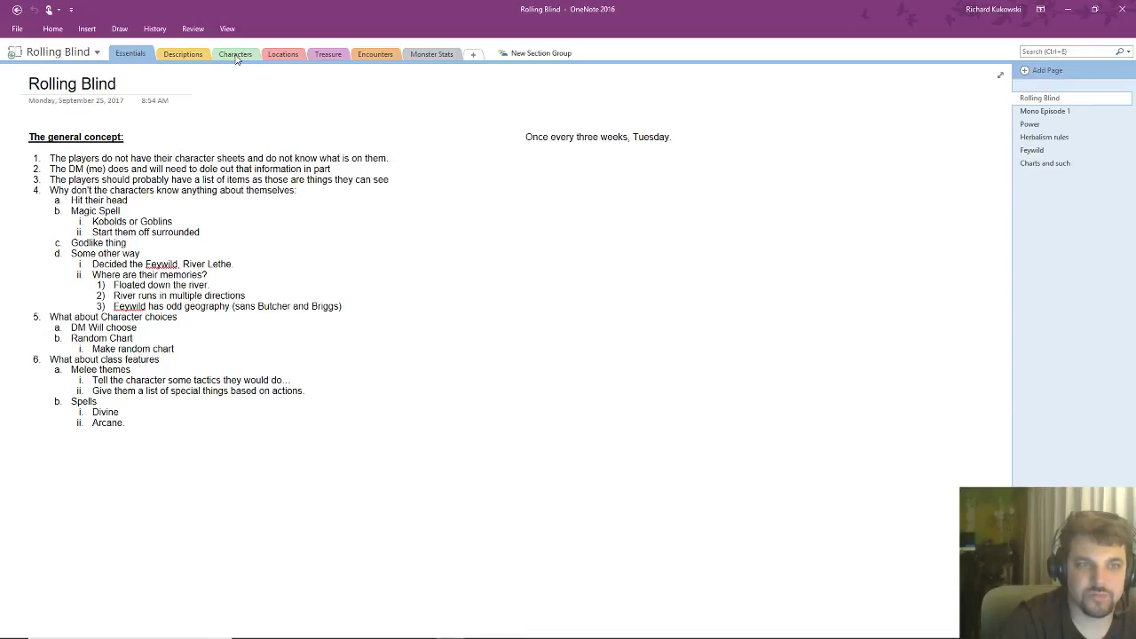
pyautogui.click(1063, 332)
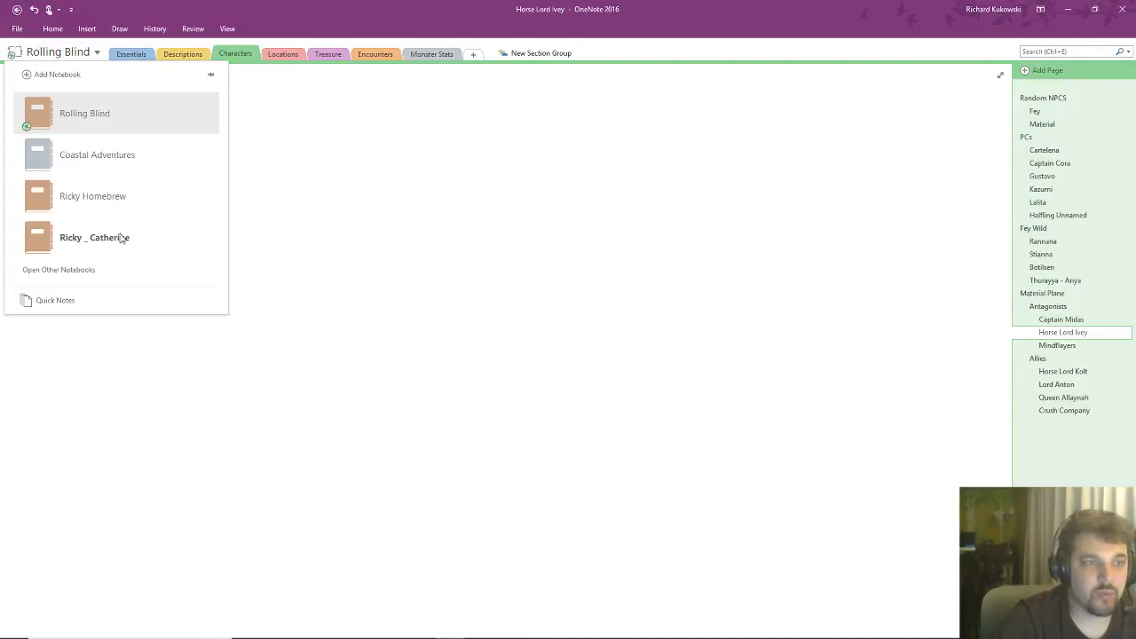
pyautogui.moveTo(113, 206)
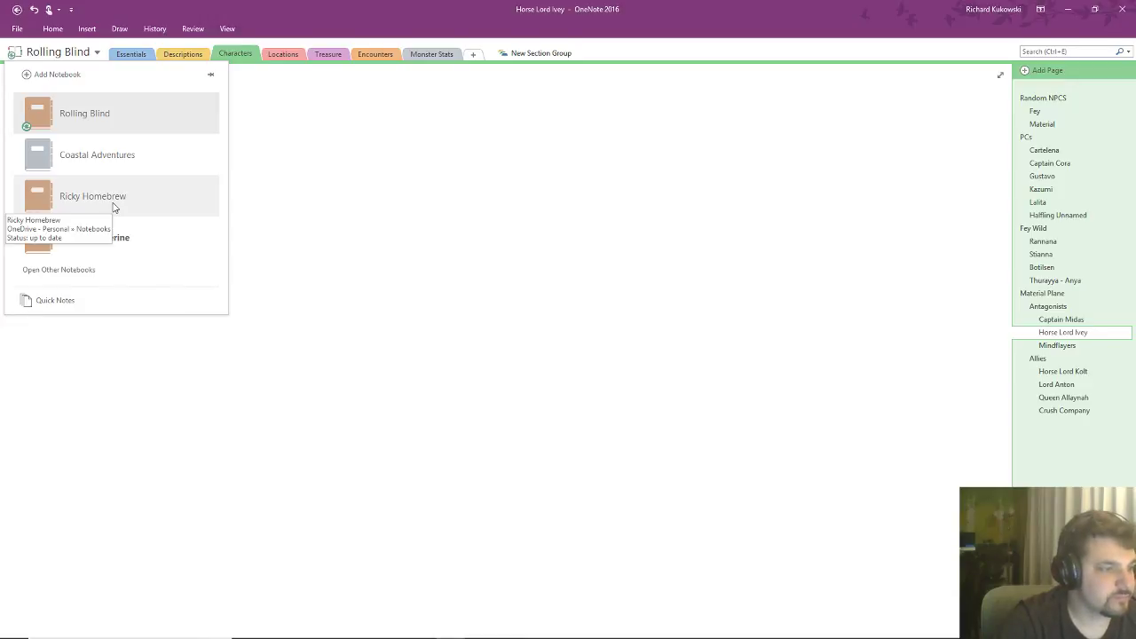
# - Switch to Ricky Homebrew, tour Nations, Dragons and Overview, and select '3 main NPCs'
pyautogui.click(93, 196)
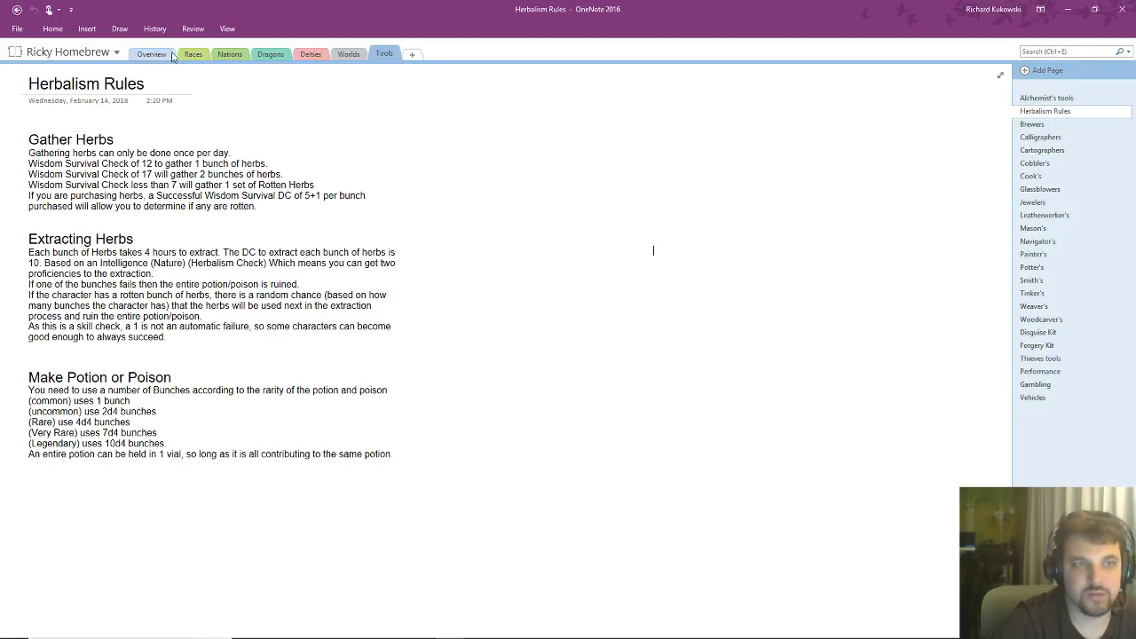
pyautogui.click(229, 54)
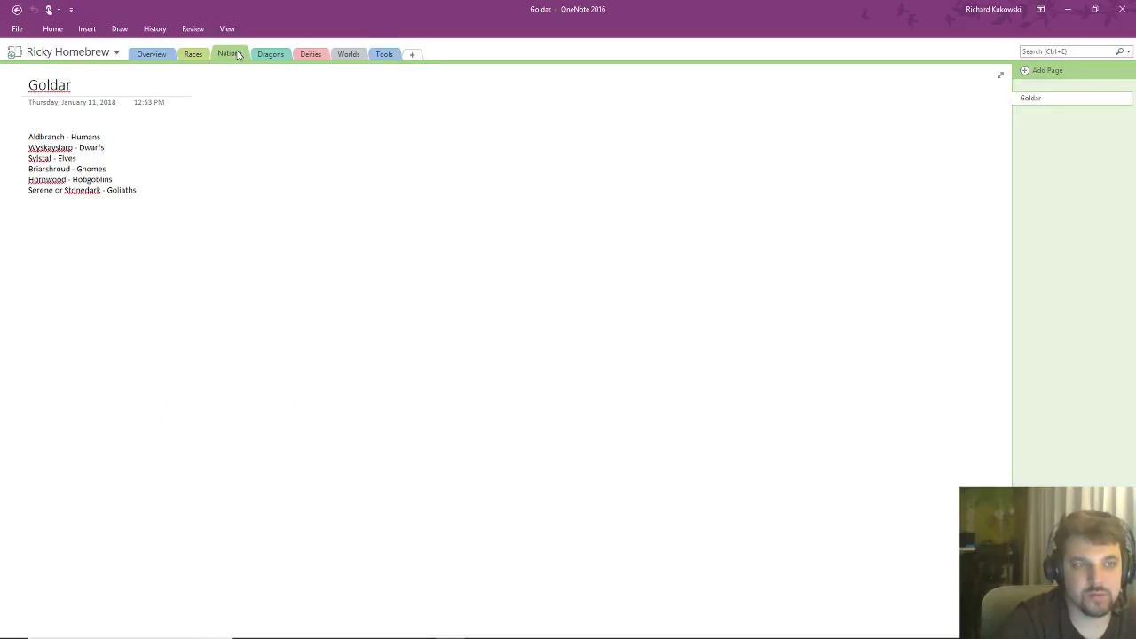
pyautogui.click(271, 54)
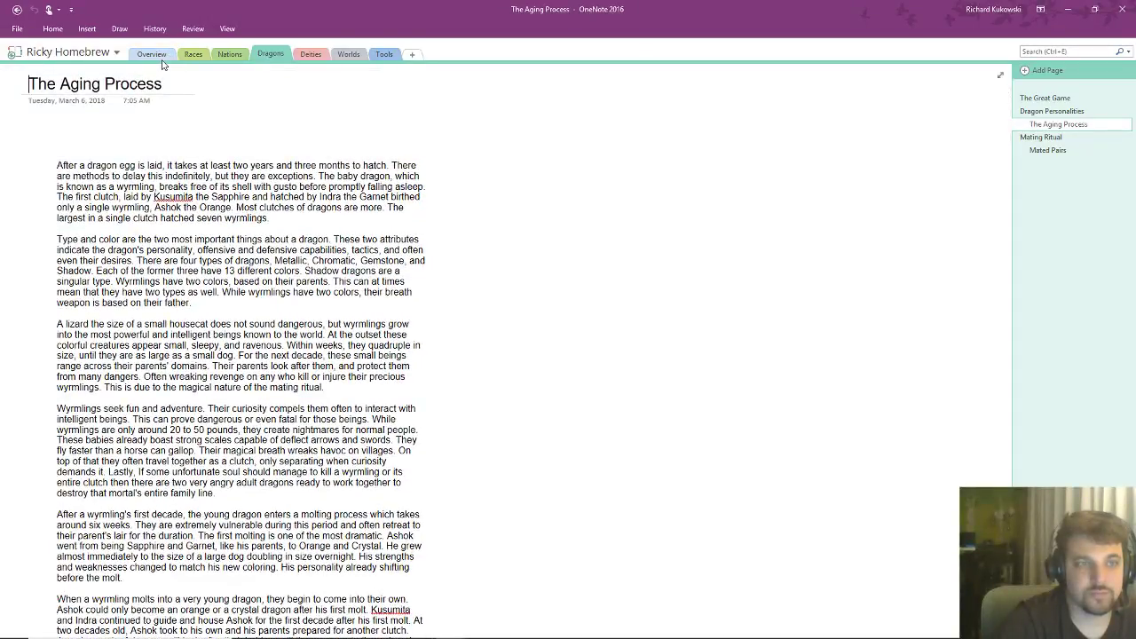
pyautogui.click(151, 53)
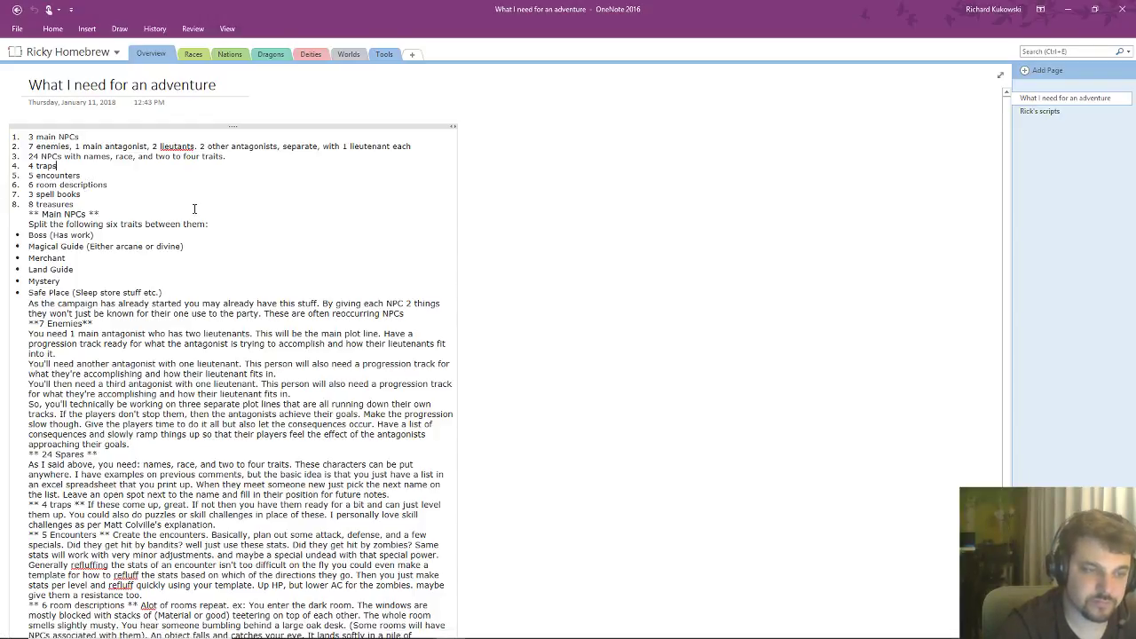
pyautogui.scroll(-3)
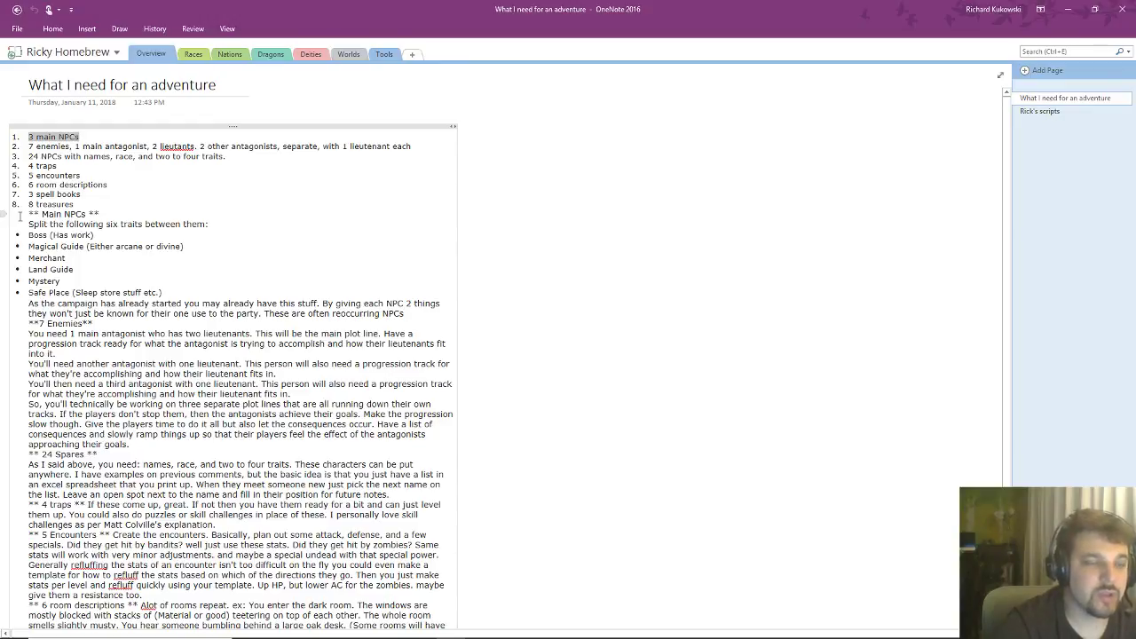
pyautogui.moveTo(27, 224); pyautogui.dragTo(144, 246)
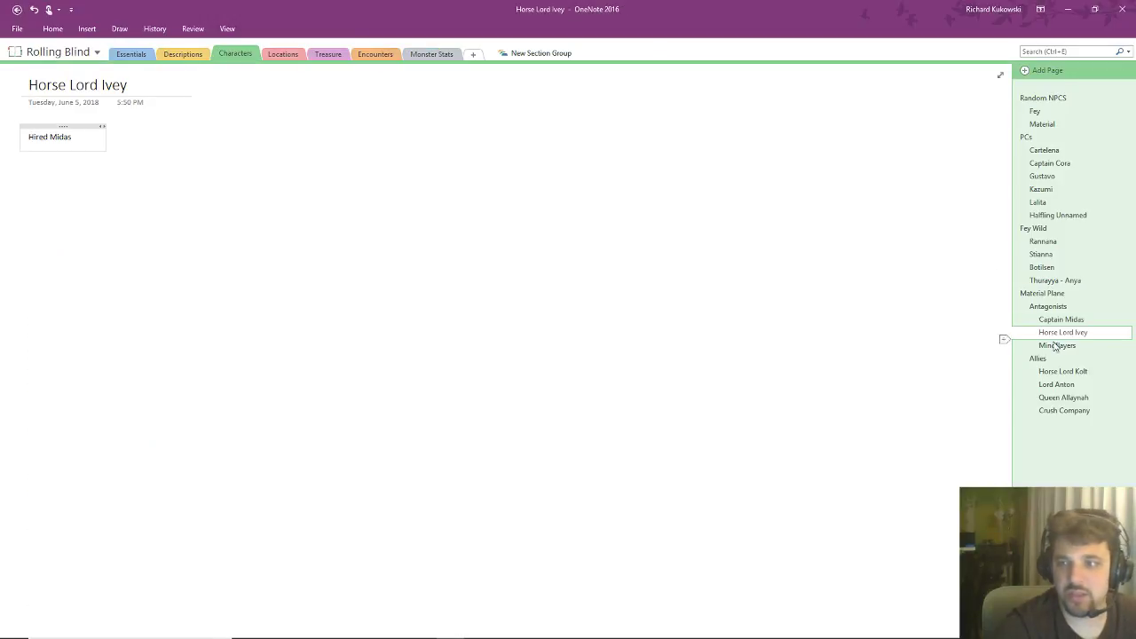
# - Check the Lord Anton and Queen Allaynah pages, then switch to the Ricky Homebrew notebook
pyautogui.click(1062, 370)
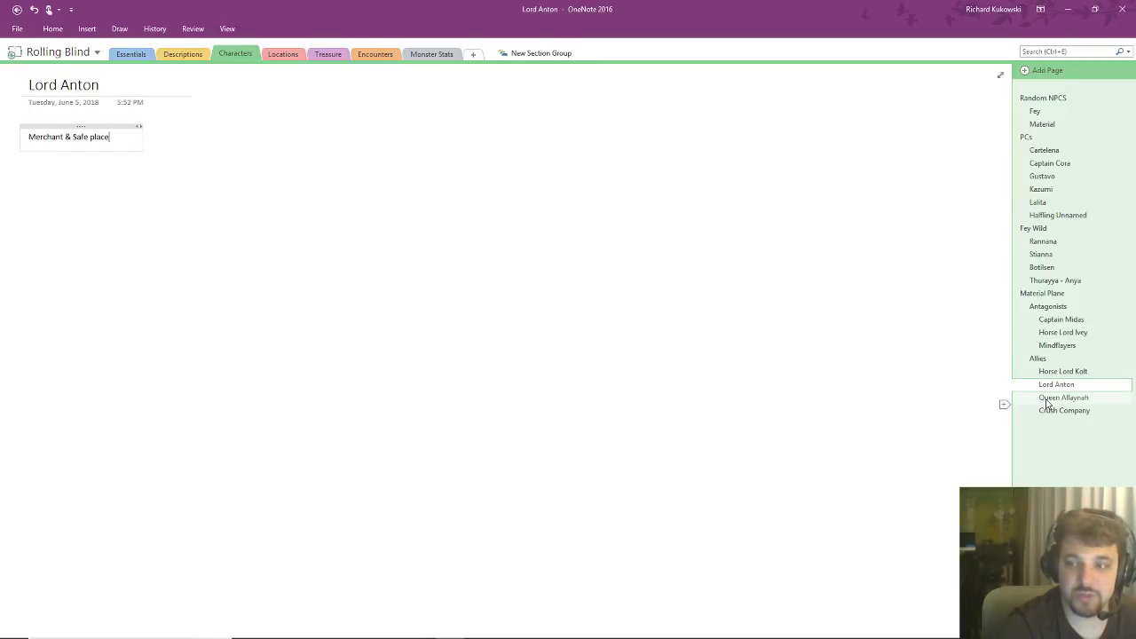
pyautogui.click(1063, 396)
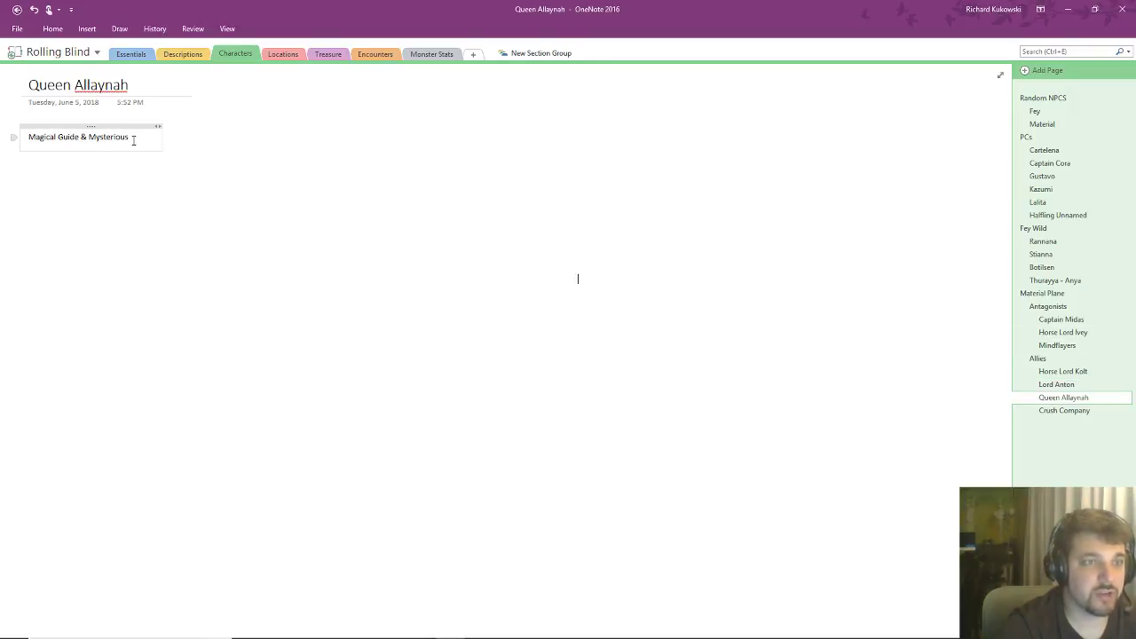
pyautogui.click(58, 52)
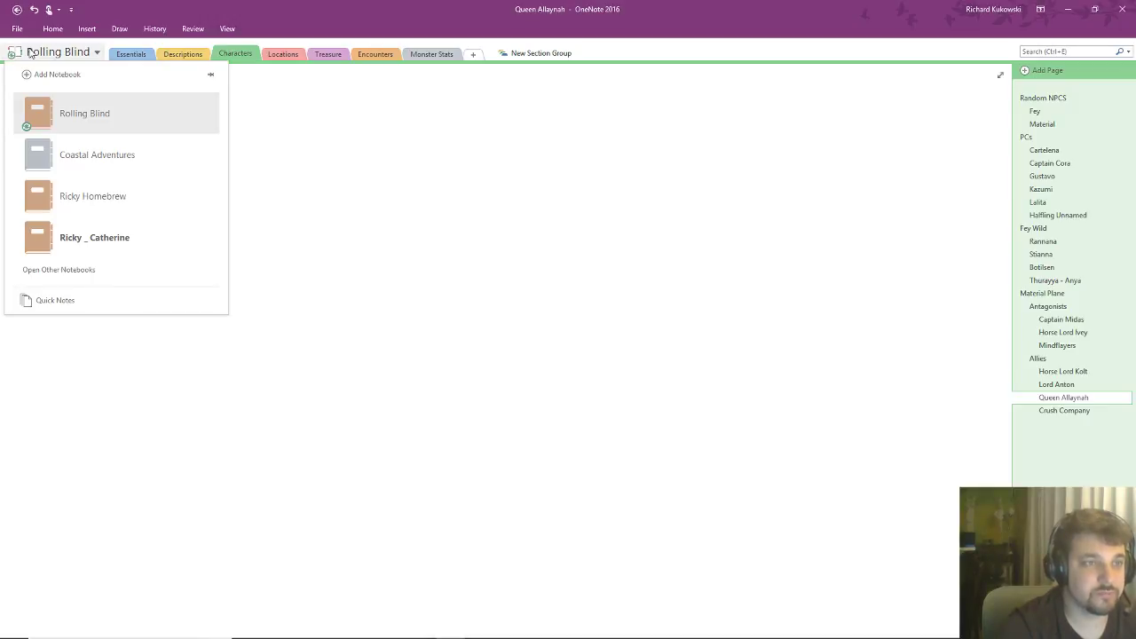
pyautogui.moveTo(93, 196)
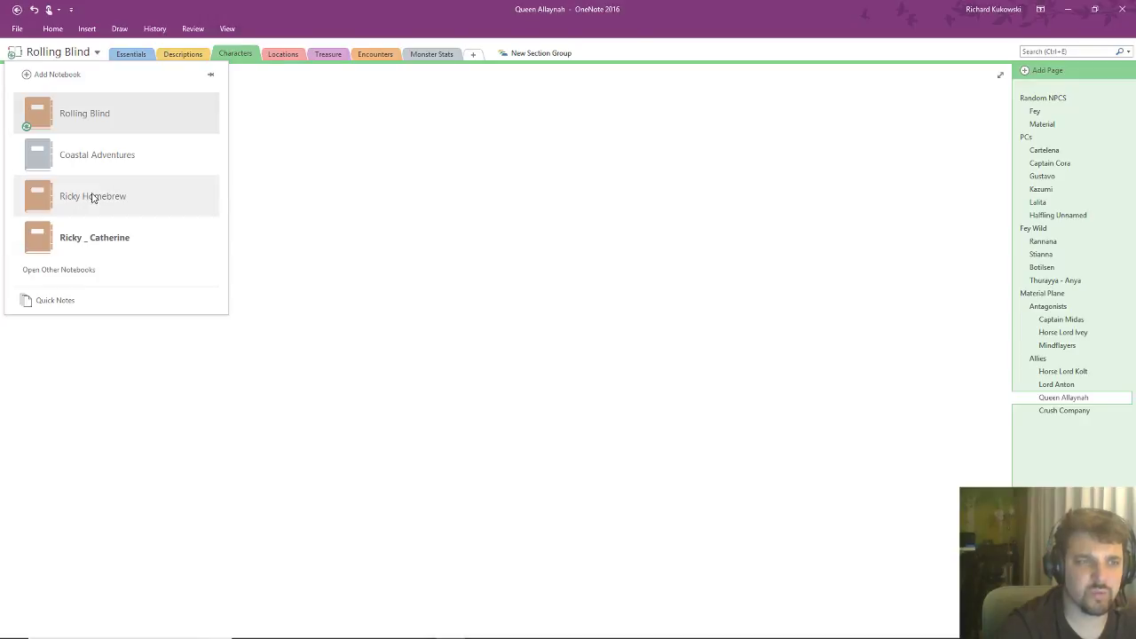
pyautogui.click(92, 196)
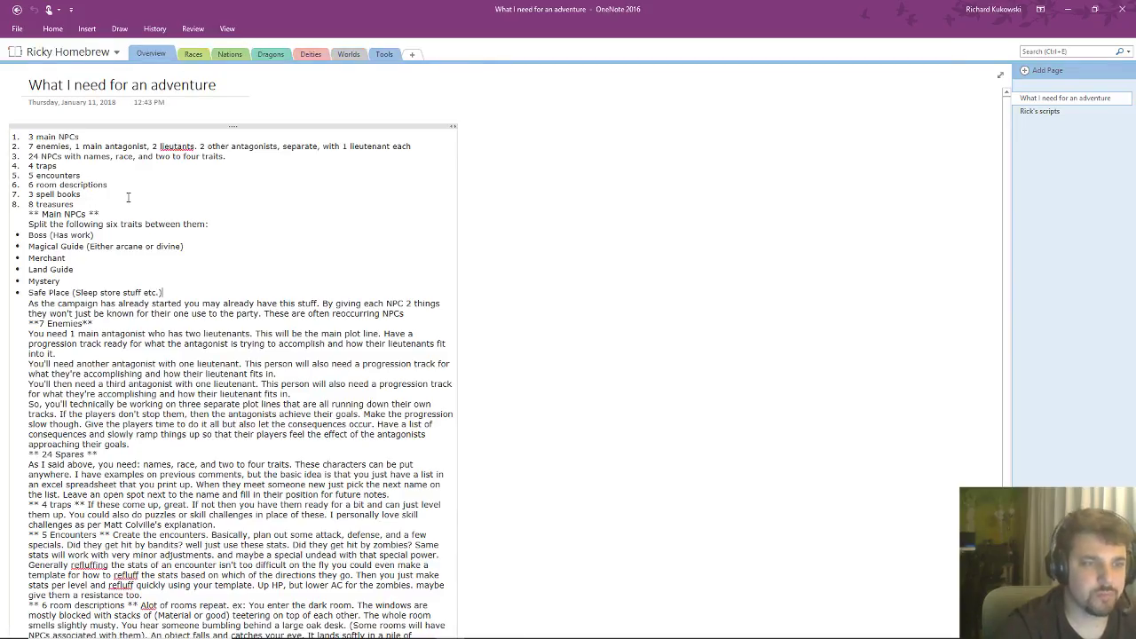
pyautogui.moveTo(146, 207)
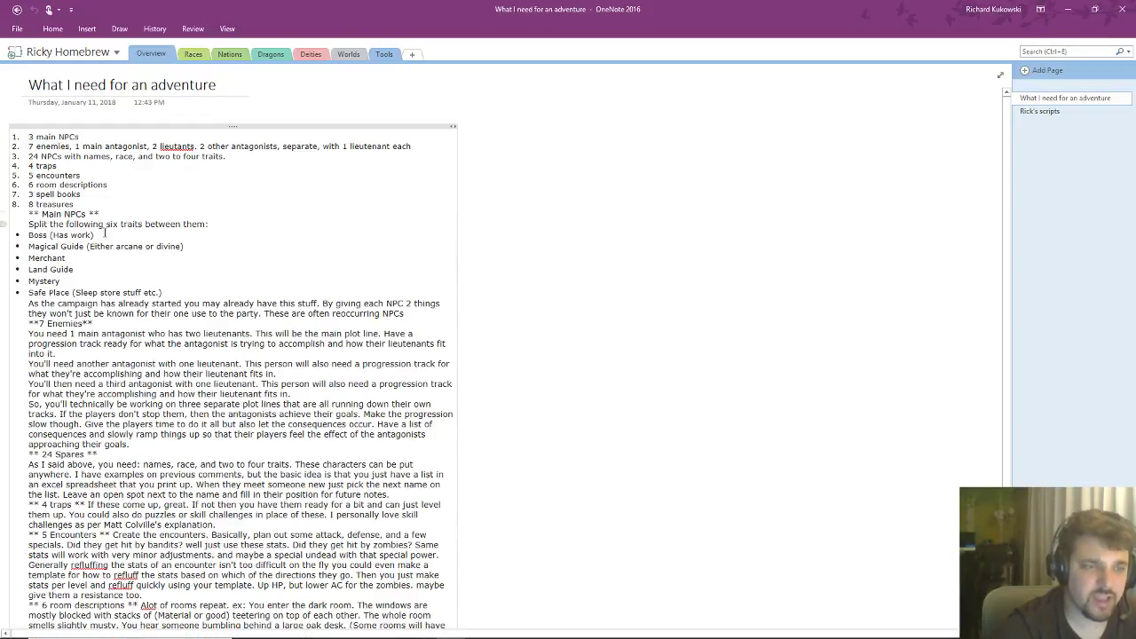
pyautogui.moveTo(129, 336)
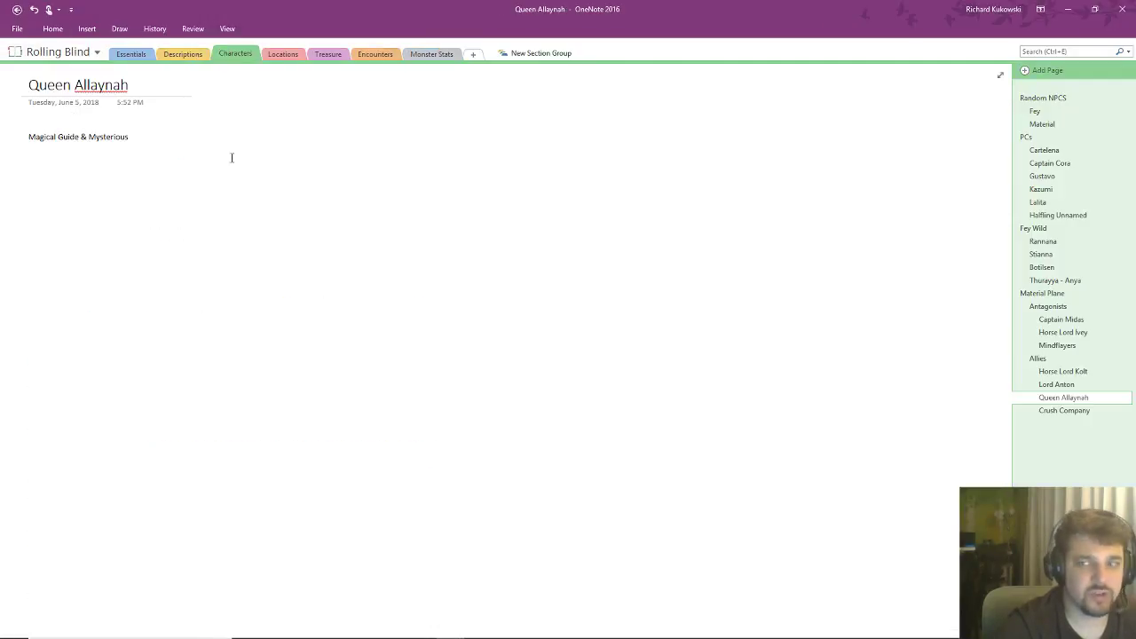
# - Revisit Mindflayers and Captain Midas, glance at Ricky Homebrew, then open Rolling Blind's Material page
pyautogui.click(1057, 345)
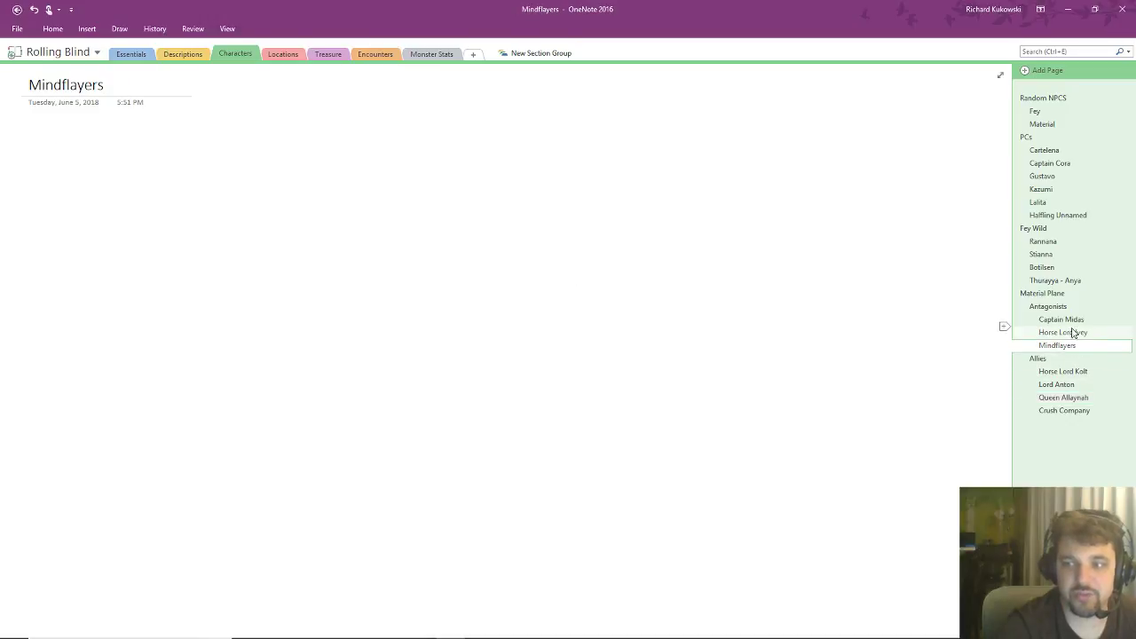
pyautogui.click(1061, 319)
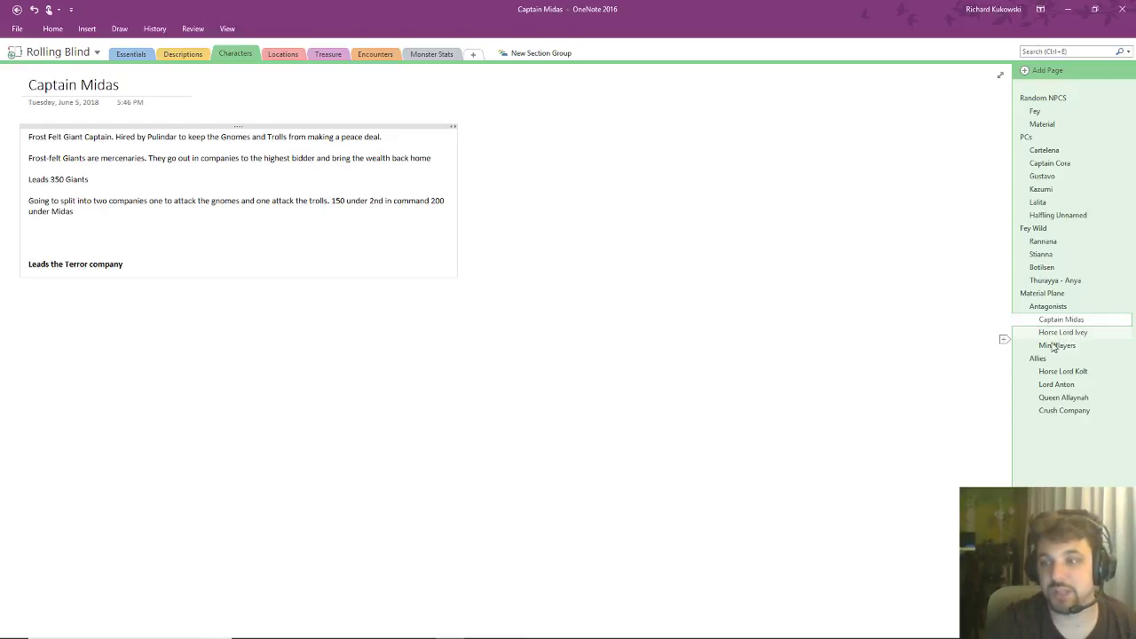
pyautogui.click(58, 52)
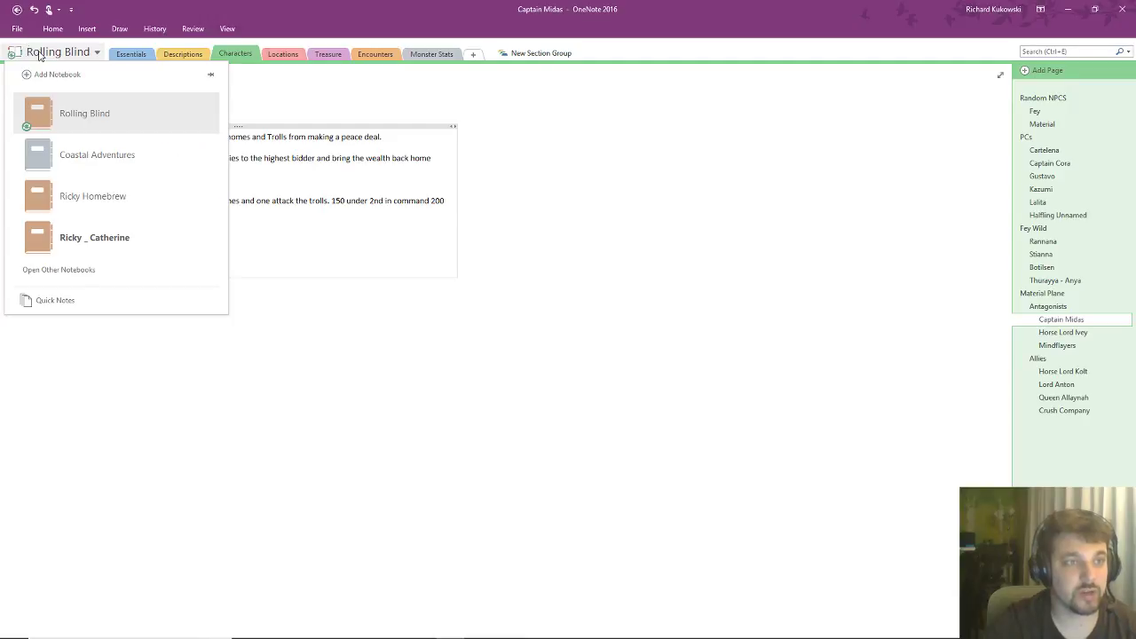
pyautogui.click(92, 195)
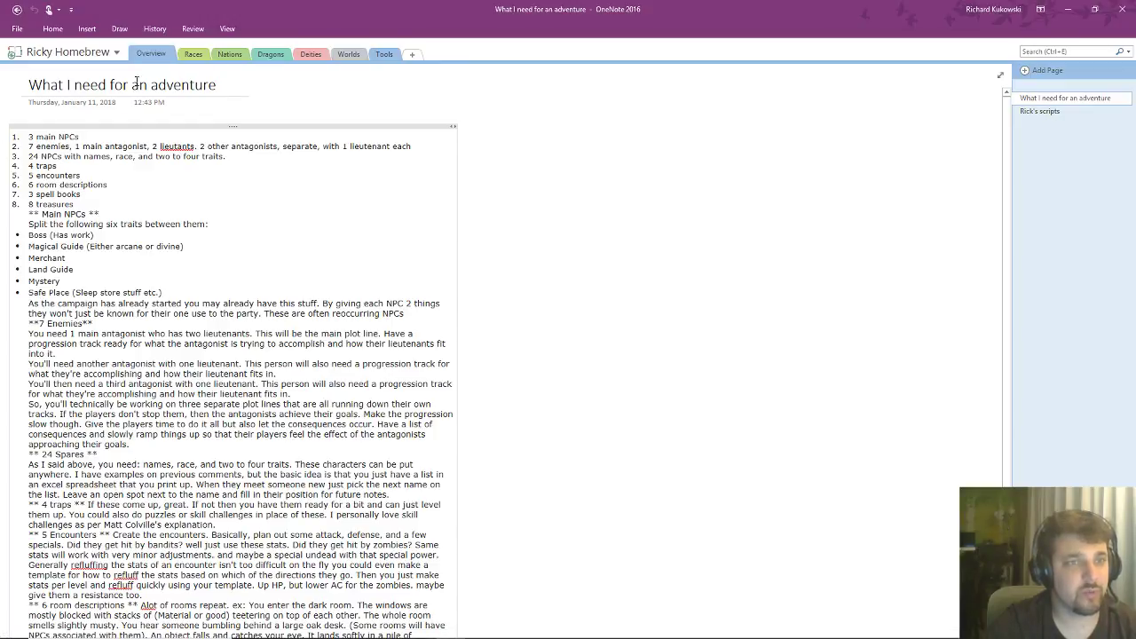
pyautogui.click(67, 51)
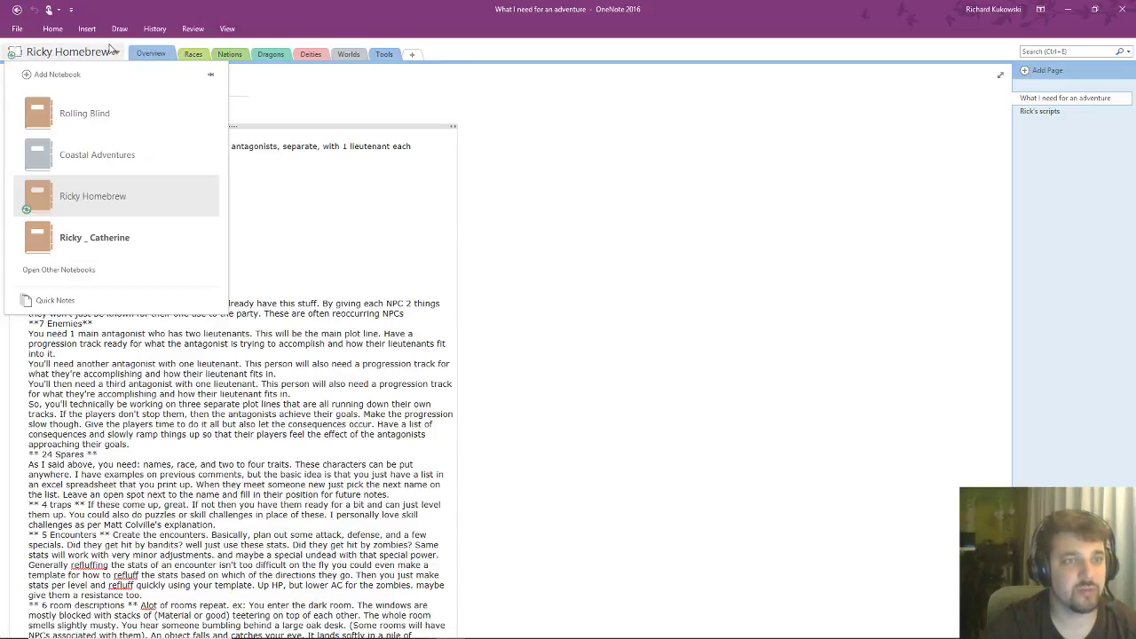
pyautogui.click(84, 112)
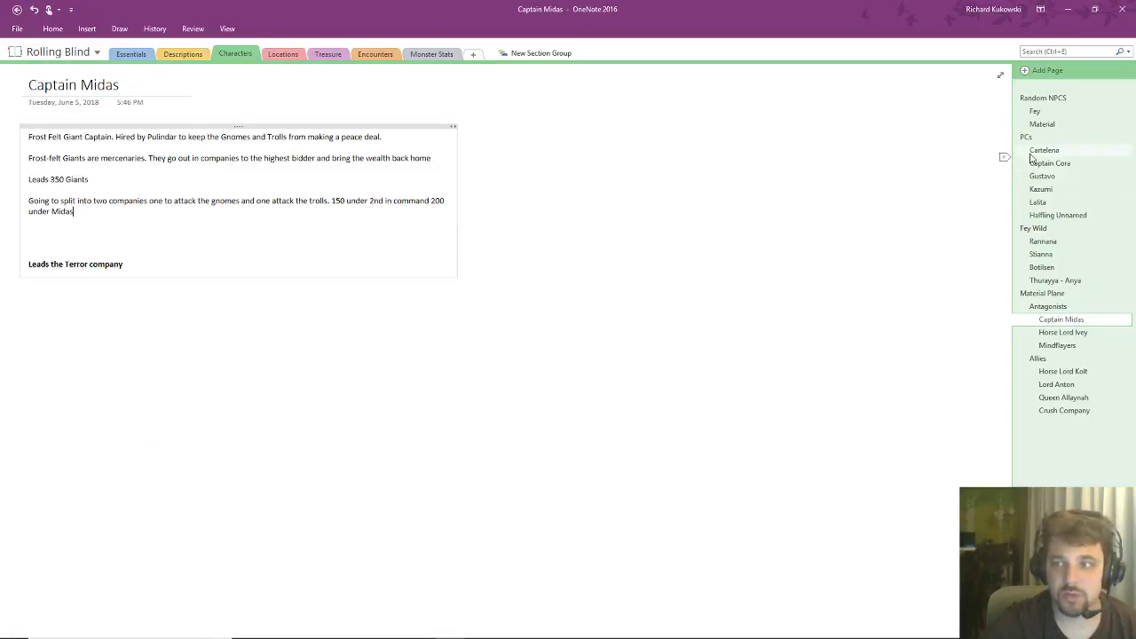
pyautogui.click(1042, 123)
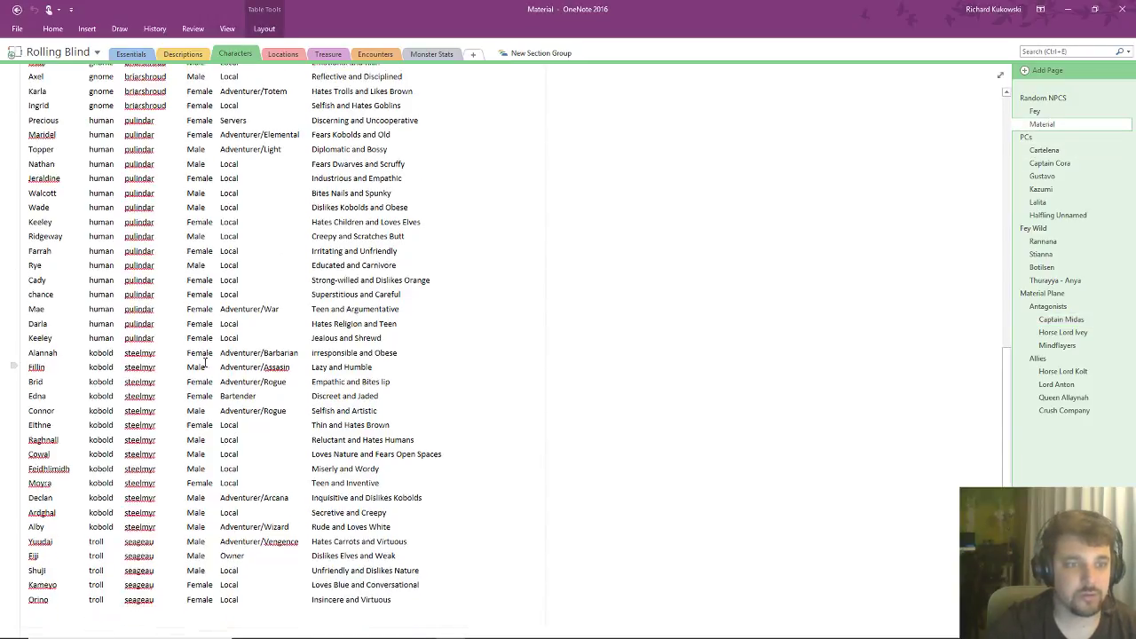
# - Scroll the Material table, then switch to Ricky Homebrew and pick out the '4 traps' item
pyautogui.scroll(3)
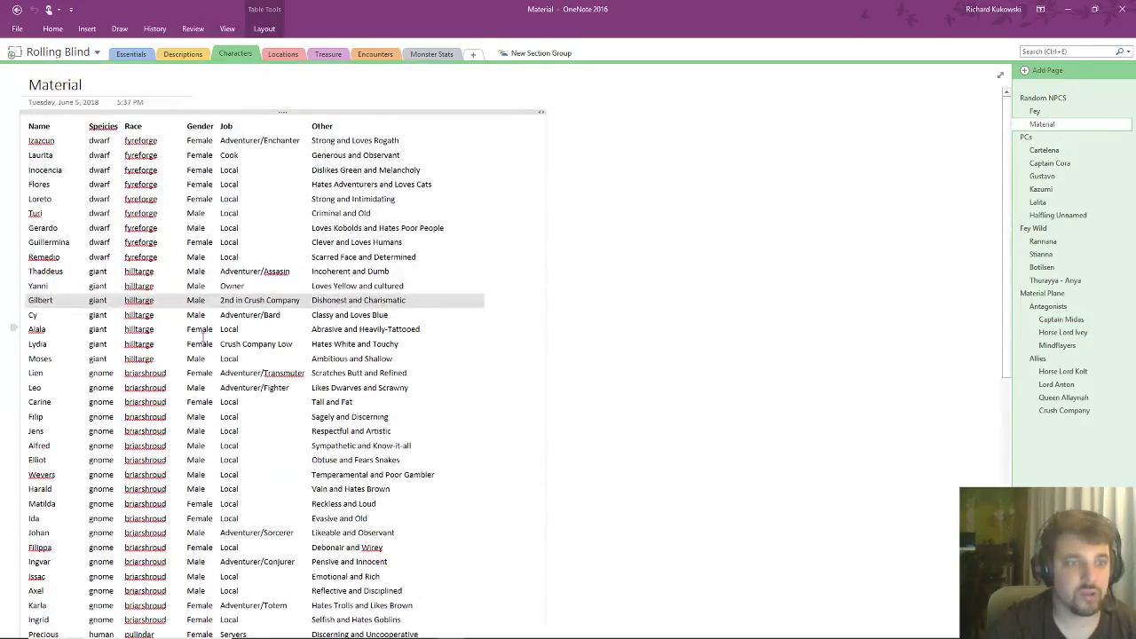
pyautogui.scroll(-3)
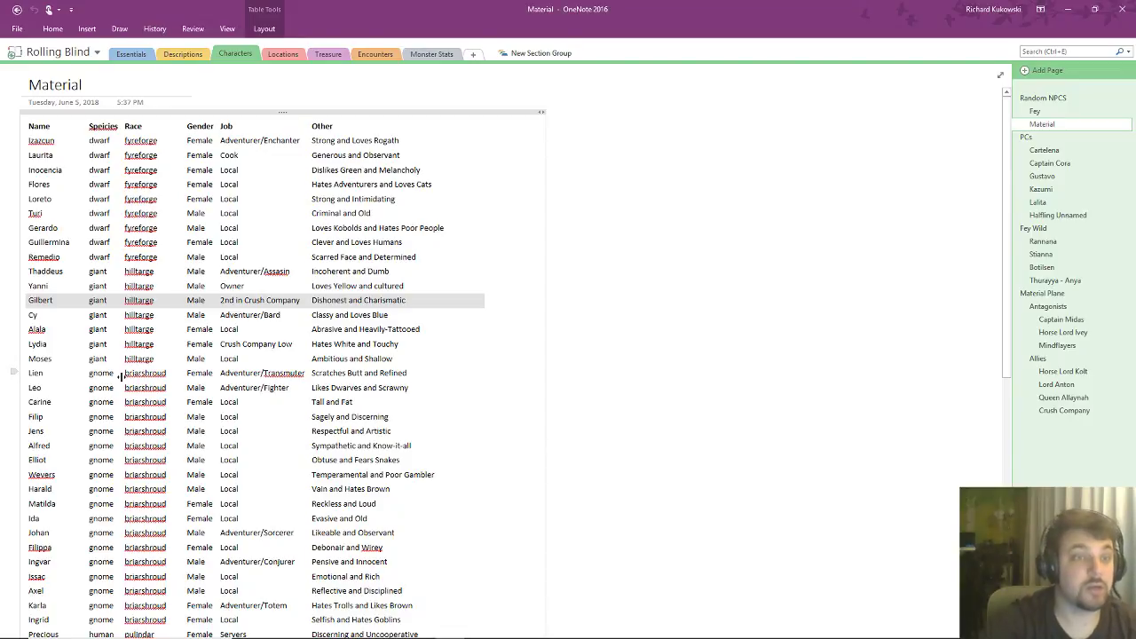
pyautogui.scroll(-3)
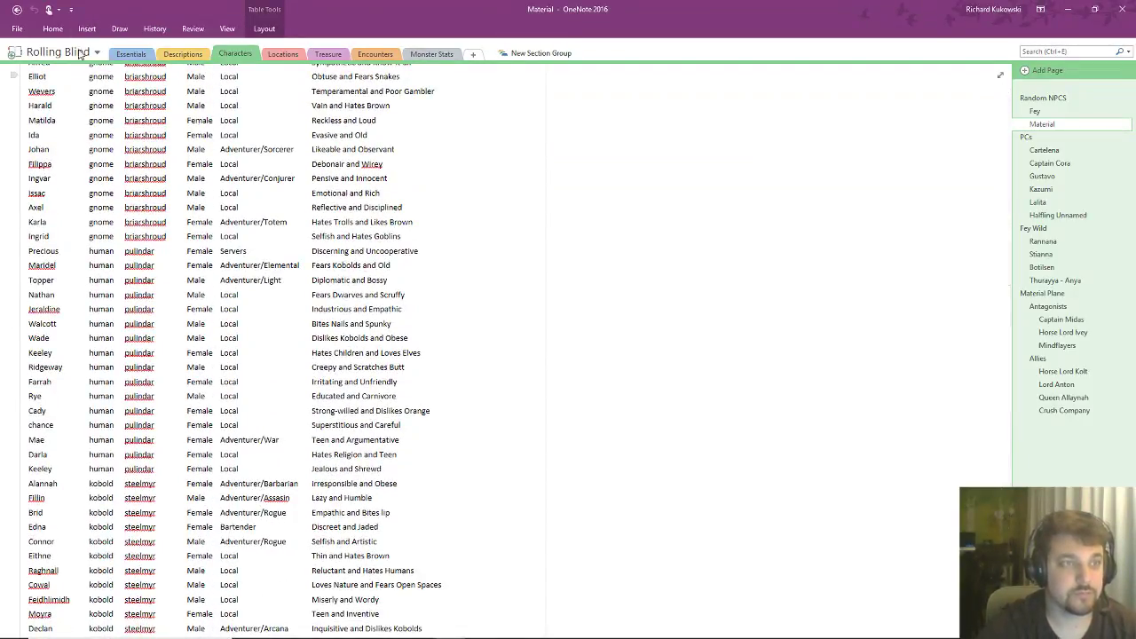
pyautogui.click(16, 28)
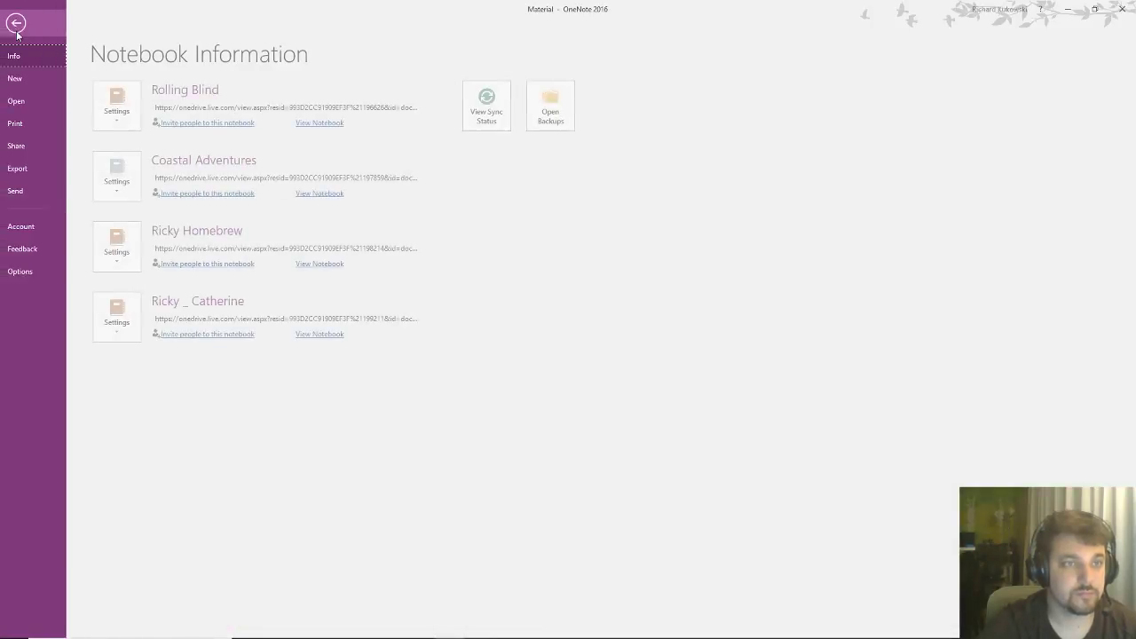
pyautogui.click(16, 22)
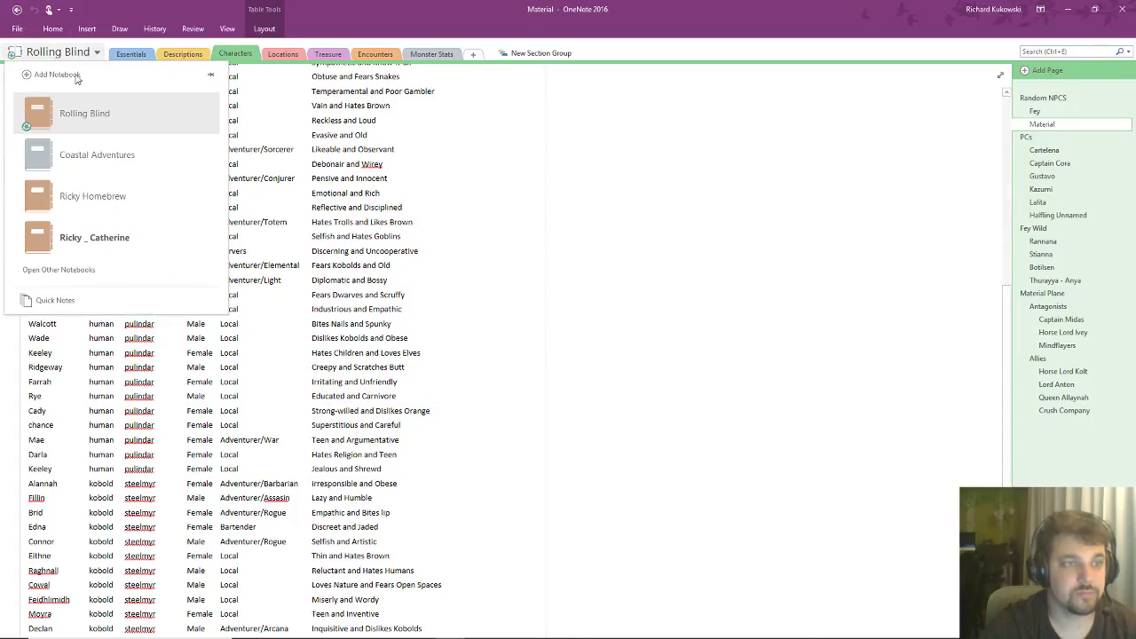
pyautogui.click(93, 196)
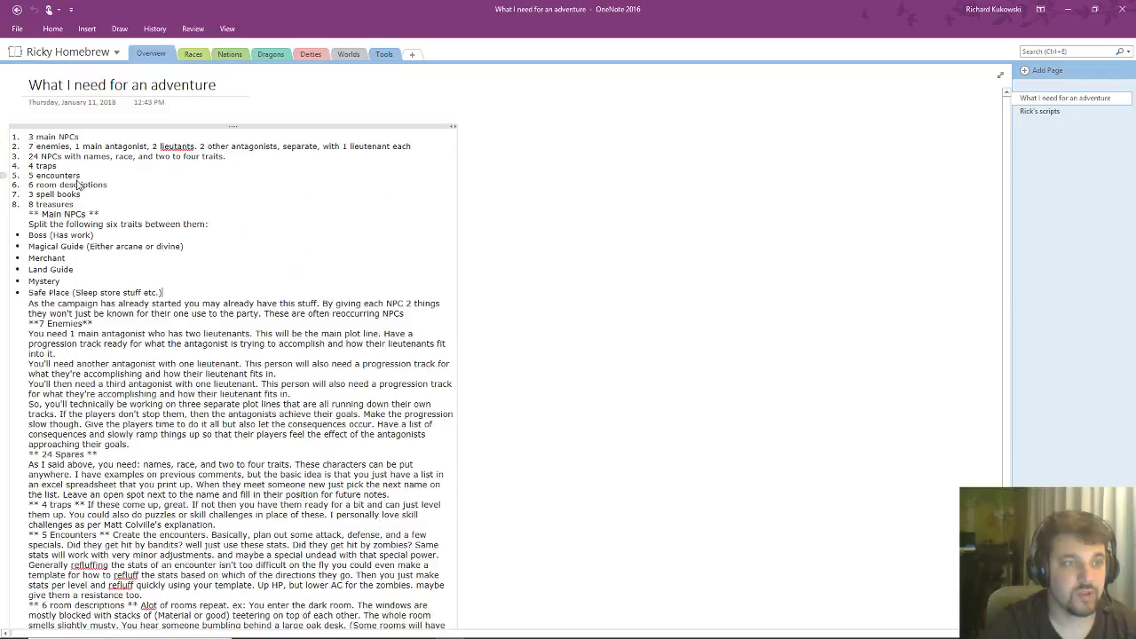
pyautogui.doubleClick(45, 166)
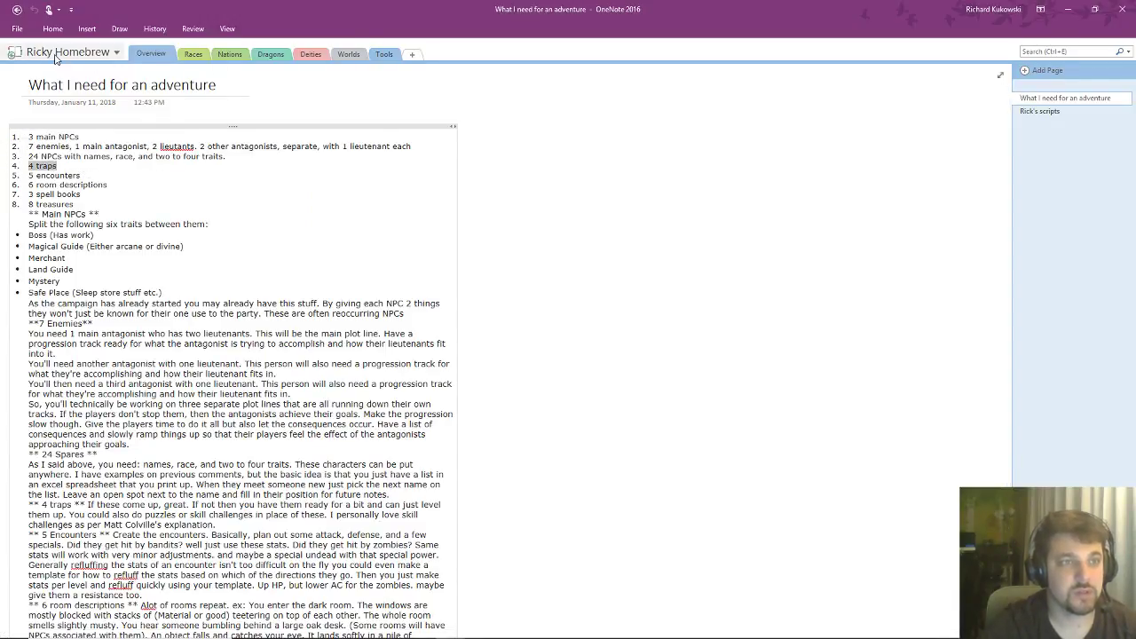
pyautogui.scroll(-3)
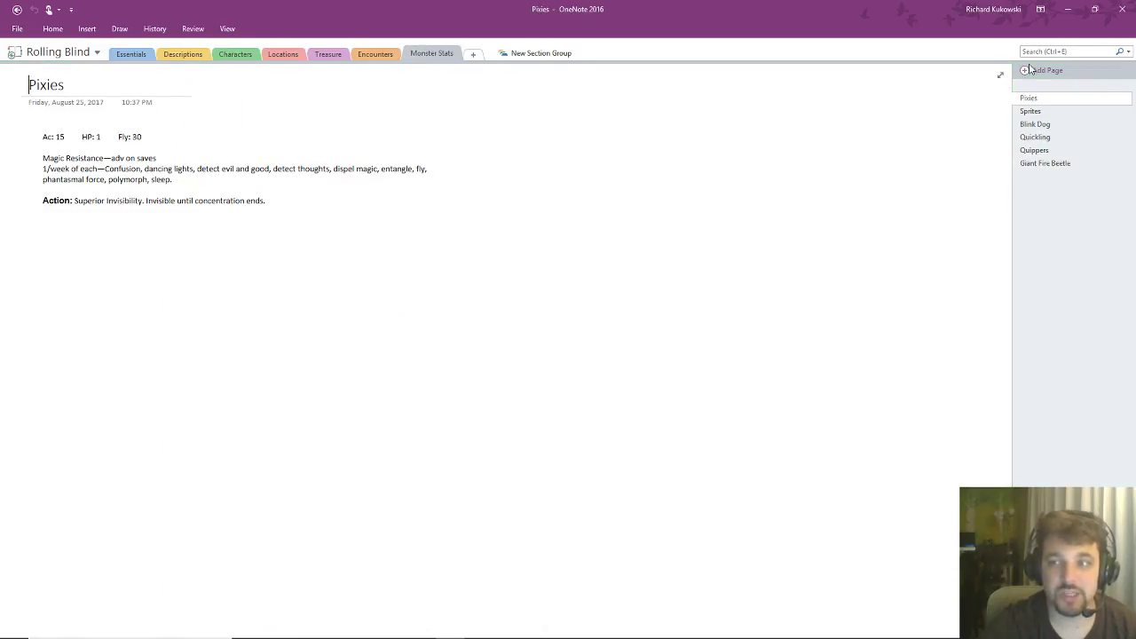
# - Add several new trap pages to Monster Stats, starting with 'Trap 1' and 'Trap 2'
pyautogui.click(1046, 70)
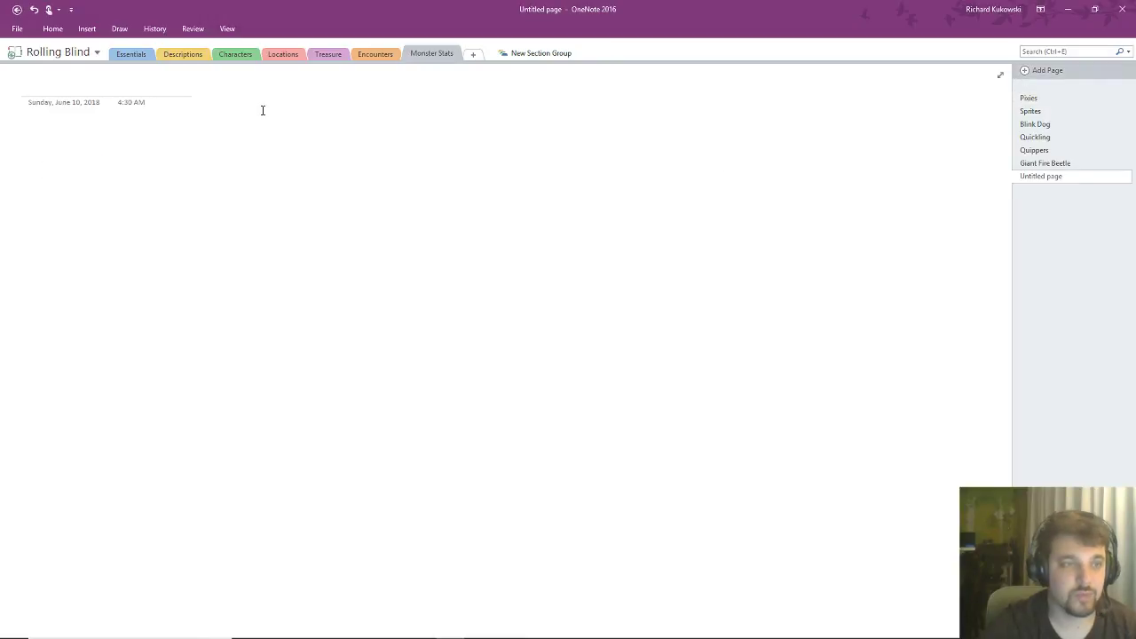
pyautogui.write('T')
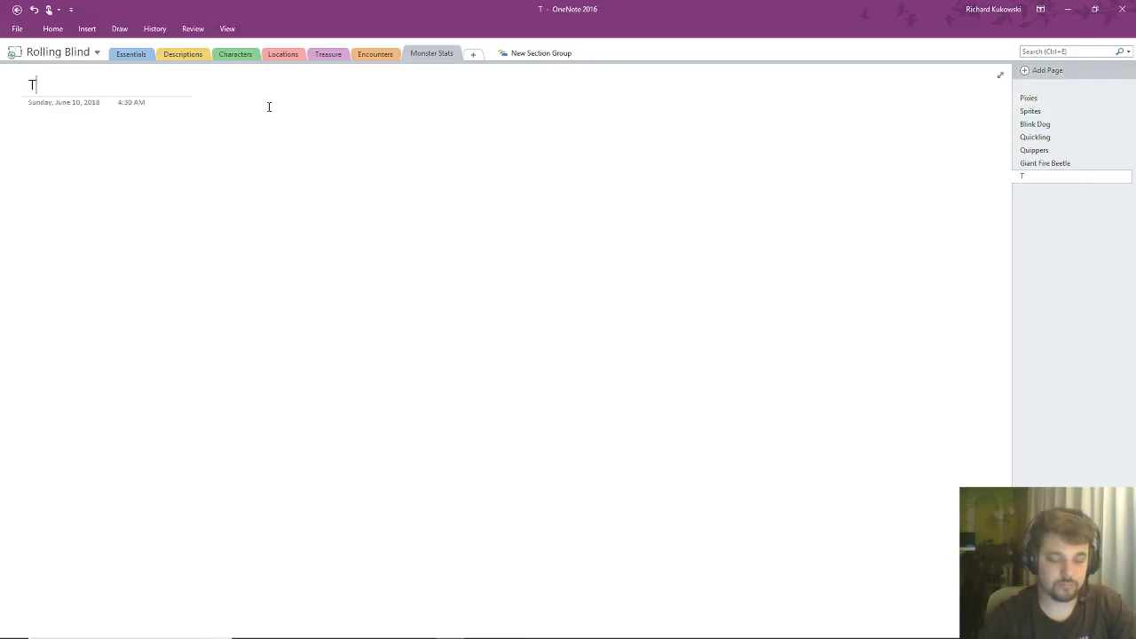
pyautogui.write('rap 1')
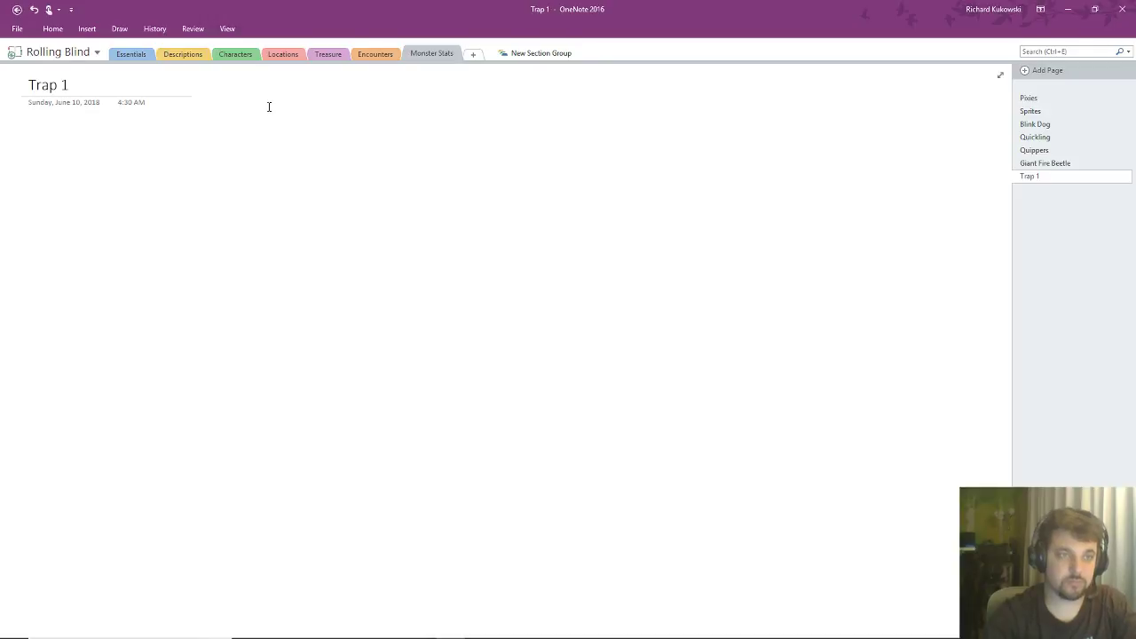
pyautogui.moveTo(1045, 70)
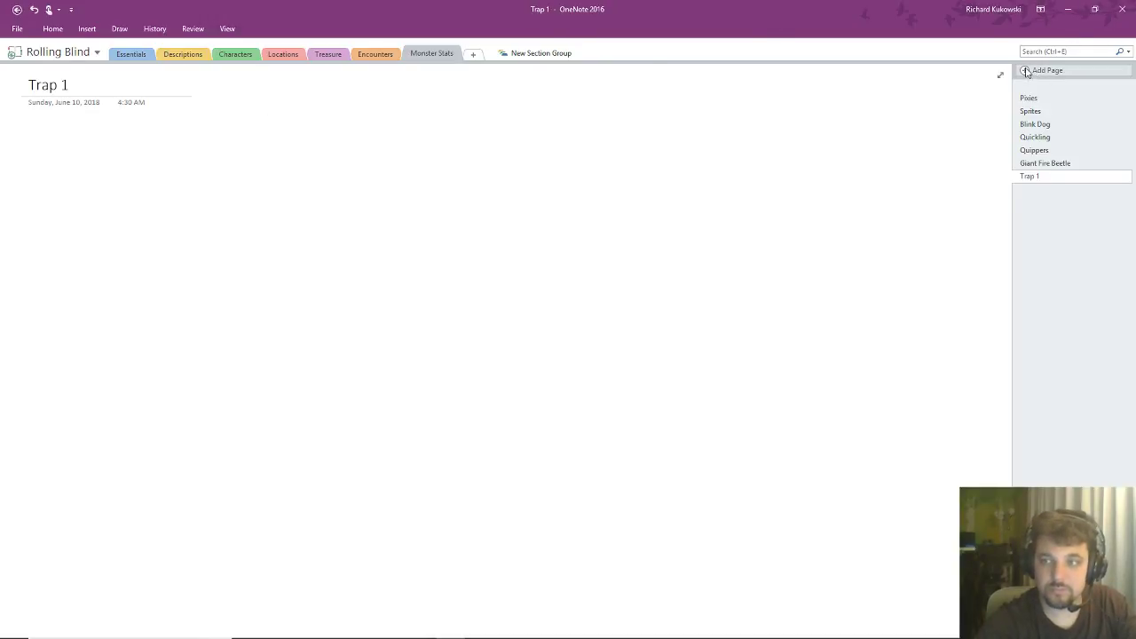
pyautogui.click(1047, 70)
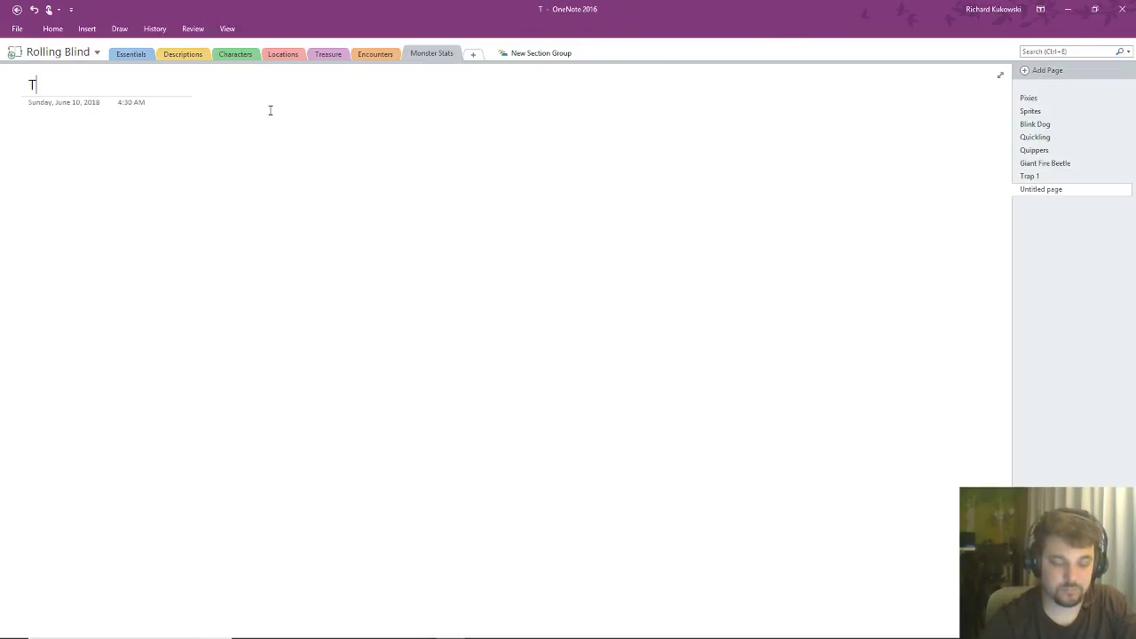
pyautogui.write('rap 2')
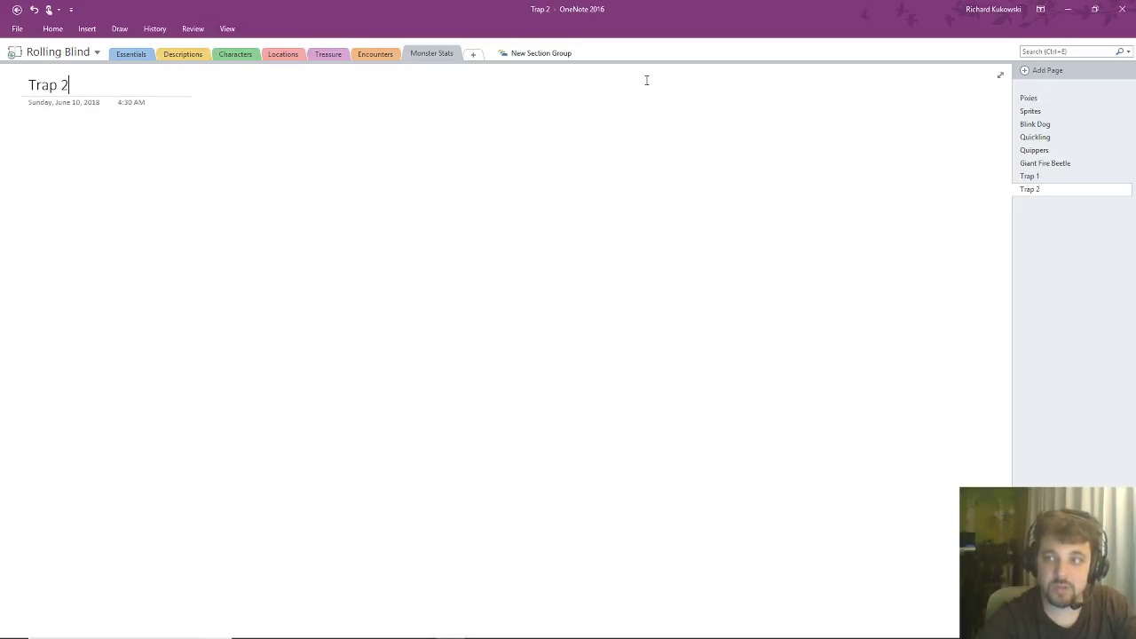
pyautogui.click(1046, 71)
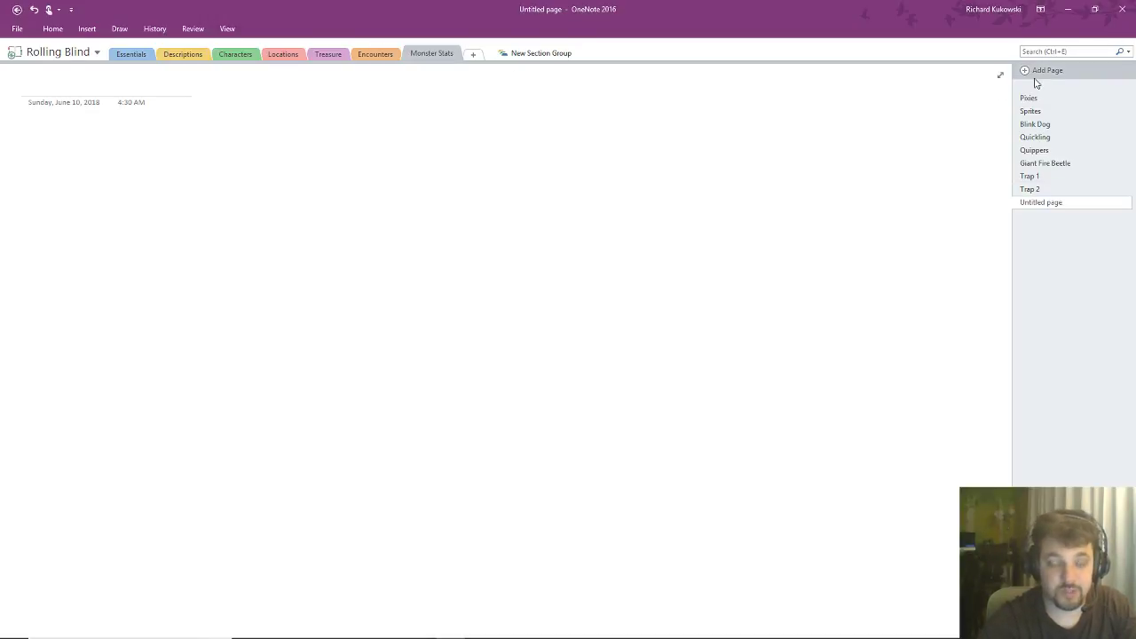
pyautogui.write('Trap')
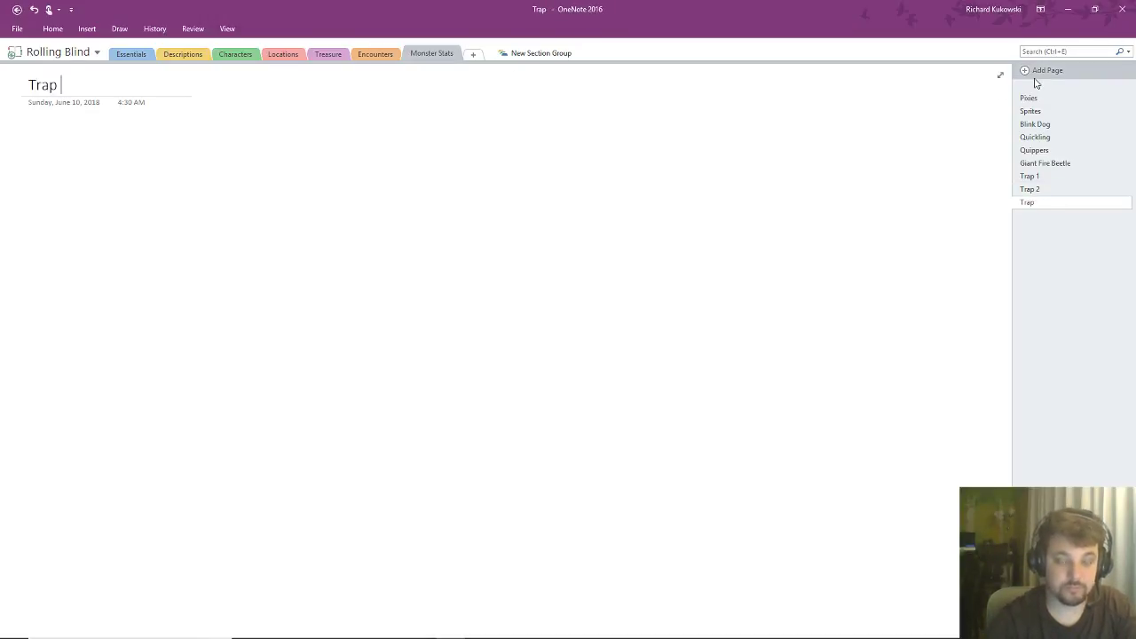
# - Add new pages titled 'Trap 3' and 'Skill Challenges'
pyautogui.click(1047, 70)
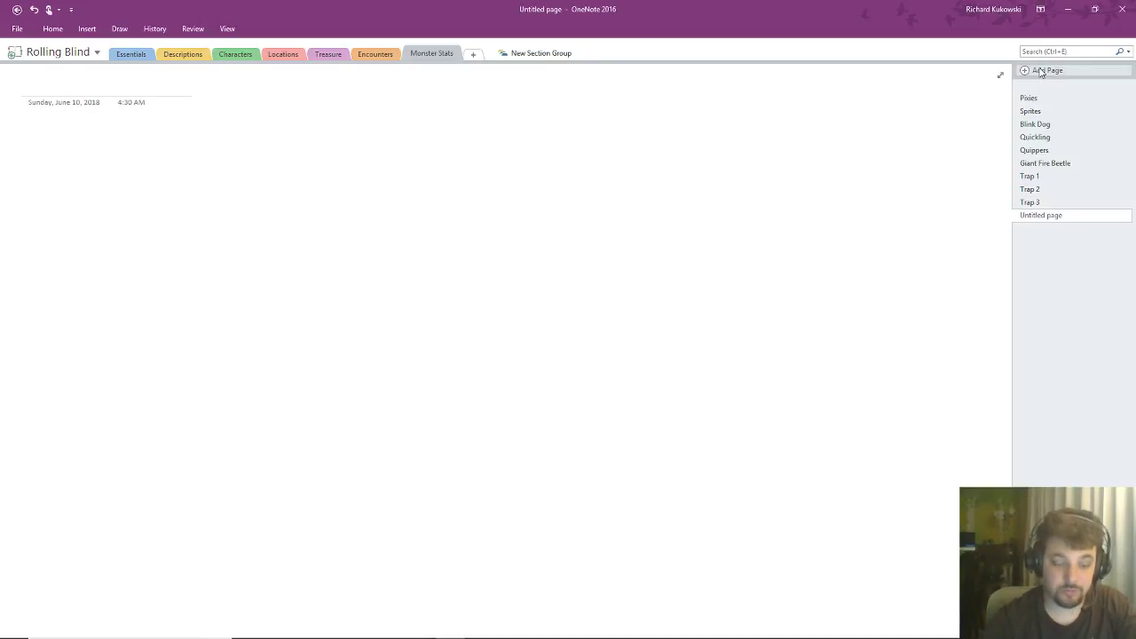
pyautogui.write('Trap 3')
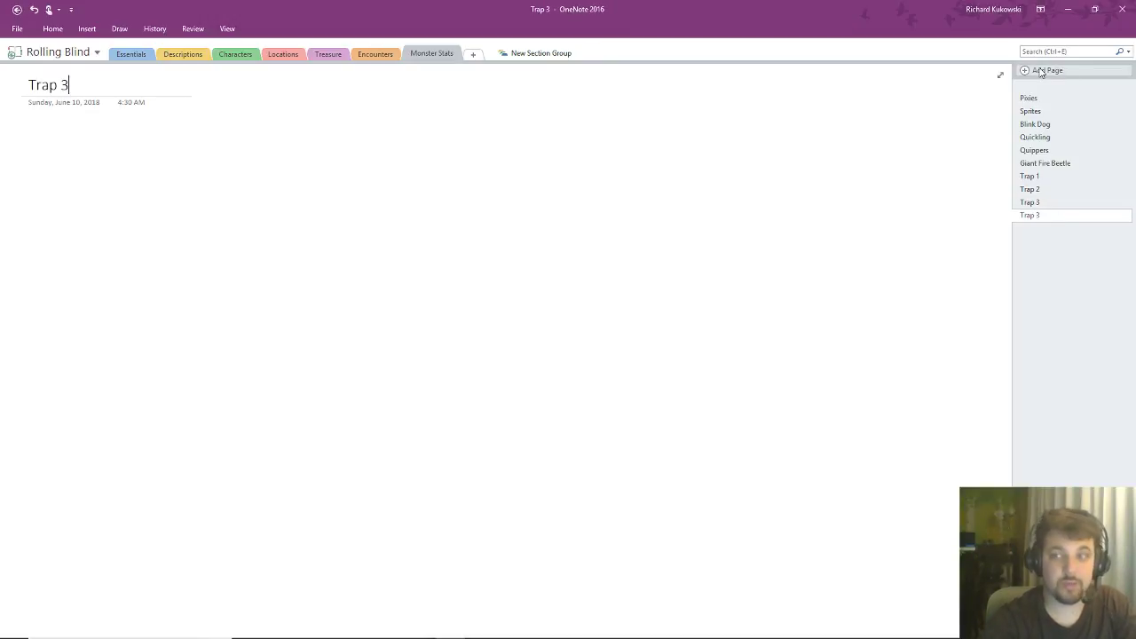
pyautogui.click(1047, 70)
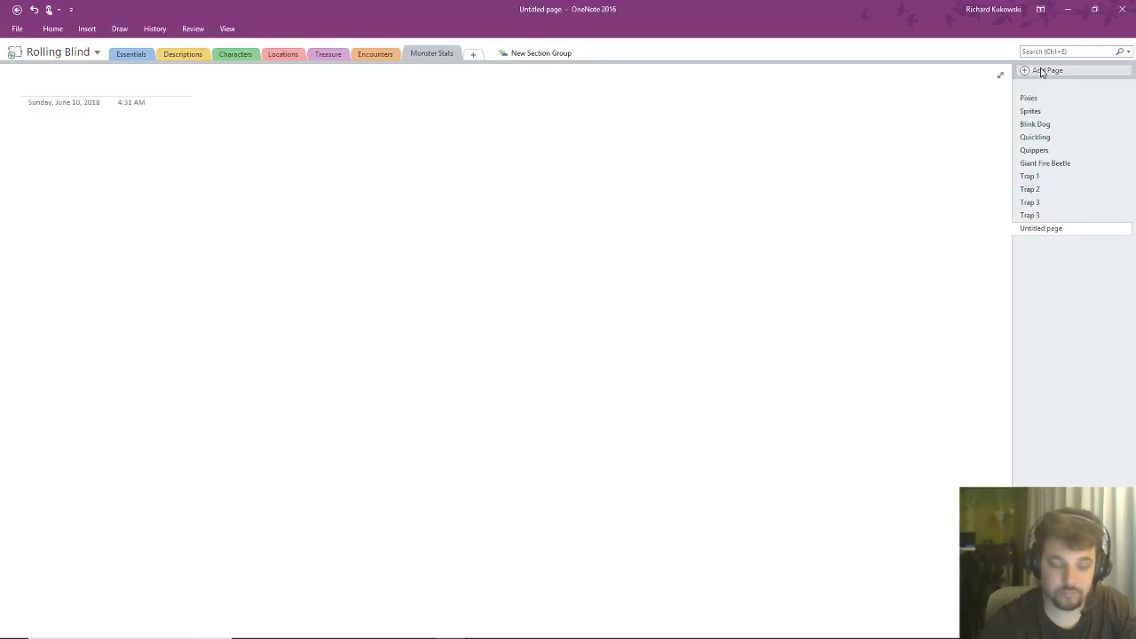
pyautogui.write('Skill C')
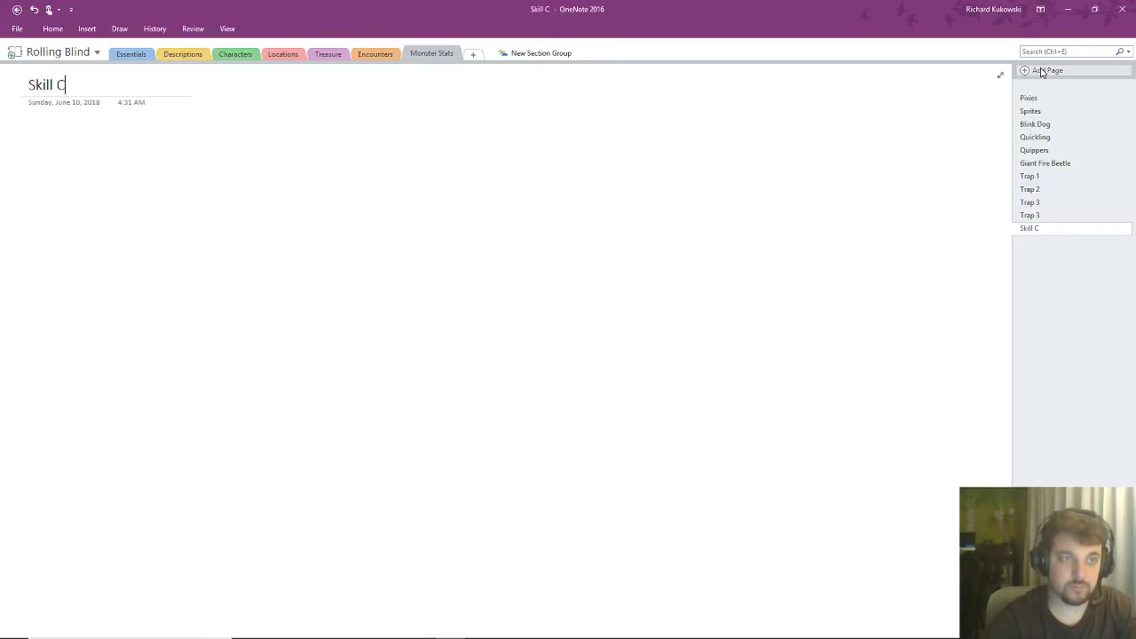
pyautogui.write('hallenge')
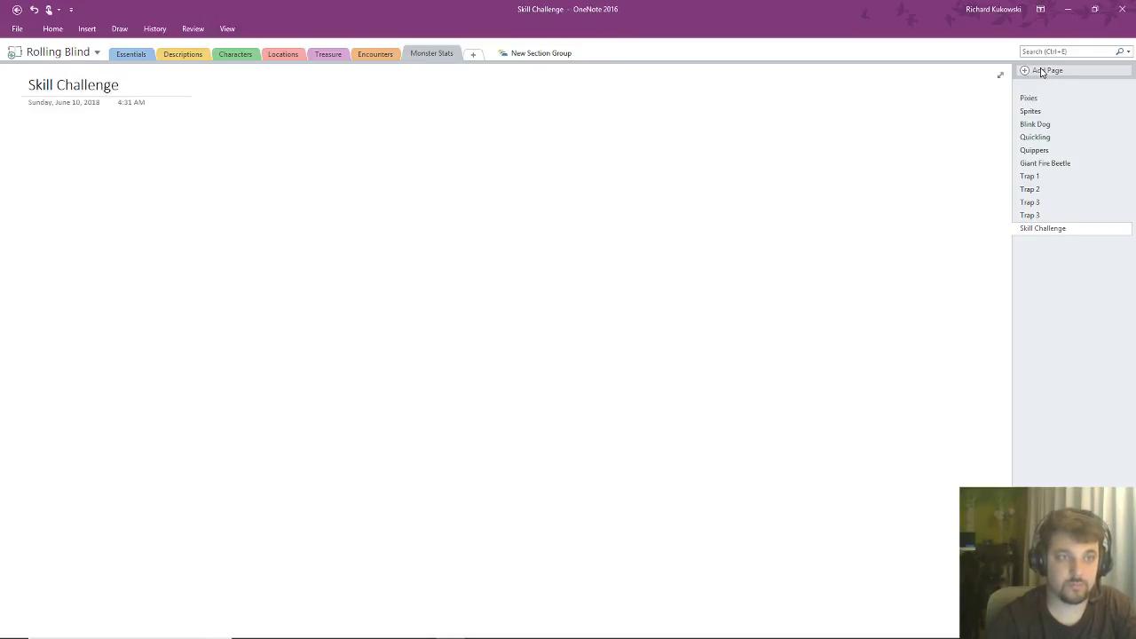
pyautogui.write('s')
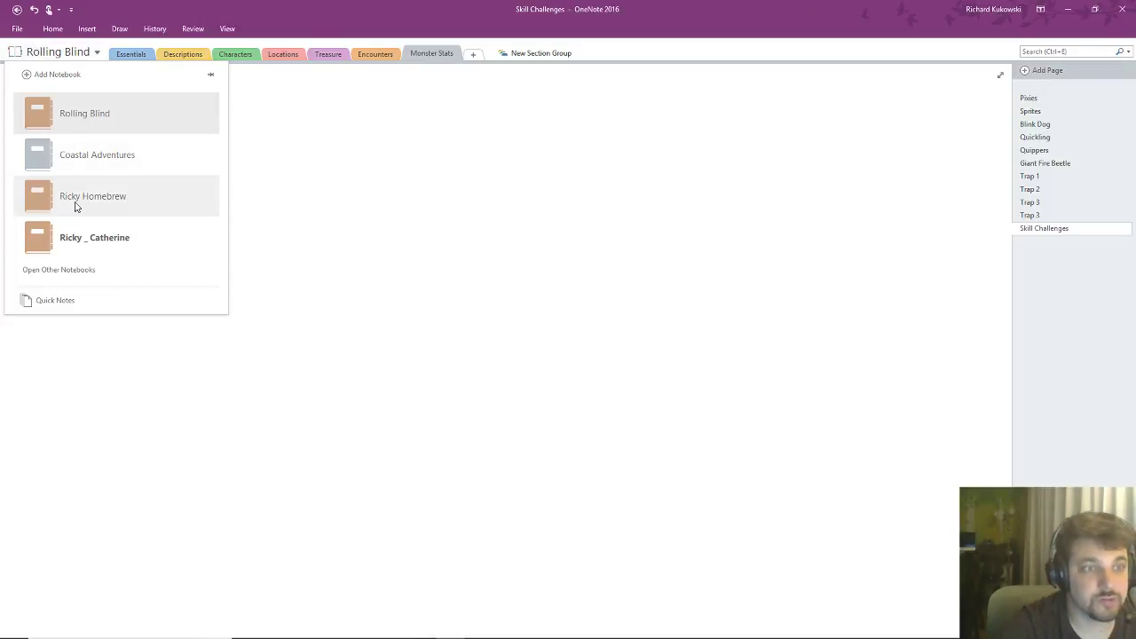
# - In Ricky Homebrew, append 'Challenges' so item 4 reads '4 traps & Skill Challenges'
pyautogui.click(93, 196)
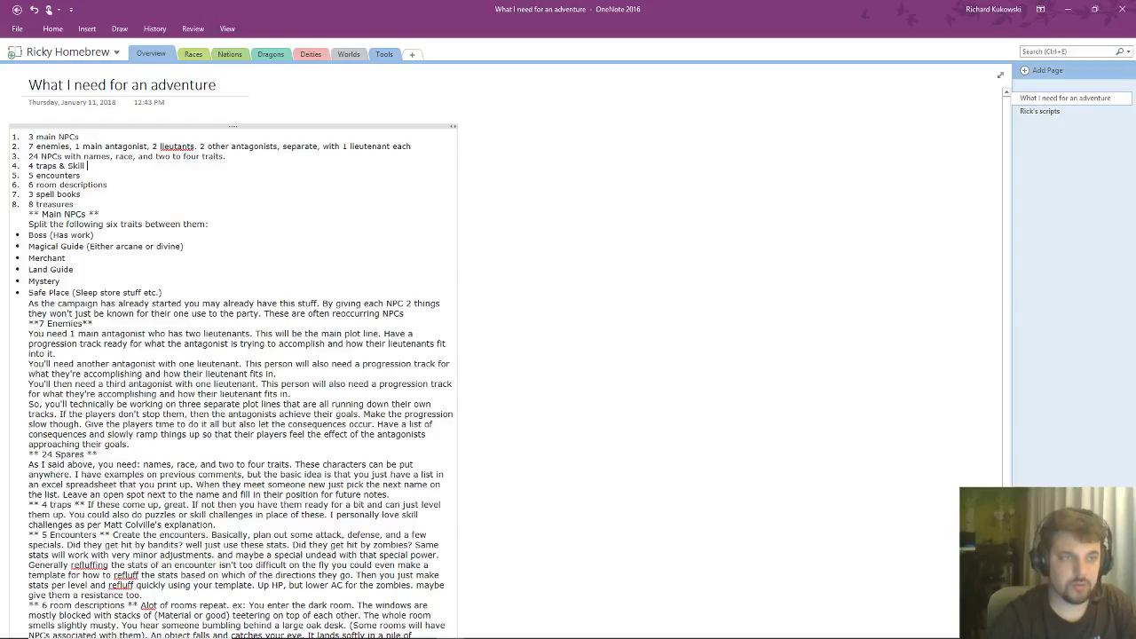
pyautogui.write('Challeng')
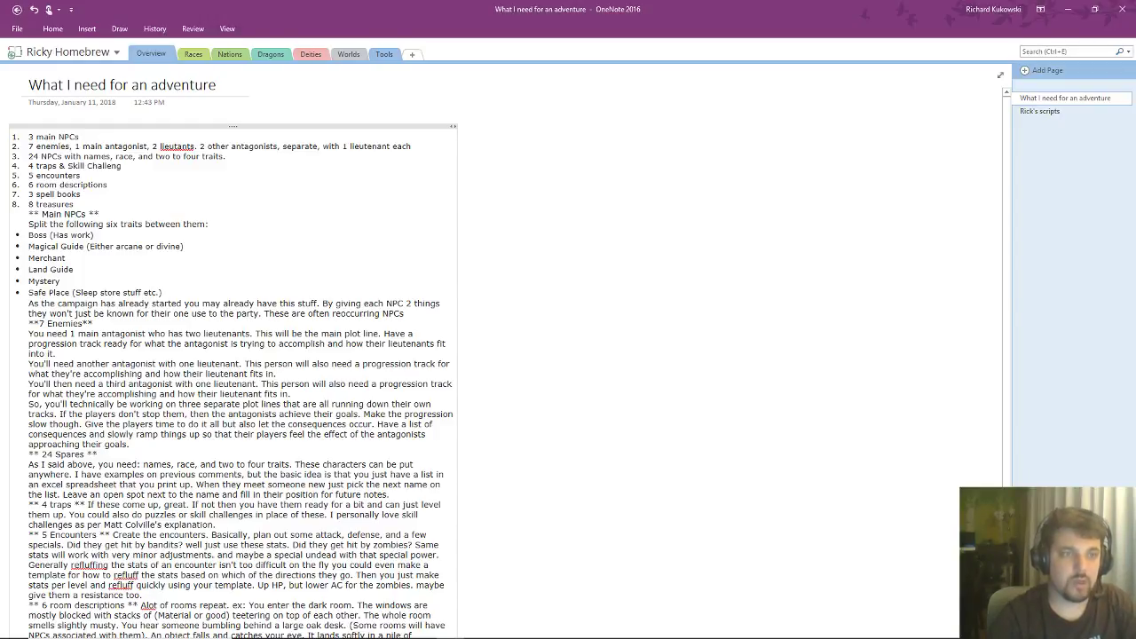
pyautogui.write('es')
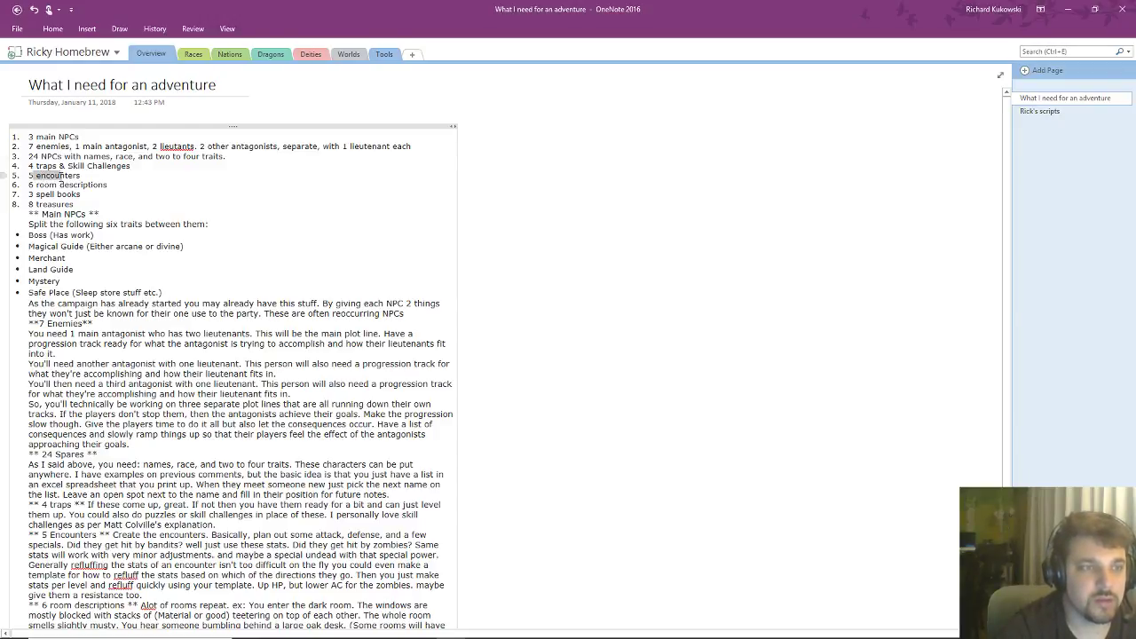
# - Back in Rolling Blind, view Encounters pages Green Hag, Cross Woods Sprite and In Between Meeting
pyautogui.click(66, 51)
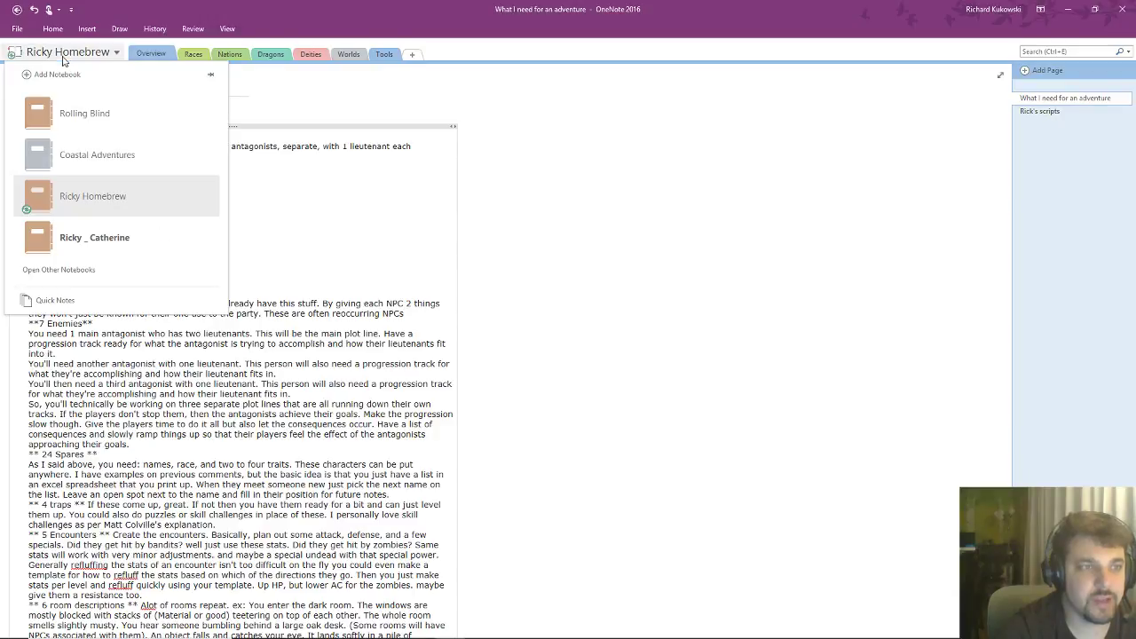
pyautogui.click(84, 113)
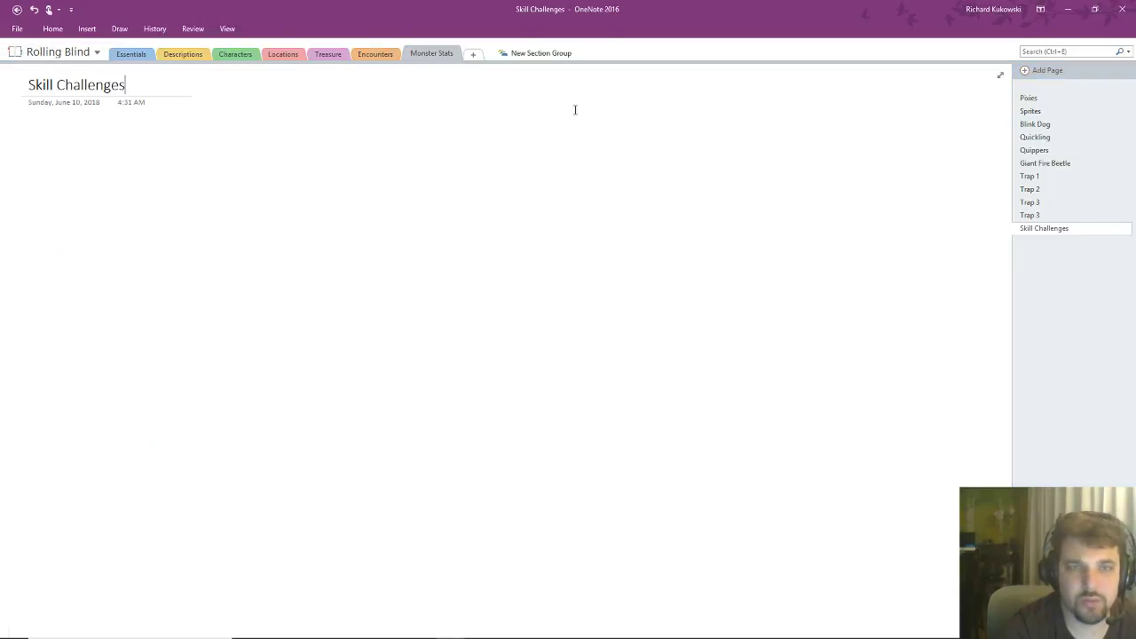
pyautogui.click(374, 53)
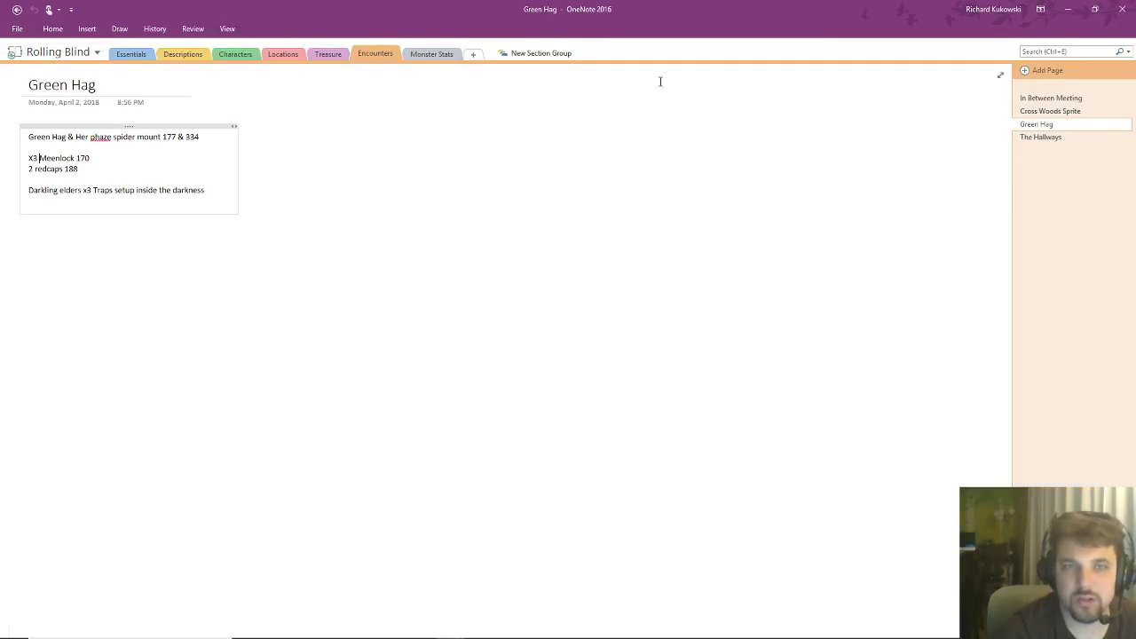
pyautogui.click(431, 53)
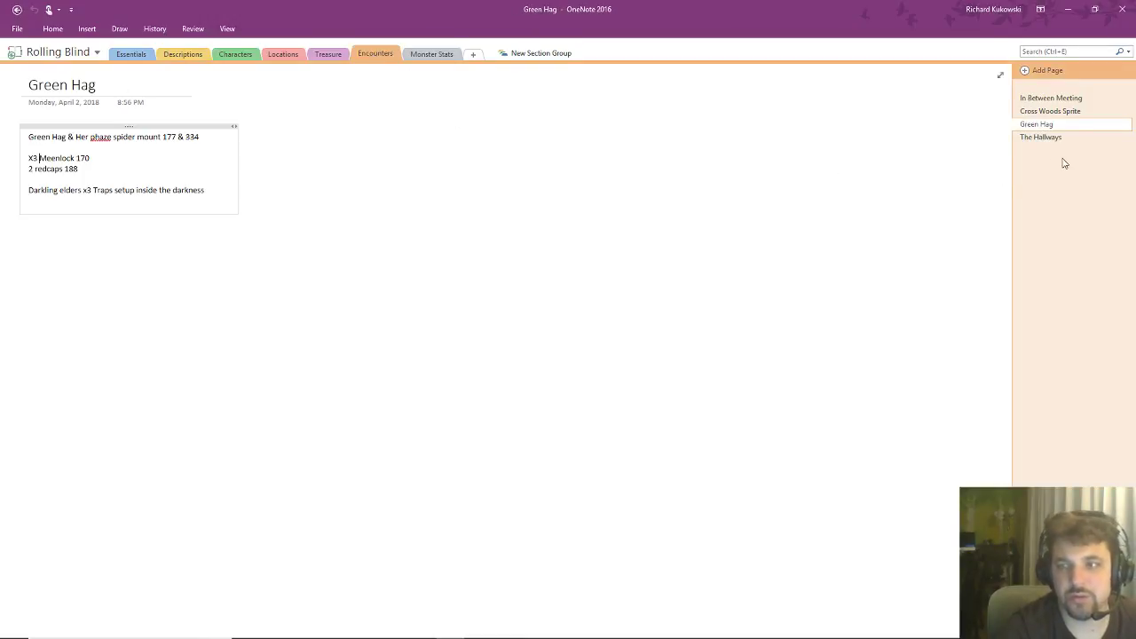
pyautogui.click(1051, 111)
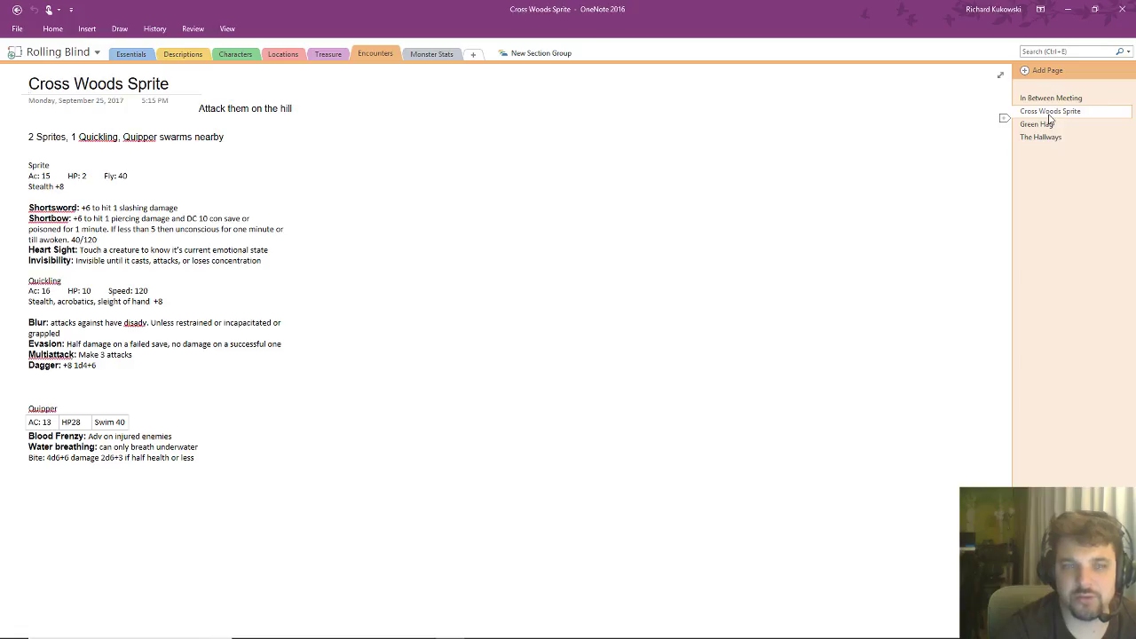
pyautogui.click(160, 149)
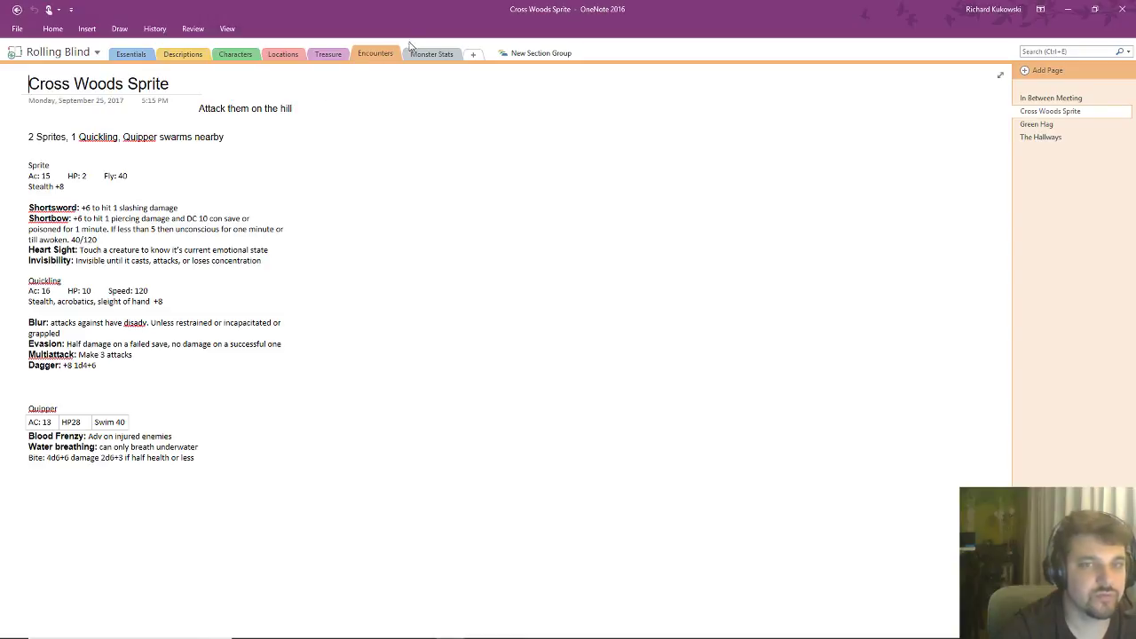
pyautogui.click(53, 142)
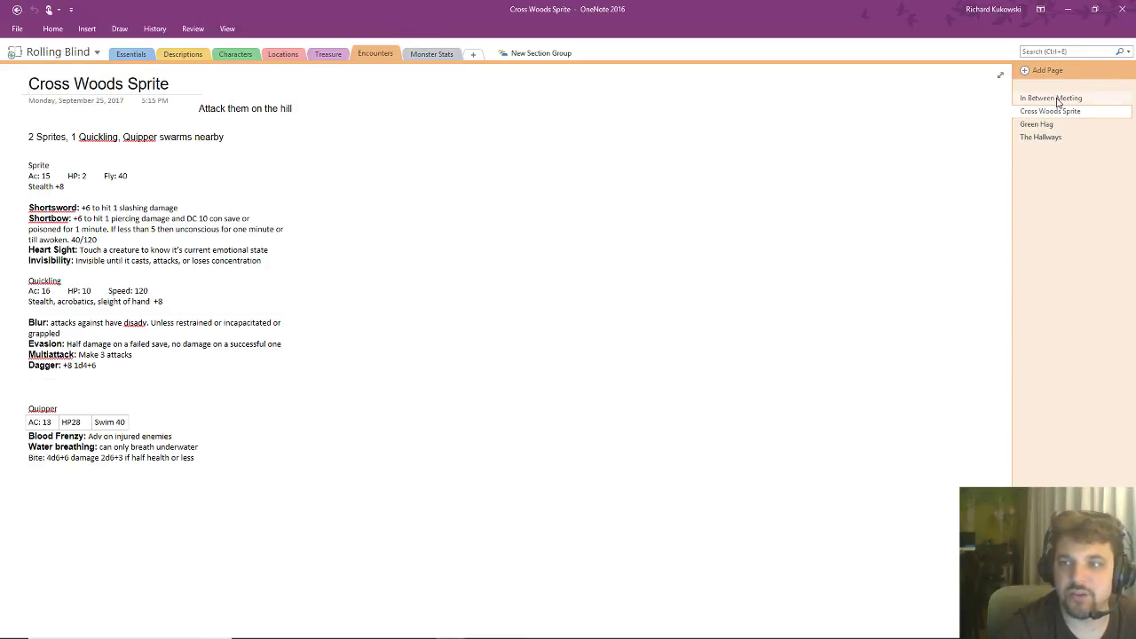
pyautogui.click(1051, 97)
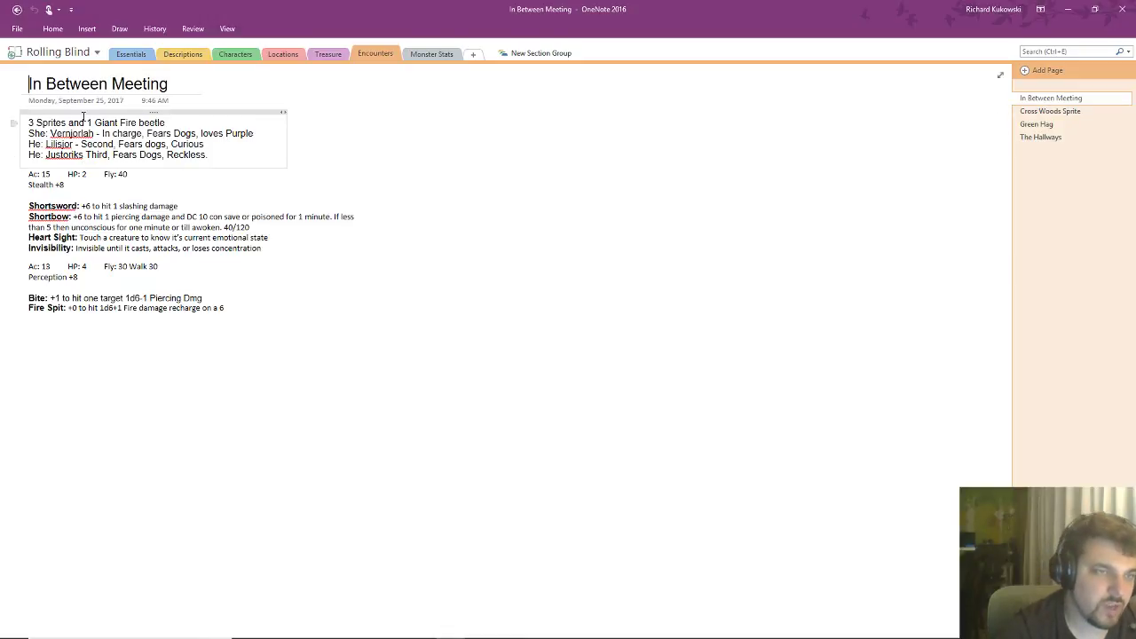
pyautogui.click(58, 51)
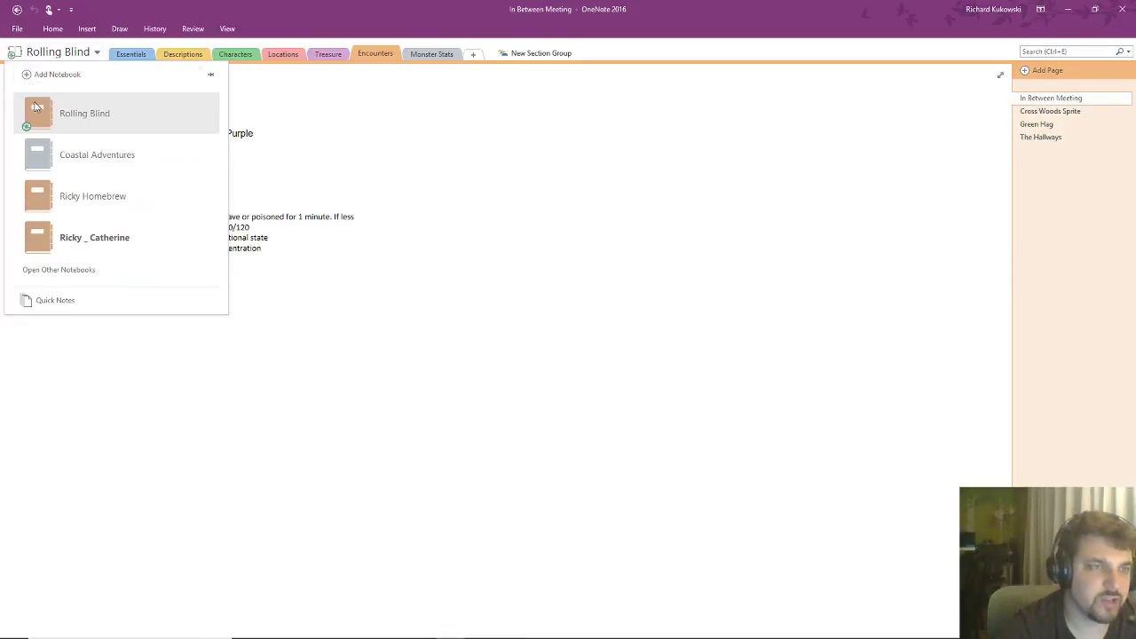
pyautogui.moveTo(92, 196)
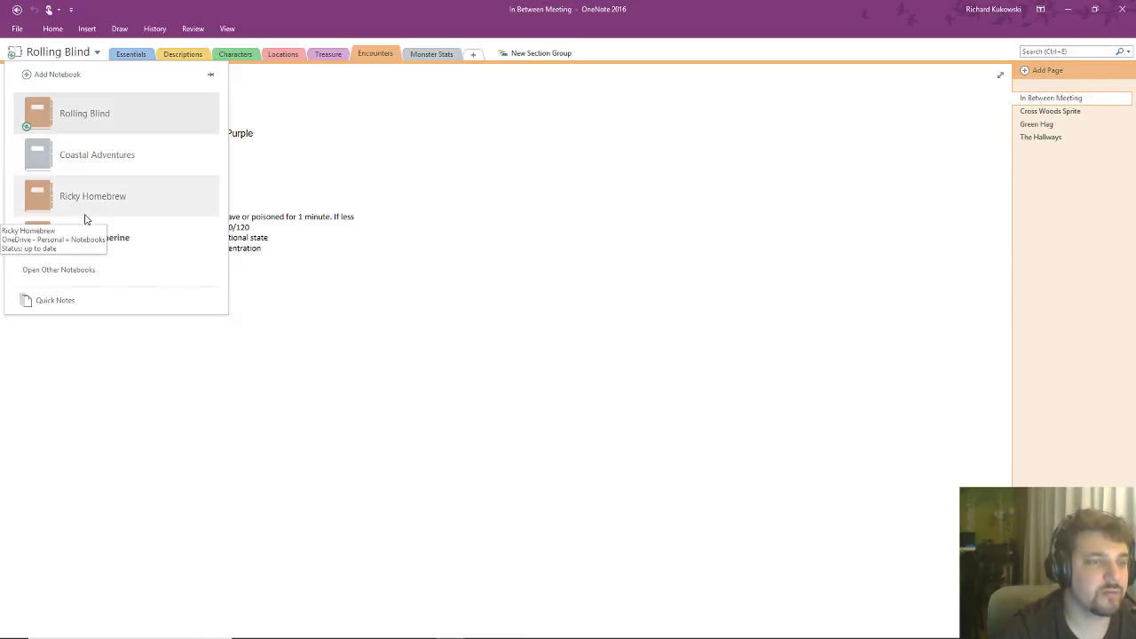
pyautogui.moveTo(97, 196)
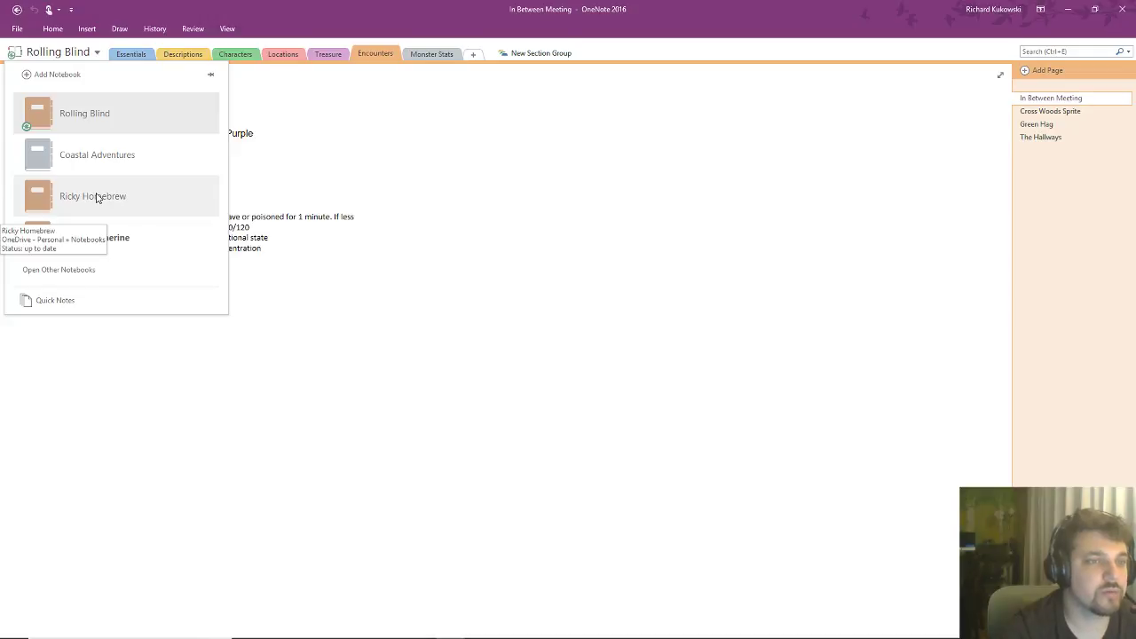
# - Check Ricky Homebrew again, then return to Rolling Blind and add a new Descriptions page
pyautogui.click(92, 196)
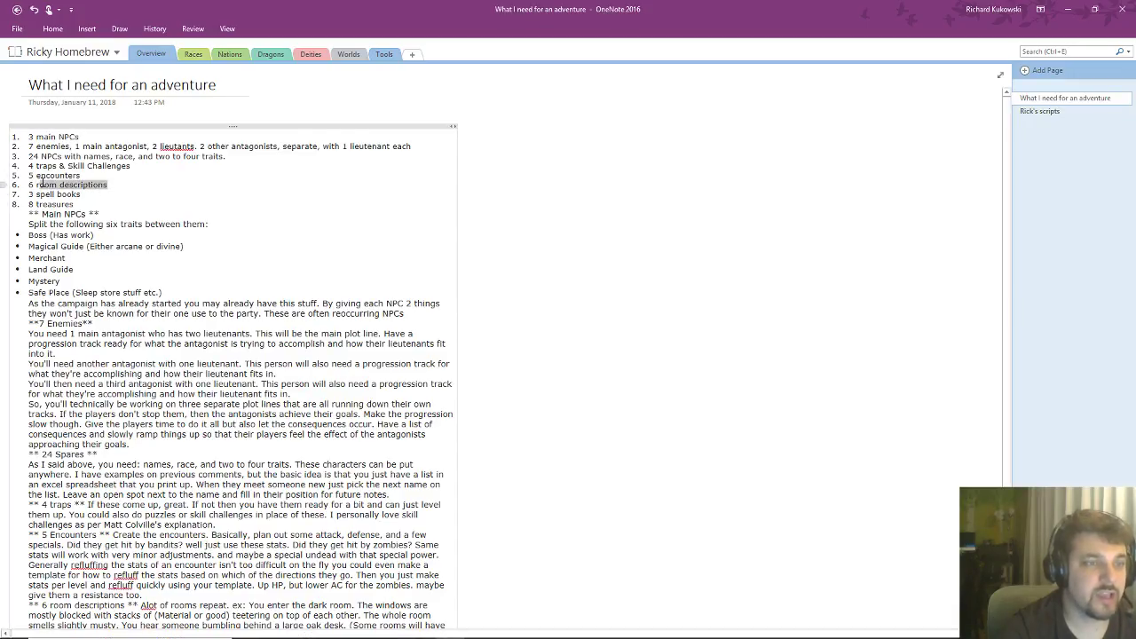
pyautogui.click(66, 52)
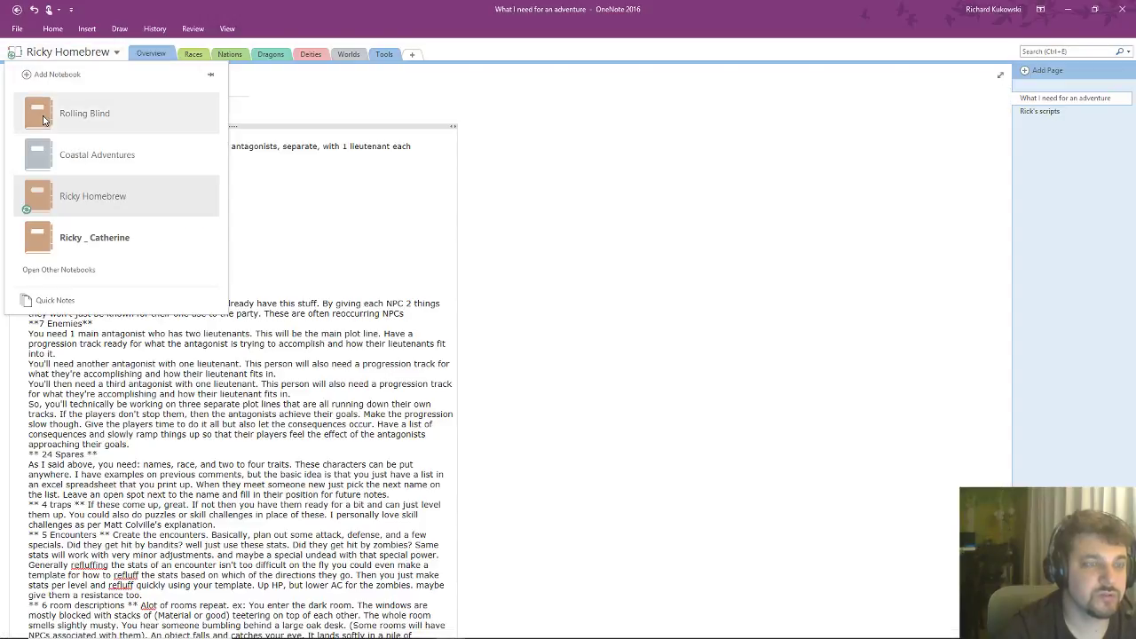
pyautogui.click(85, 113)
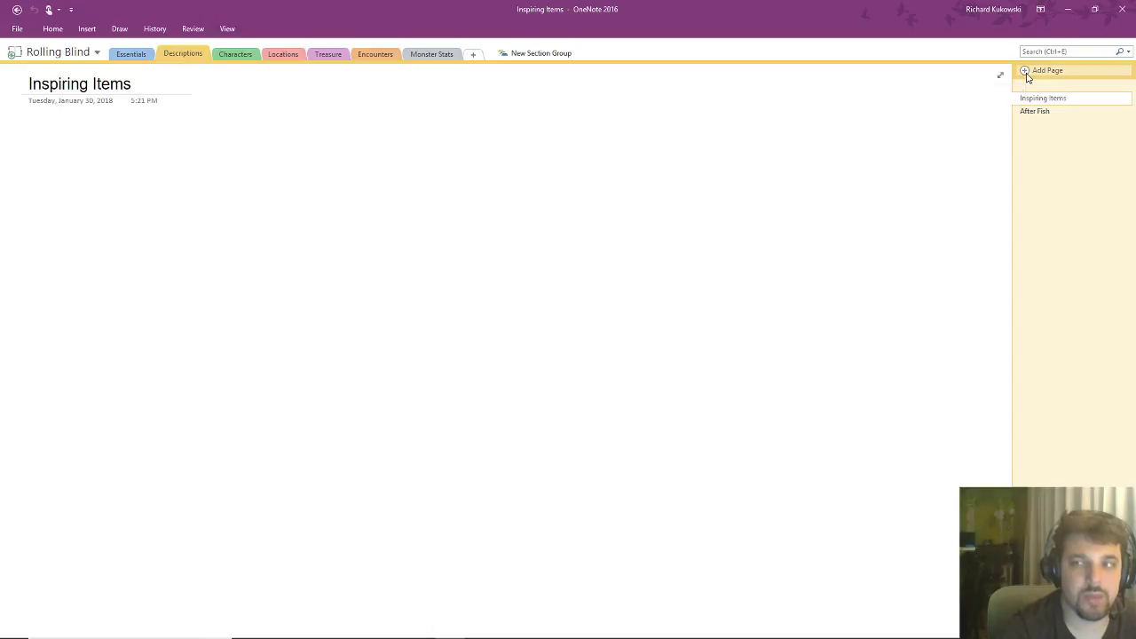
pyautogui.click(1047, 70)
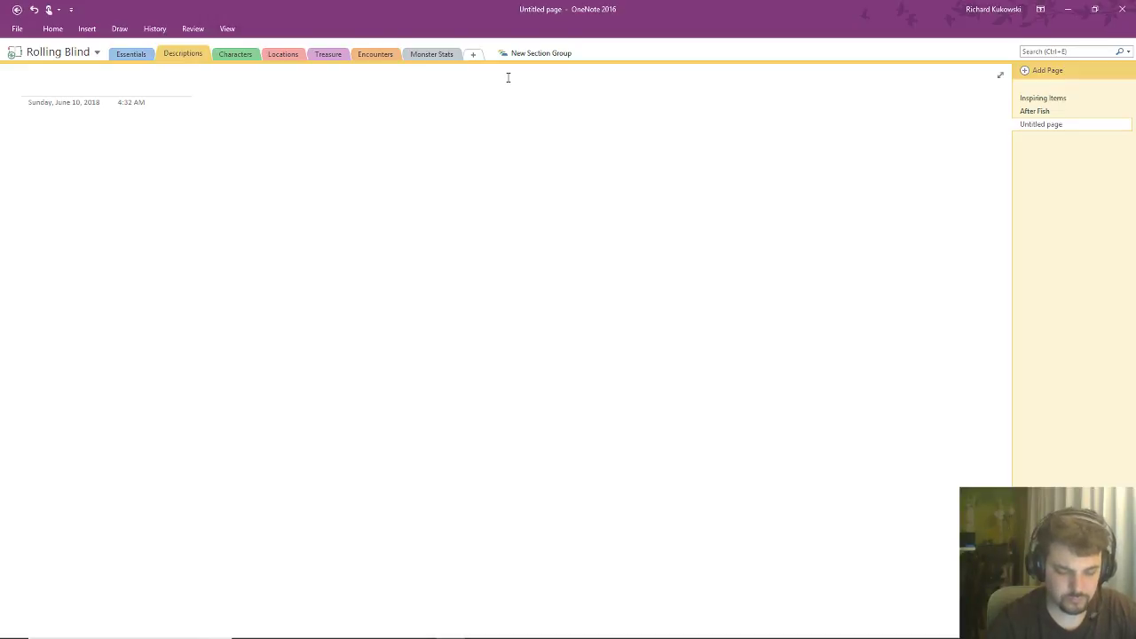
# - Title the page 'Lush Room' and start describing the room's bright lights
pyautogui.write('Lush')
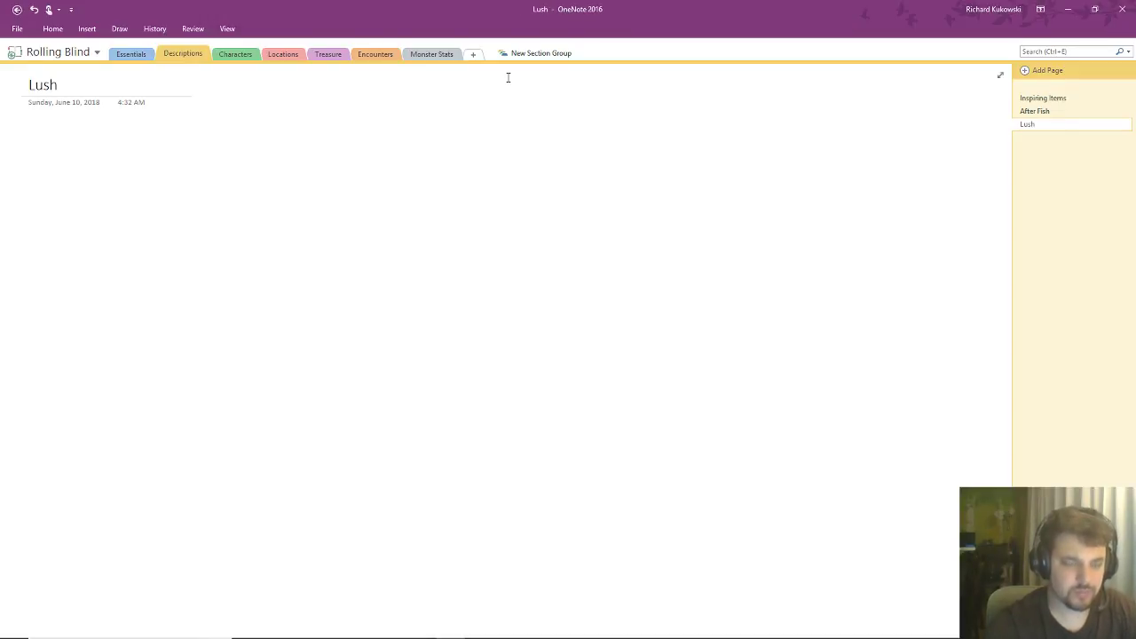
pyautogui.write('Room')
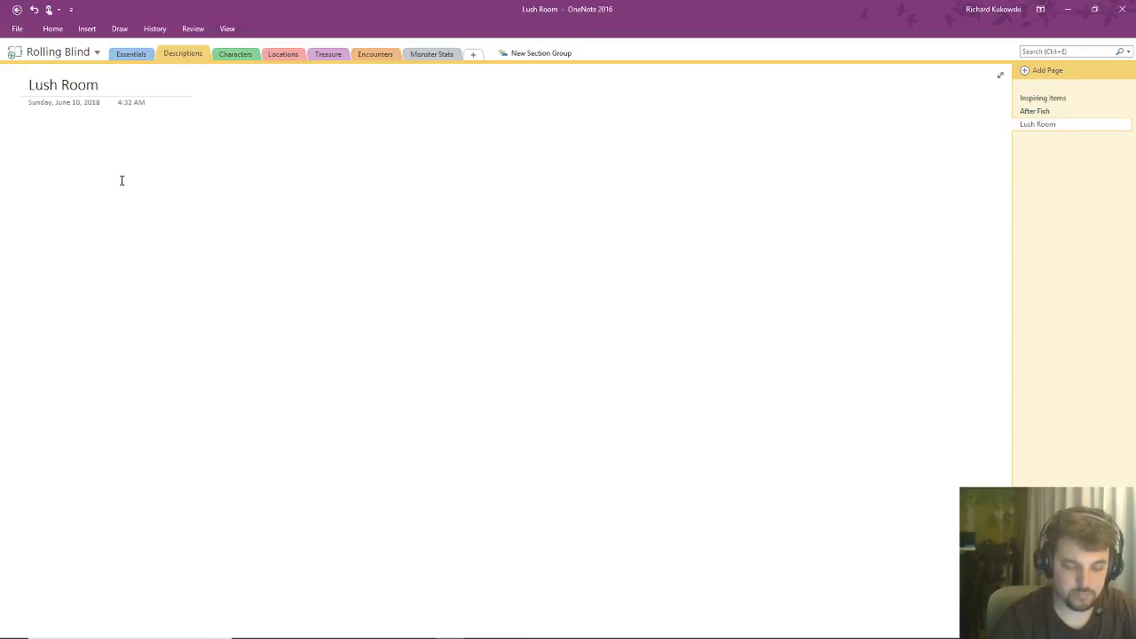
pyautogui.write('You step into')
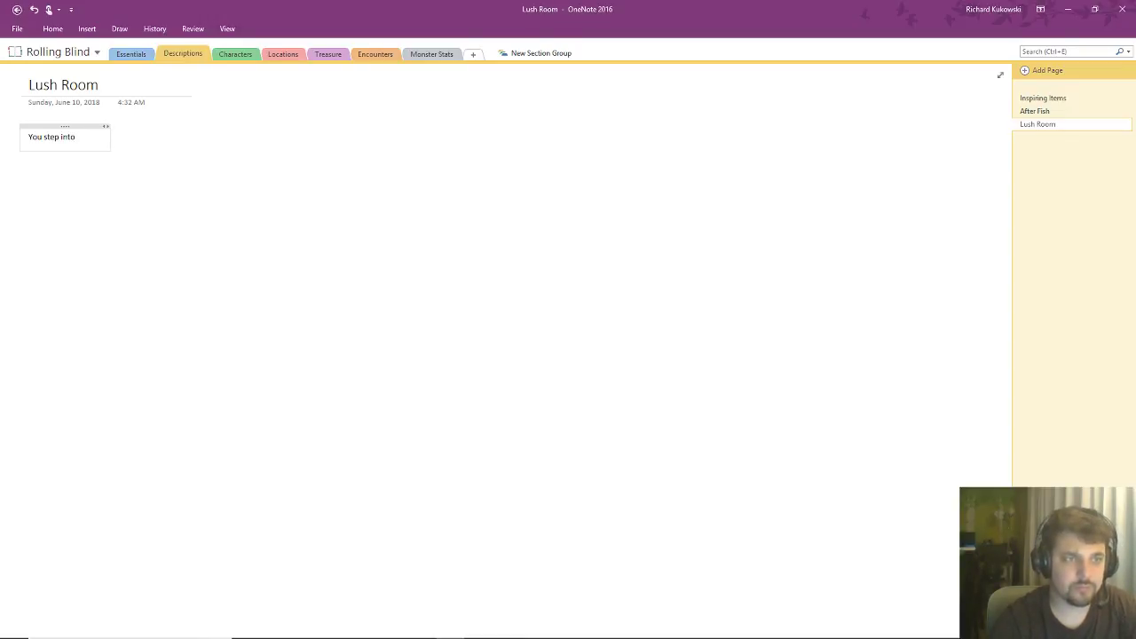
pyautogui.write('room,')
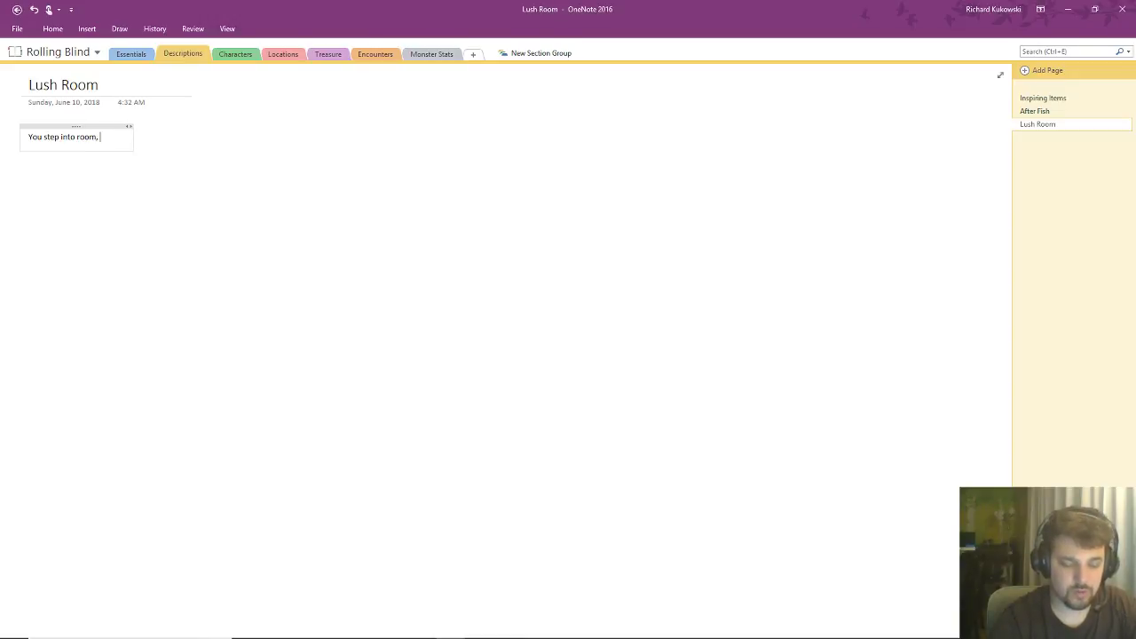
pyautogui.write('br')
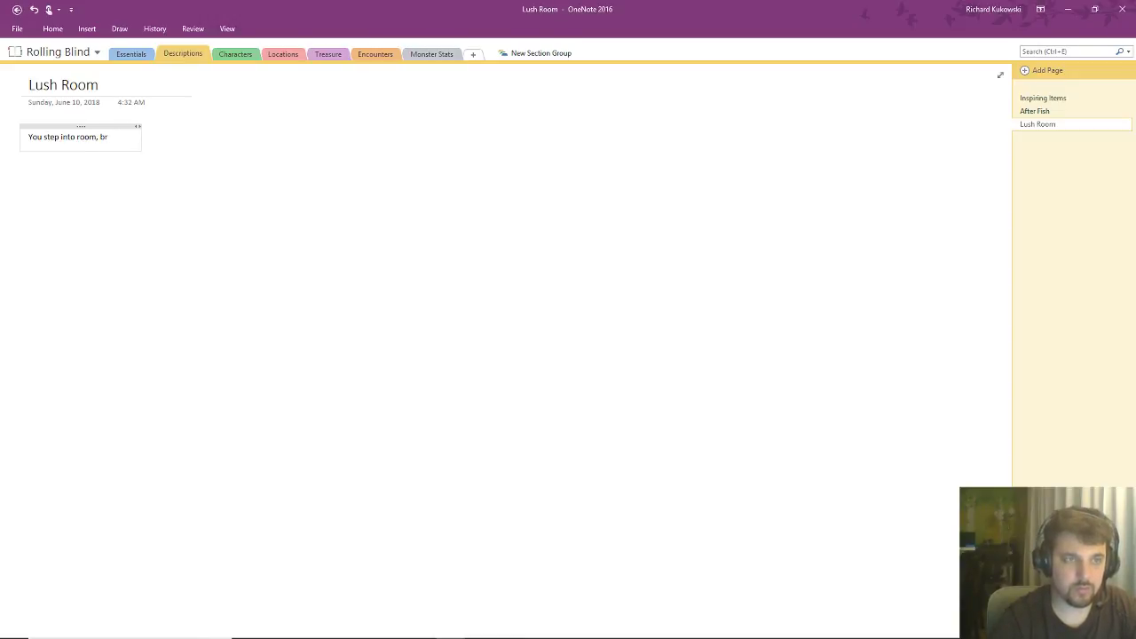
pyautogui.write('ing')
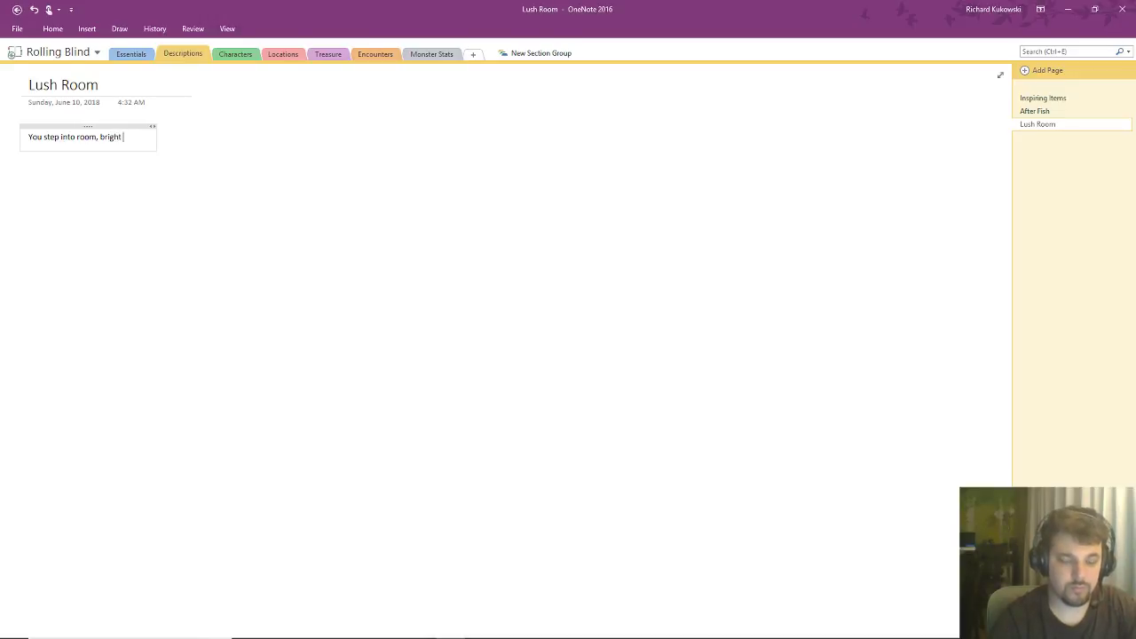
pyautogui.write('light')
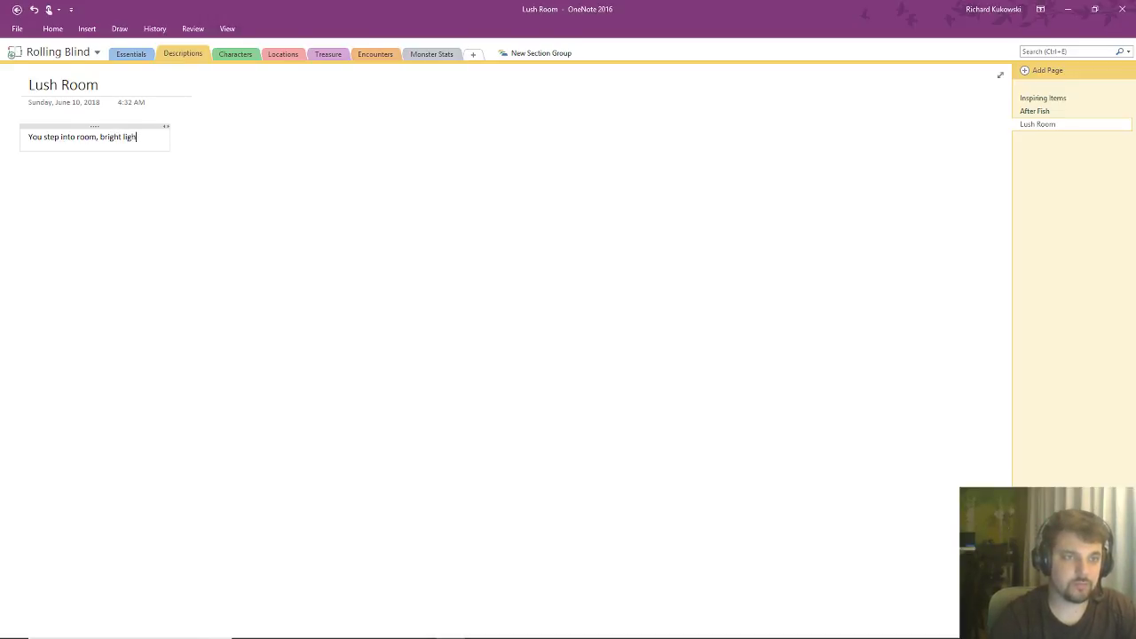
pyautogui.write('ts lig')
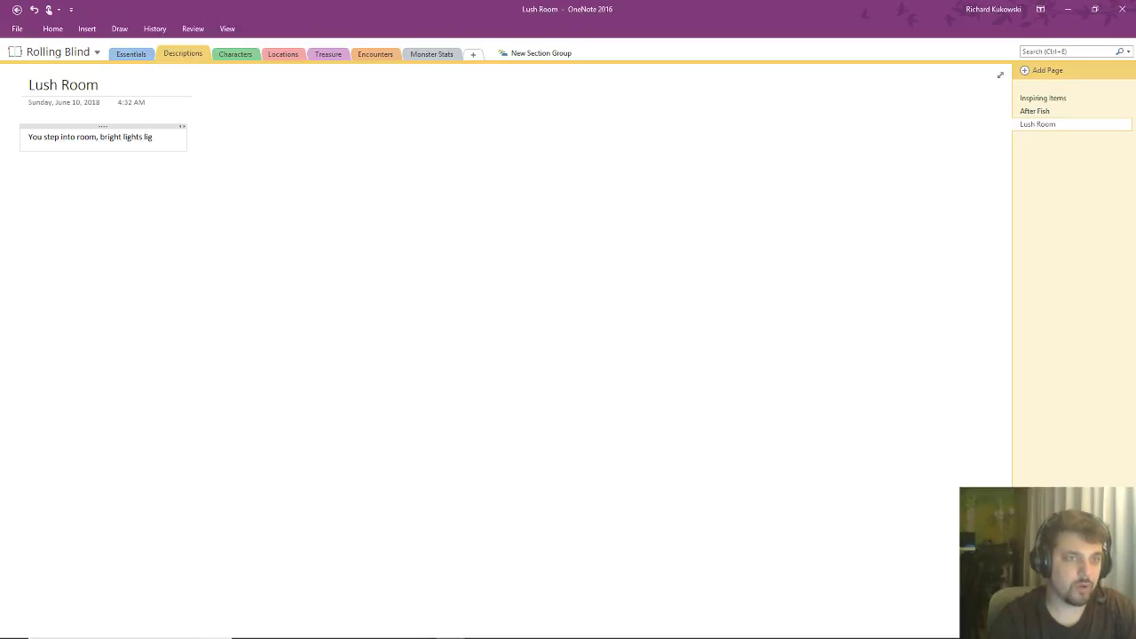
# - Finish the wall-lights and door description with an '(In' placeholder, then add a new page
pyautogui.write('line the walls. You')
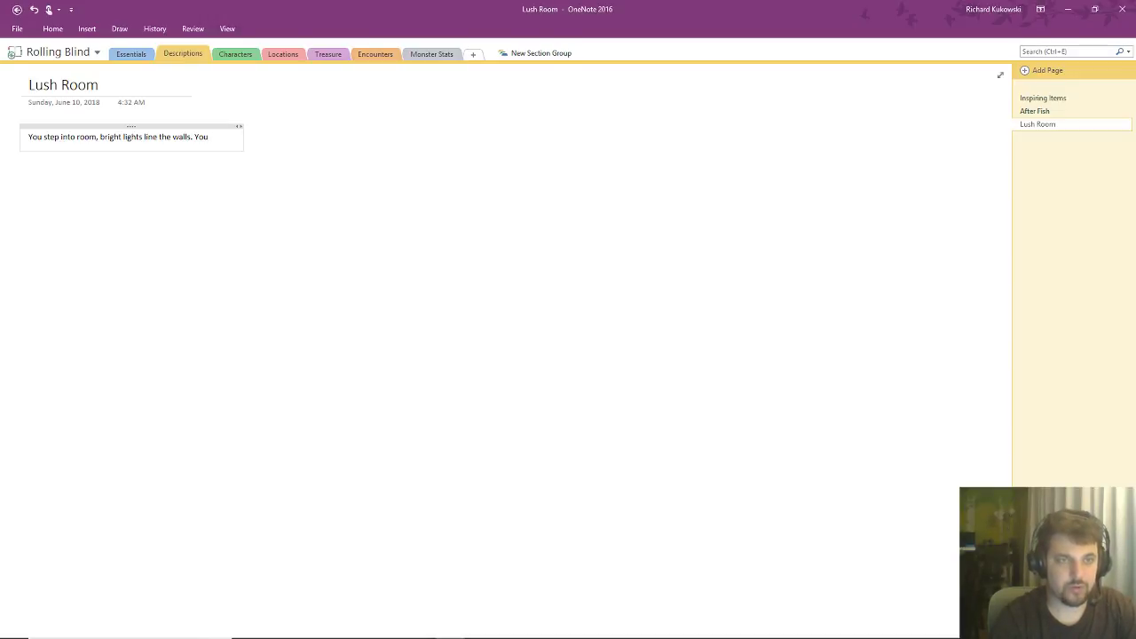
pyautogui.write('notice th')
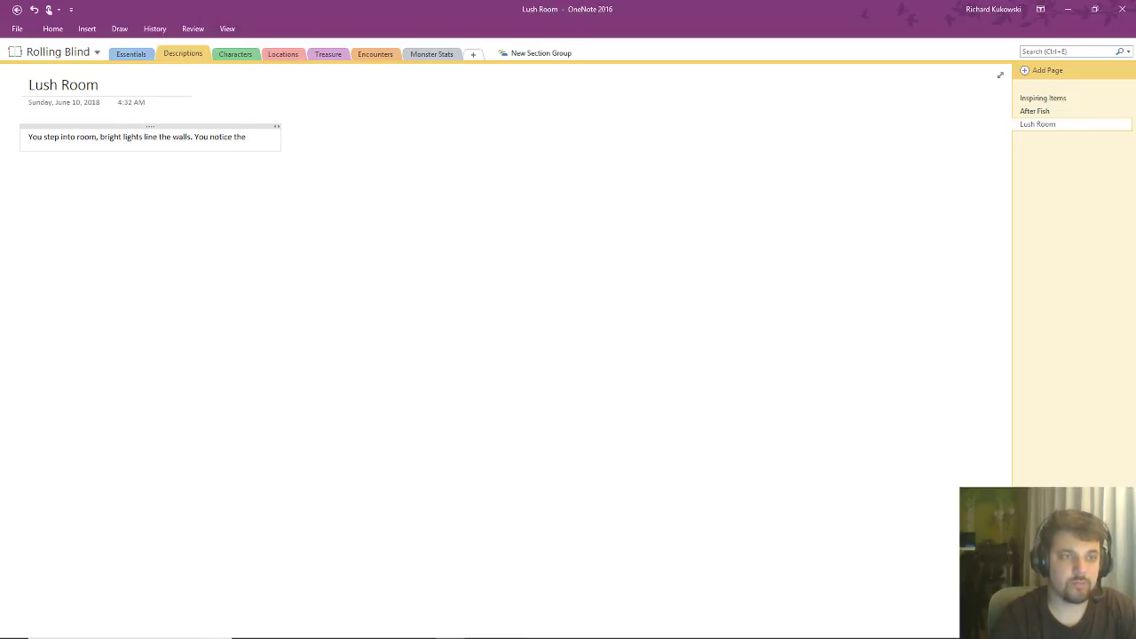
pyautogui.write('elegant etchings')
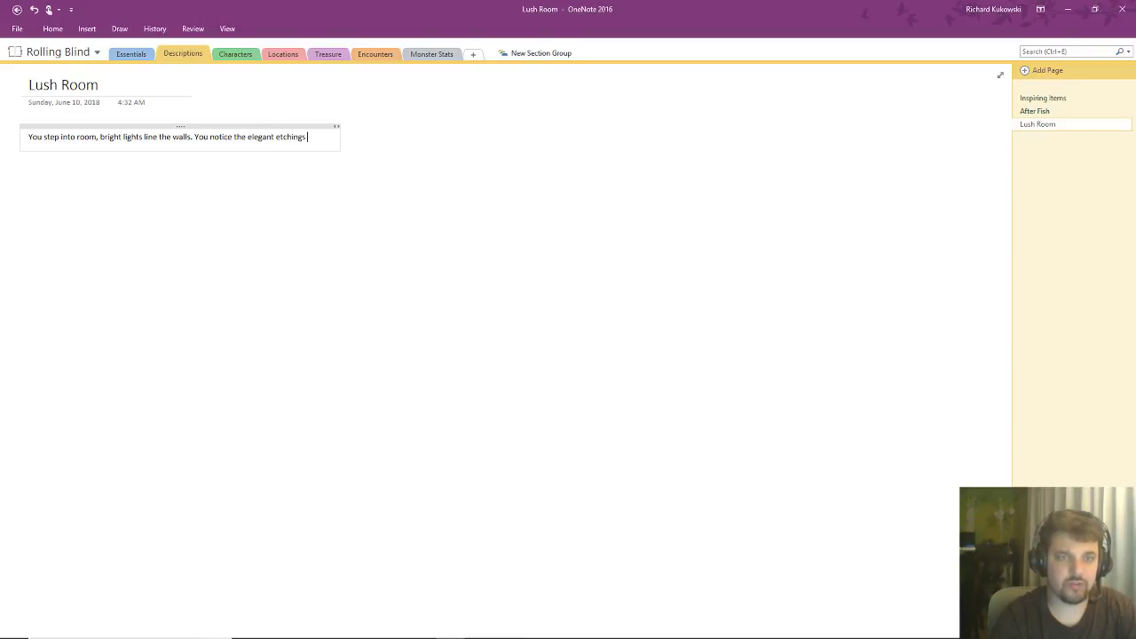
pyautogui.write('on the')
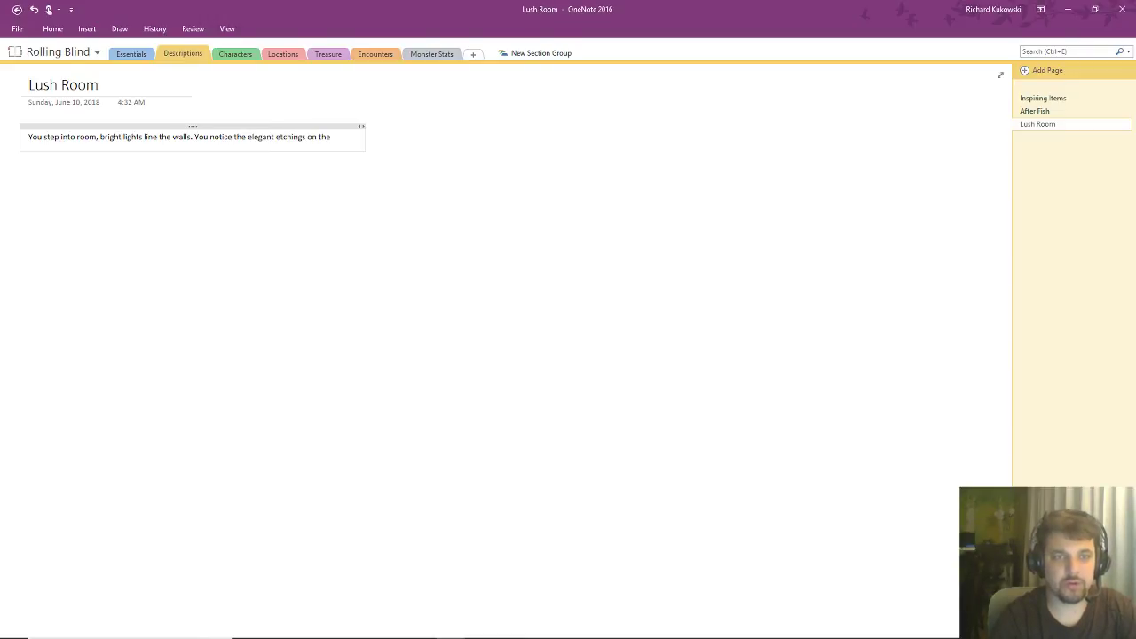
pyautogui.write('door')
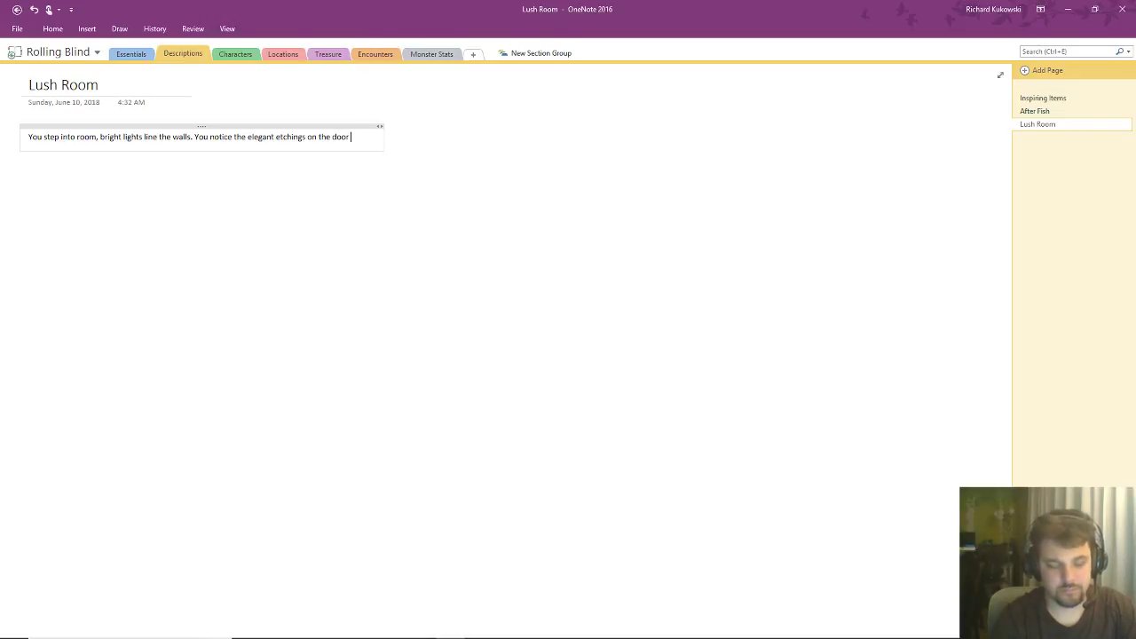
pyautogui.write('bla bla bla')
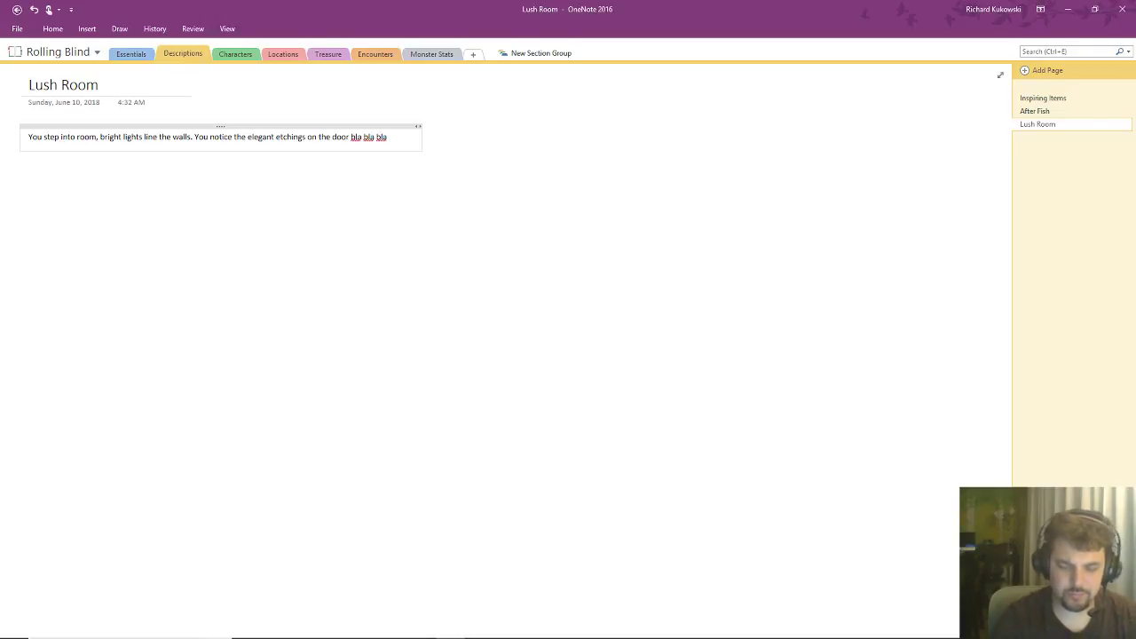
pyautogui.write('(Insert item here')
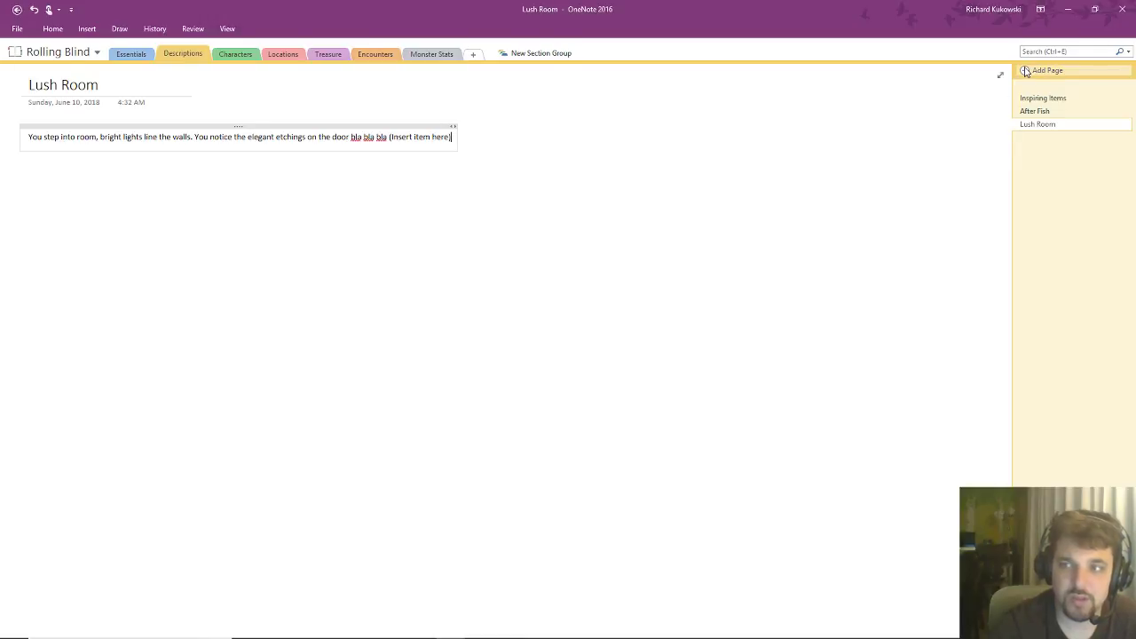
pyautogui.click(1047, 70)
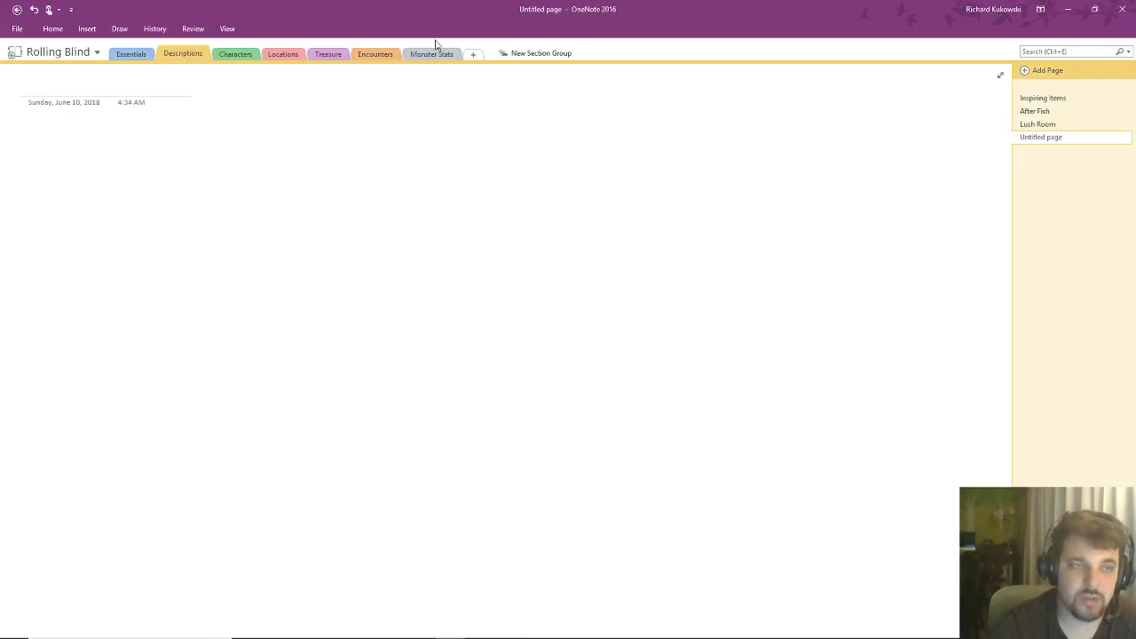
# - Switch to the Ricky Homebrew notebook and scroll through its adventure checklist
pyautogui.click(57, 51)
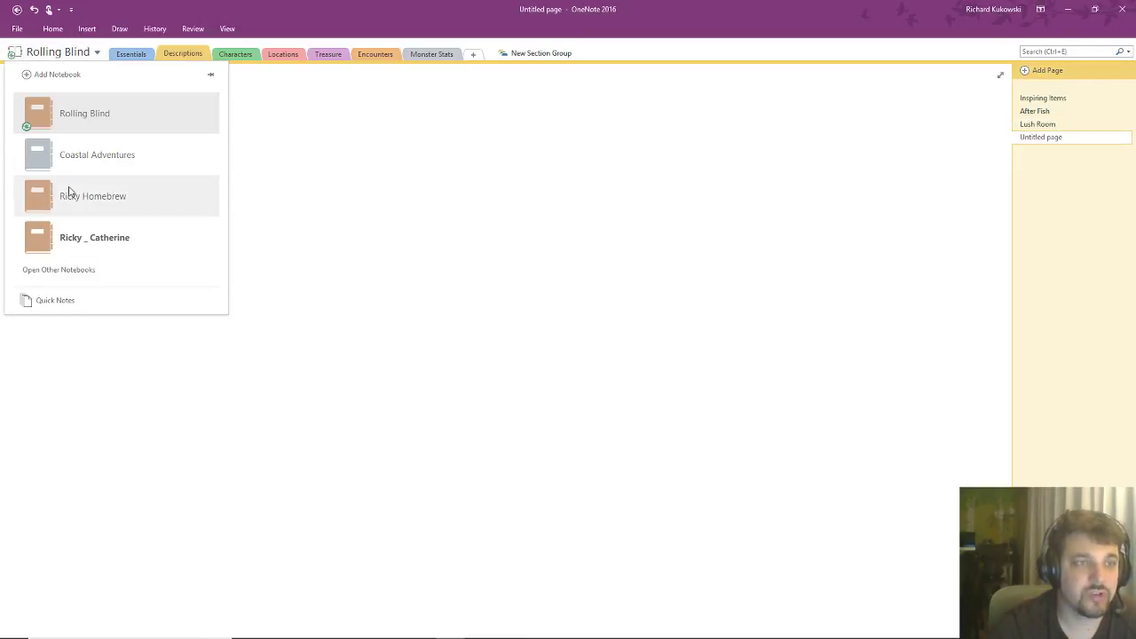
pyautogui.click(93, 195)
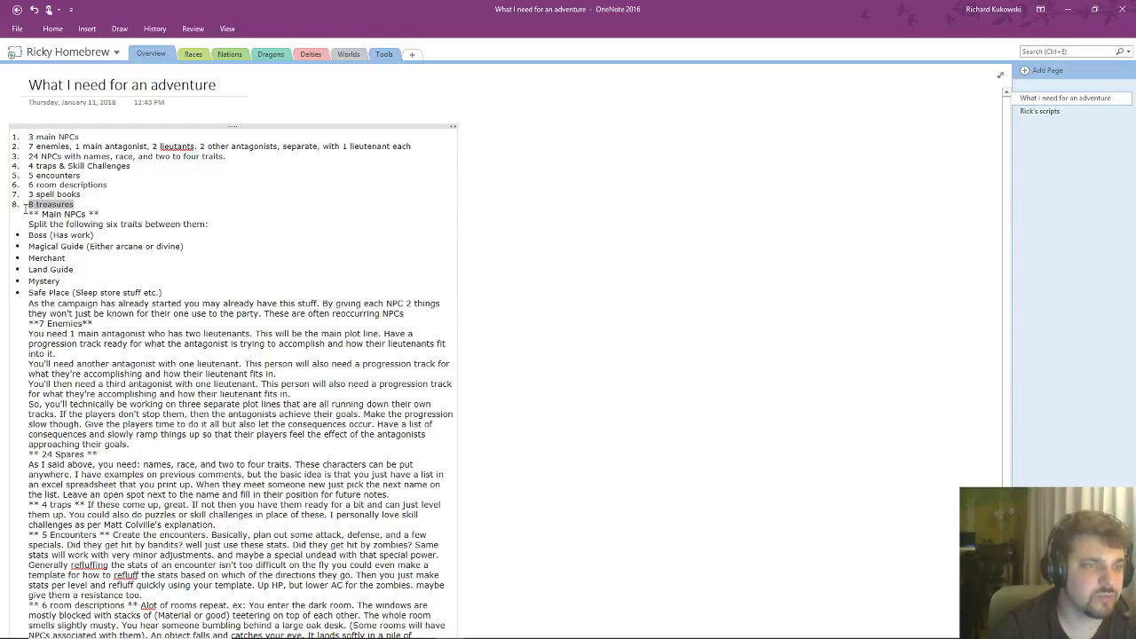
pyautogui.scroll(-3)
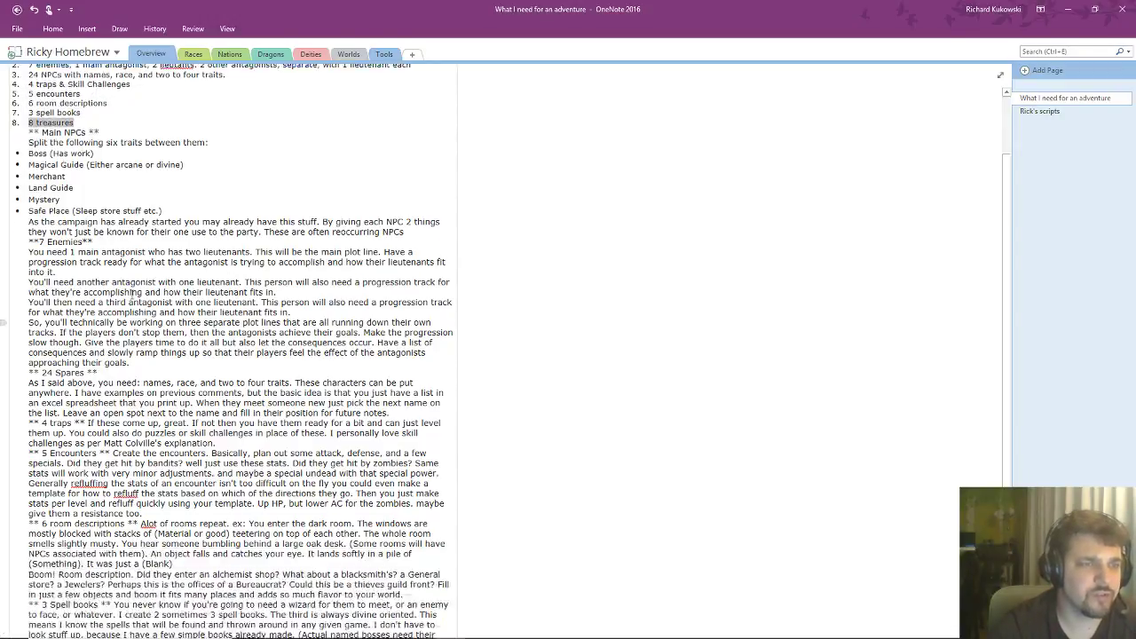
pyautogui.scroll(-3)
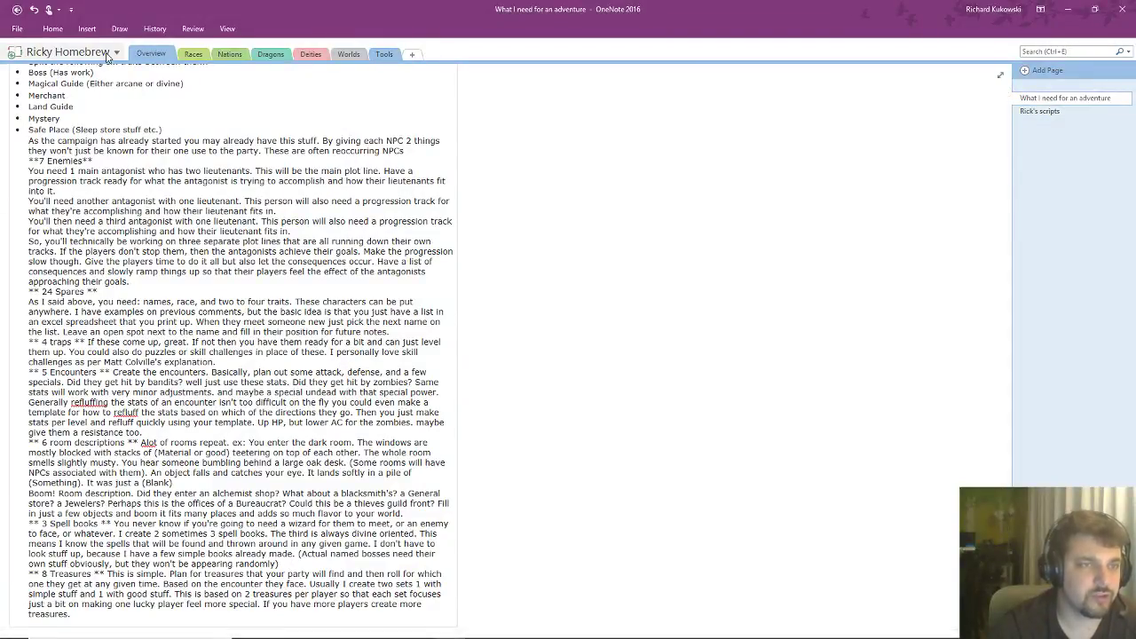
# - Return to the Rolling Blind notebook and open its Treasure section
pyautogui.click(68, 52)
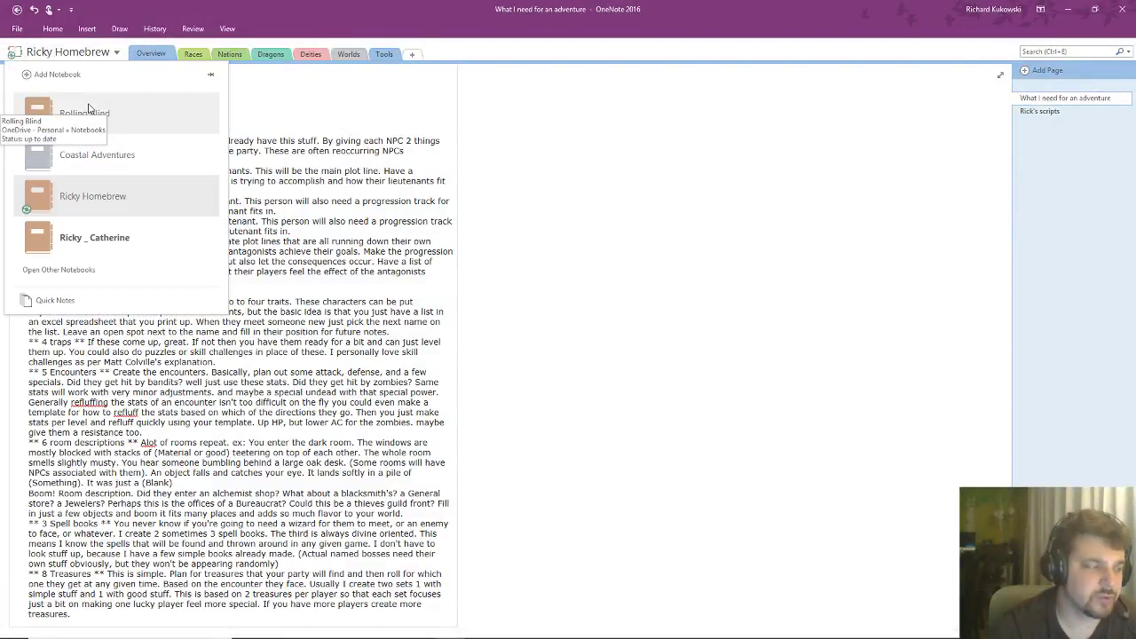
pyautogui.click(83, 113)
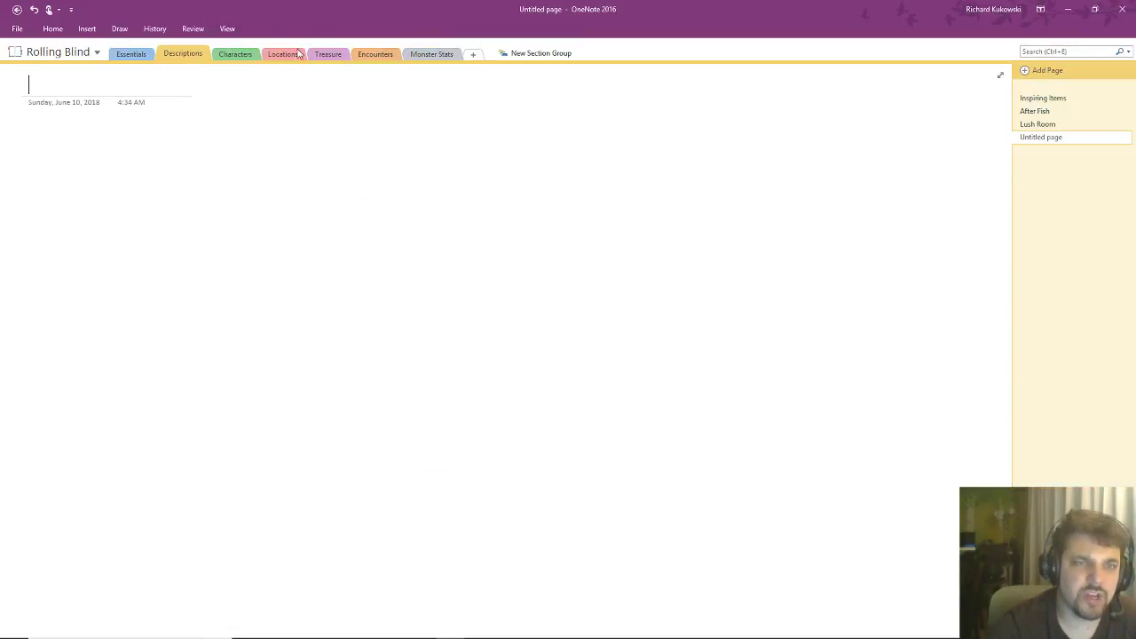
pyautogui.click(328, 55)
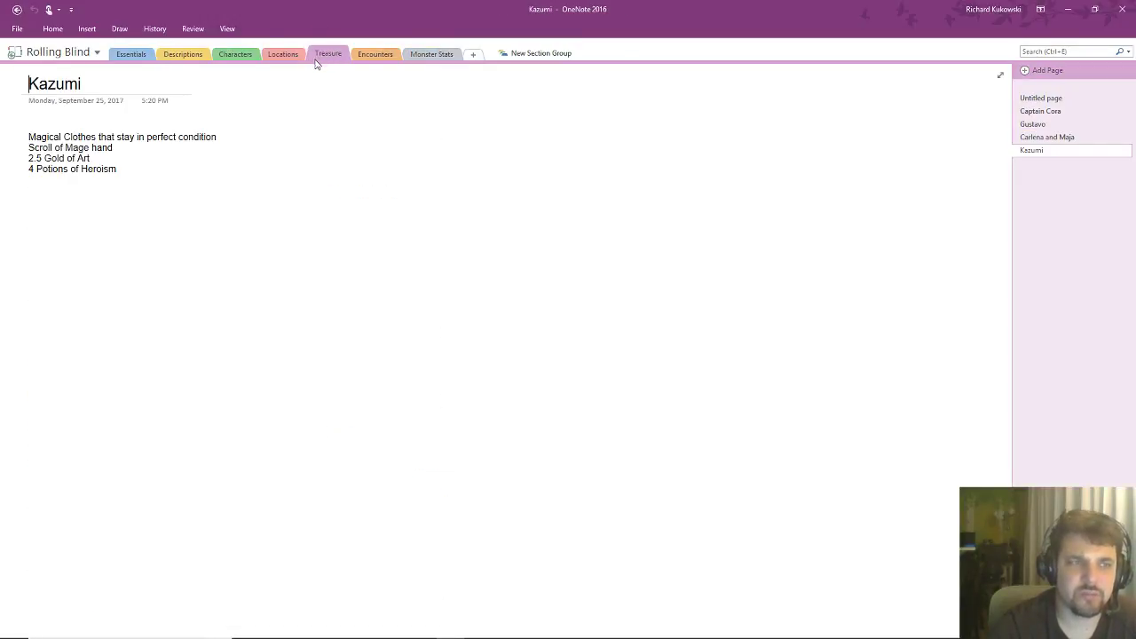
pyautogui.click(131, 54)
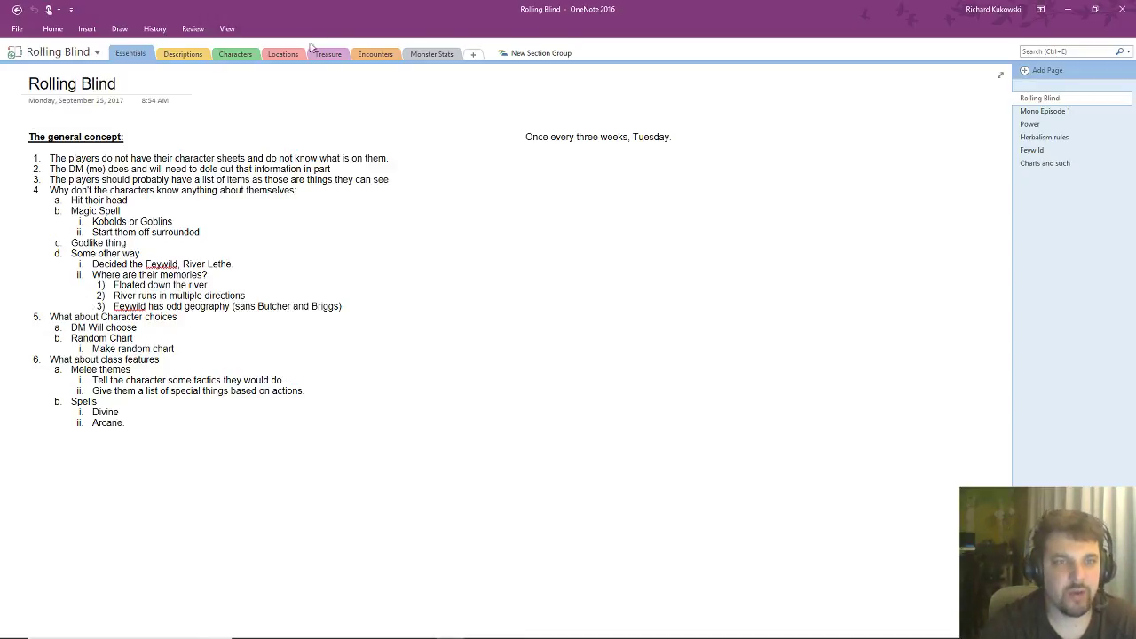
pyautogui.click(328, 54)
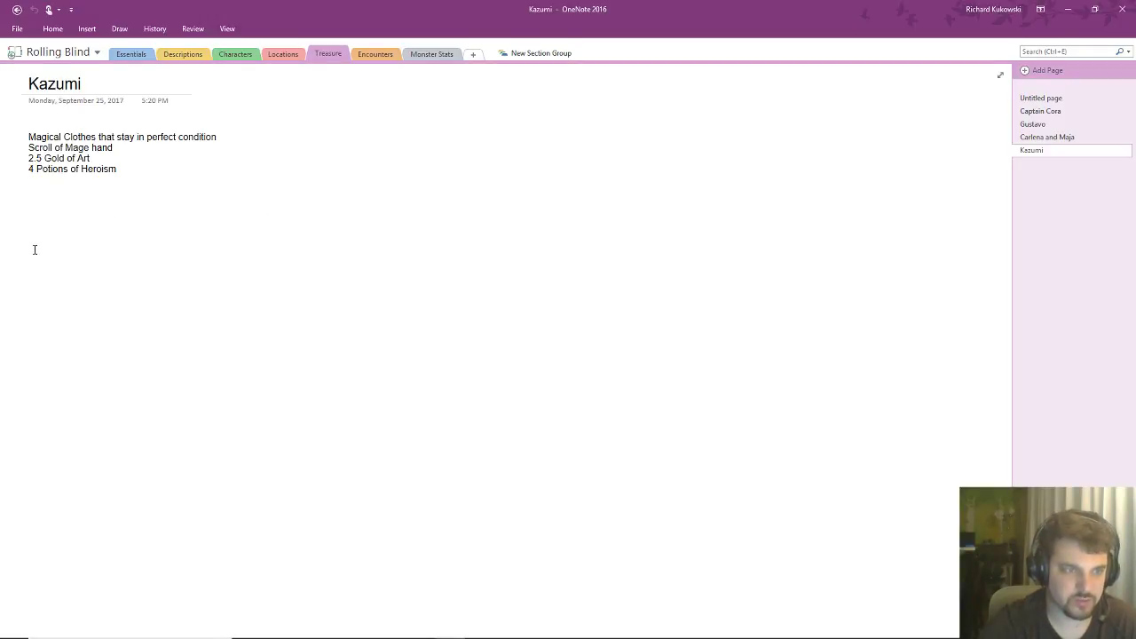
pyautogui.moveTo(444, 201)
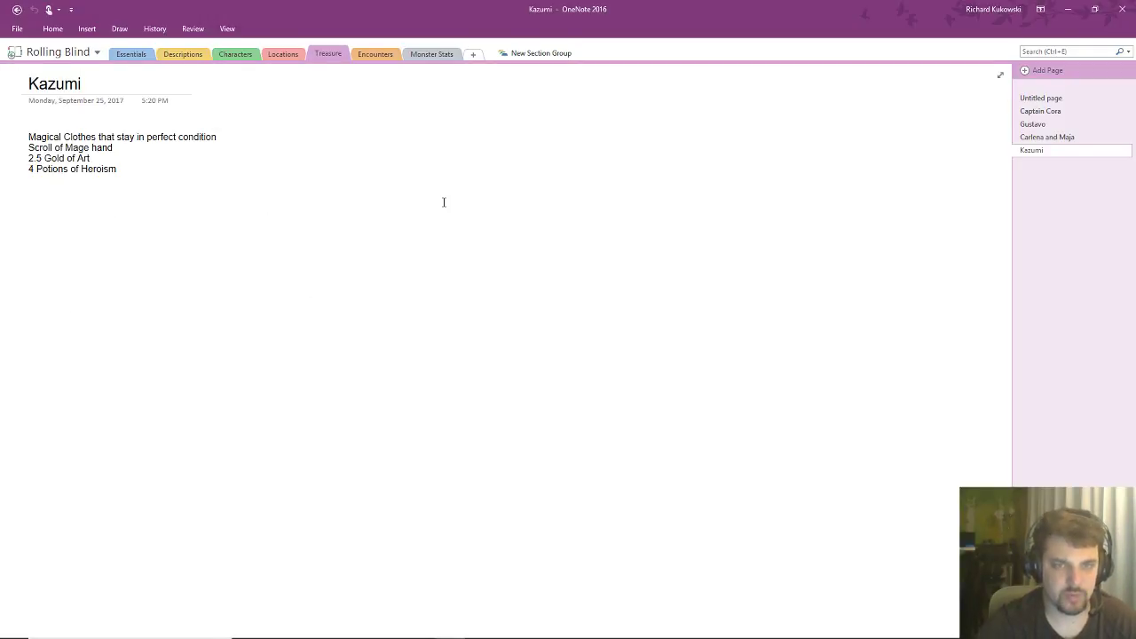
# - Write the note 'Add in 1d4 bottles of good wine' on Kazumi's treasure page
pyautogui.write('Add in three bo')
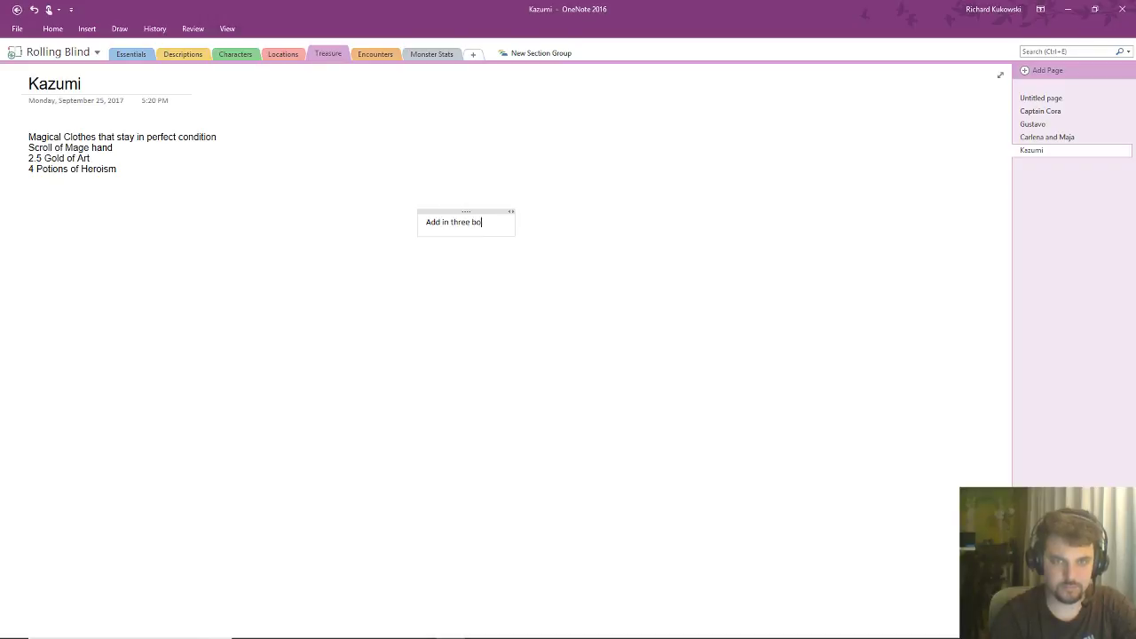
pyautogui.write('ttles of g')
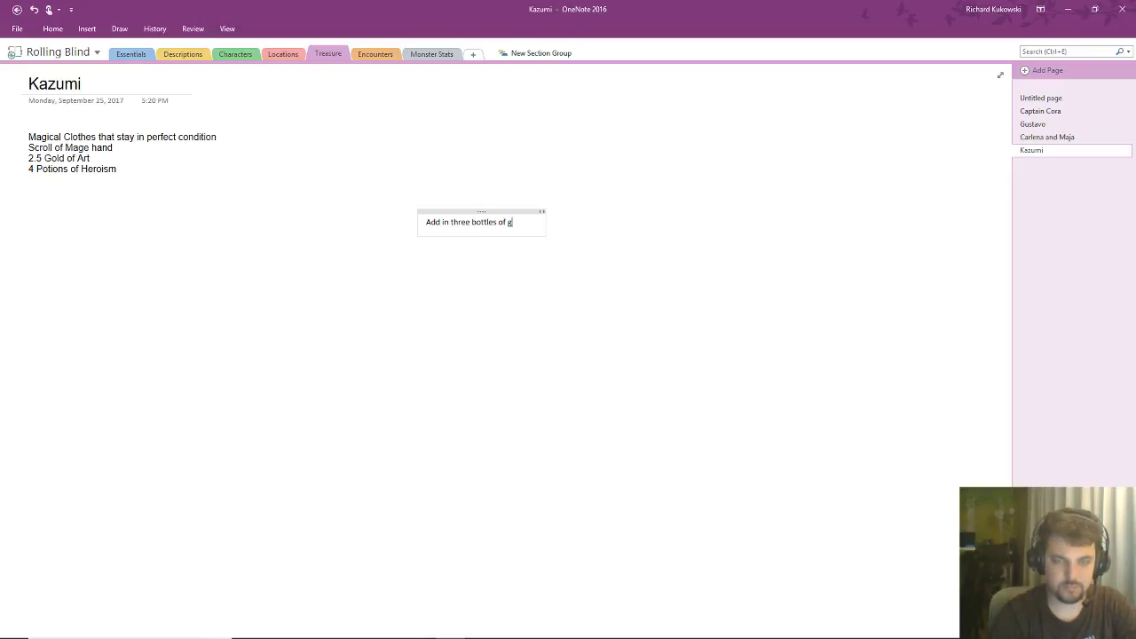
pyautogui.write('ood wine')
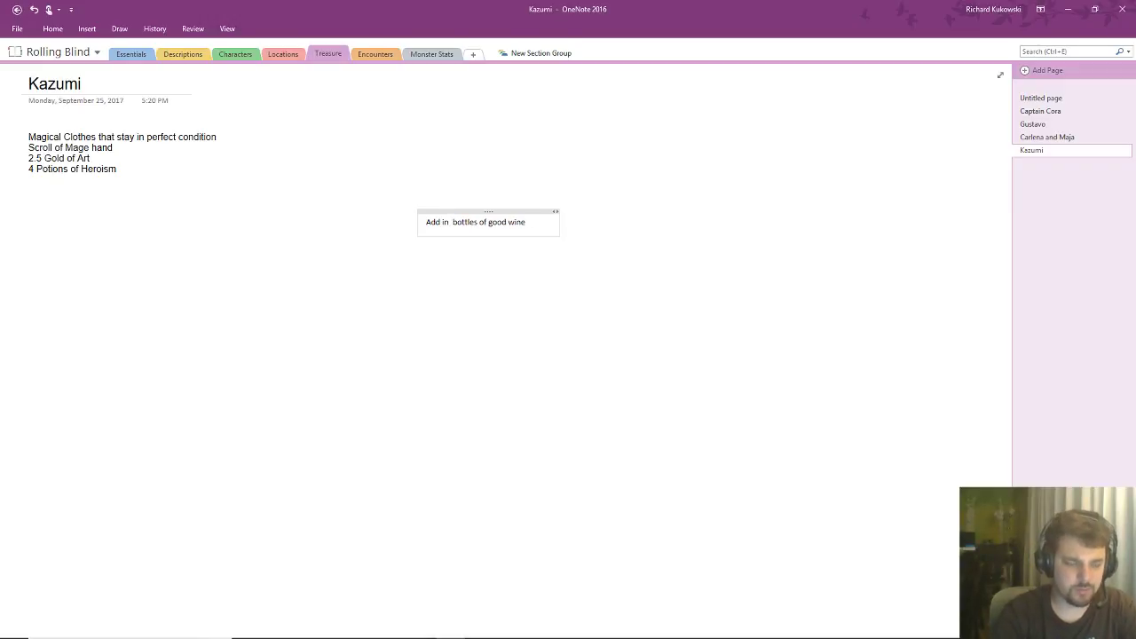
pyautogui.write('1d4')
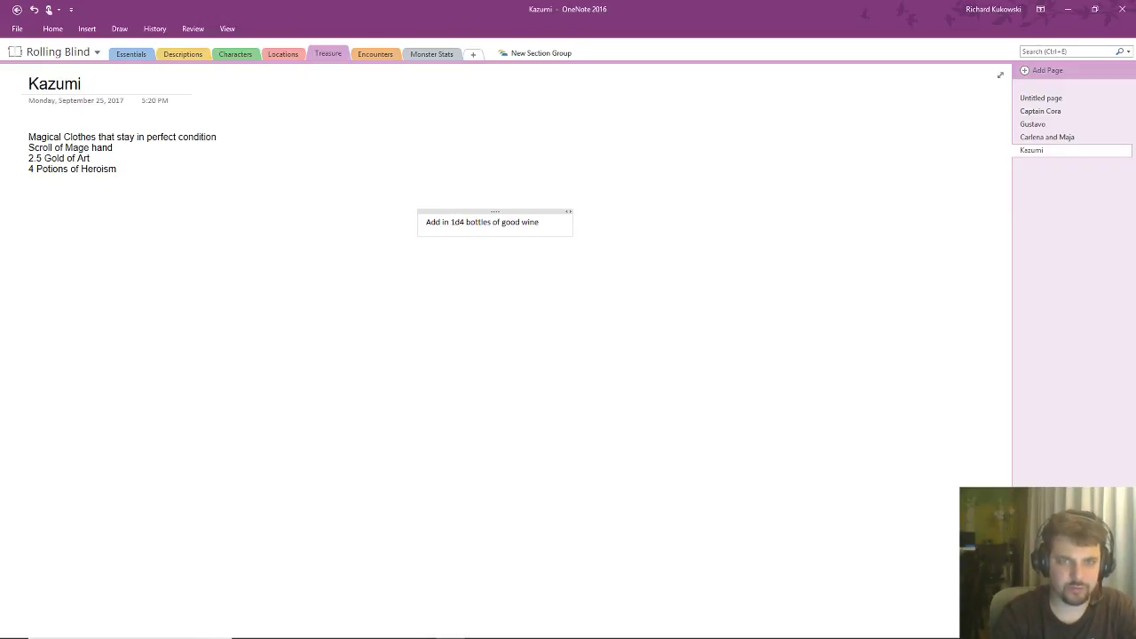